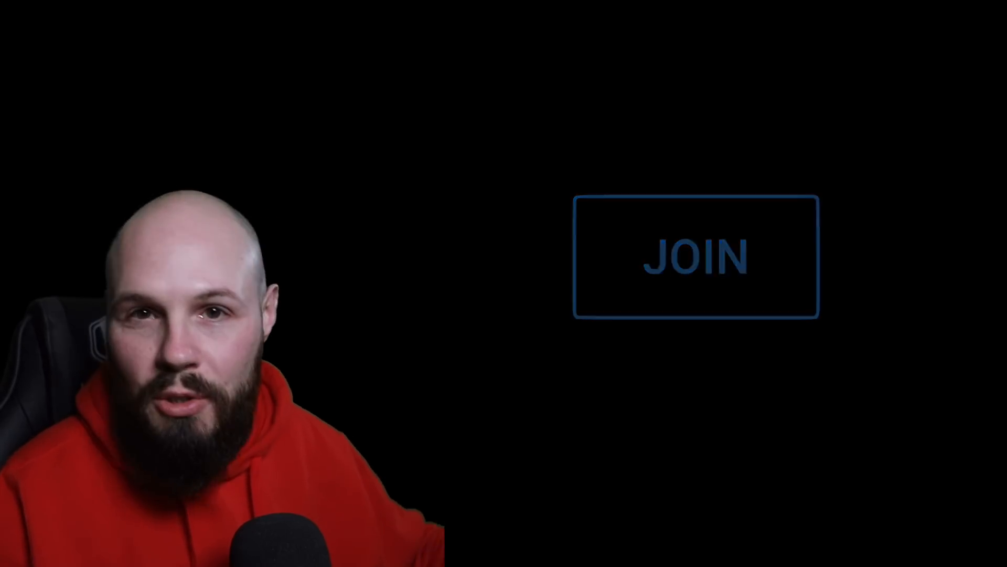
- Skim the current tab's page down and back up to its top
left_click(696, 256)
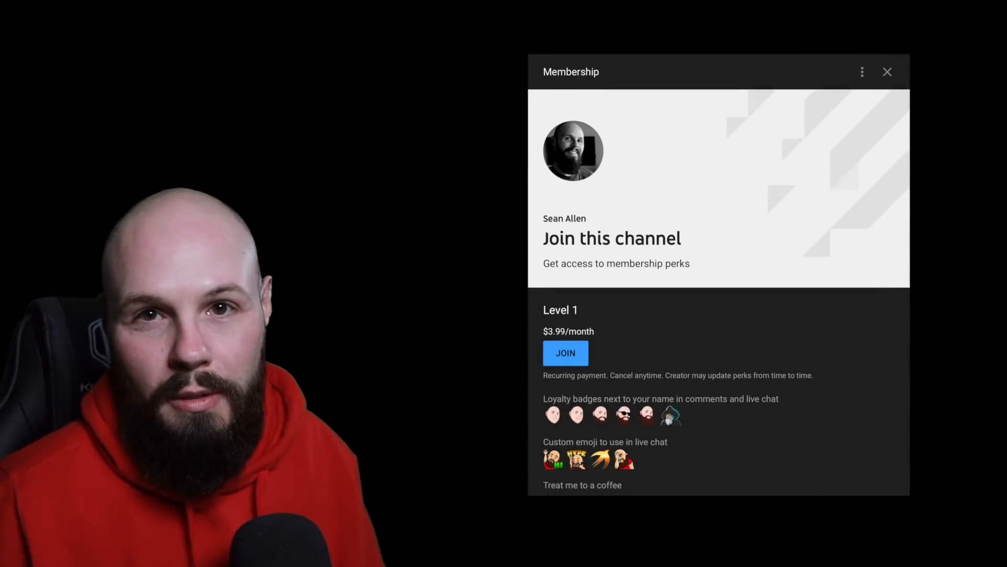
left_click(888, 71)
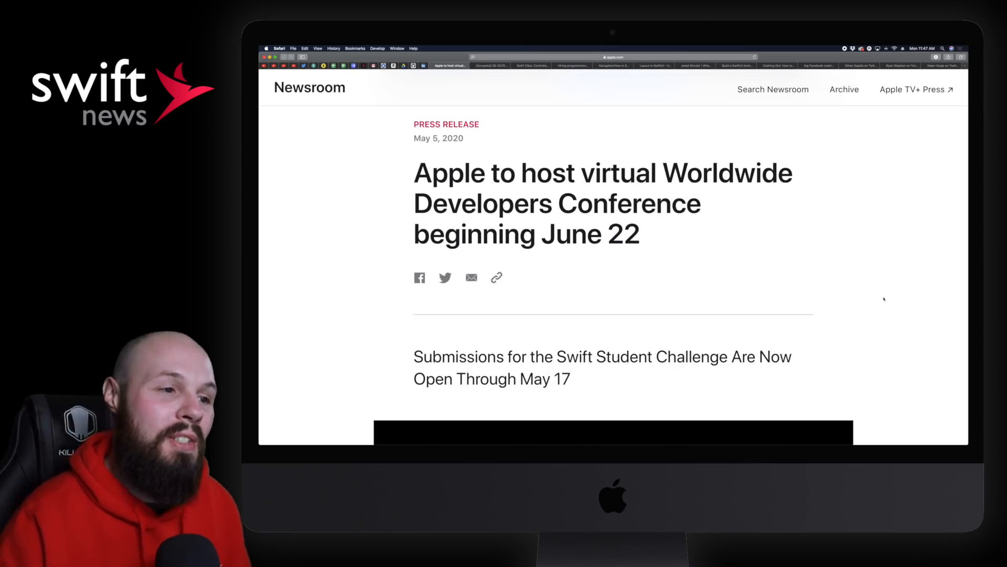
scroll("down", 3)
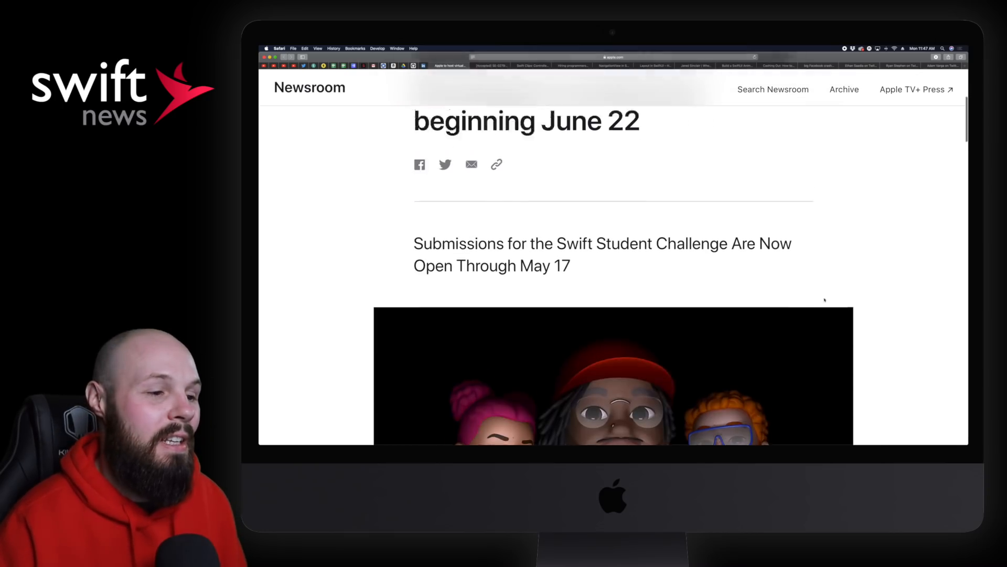
scroll("down", 3)
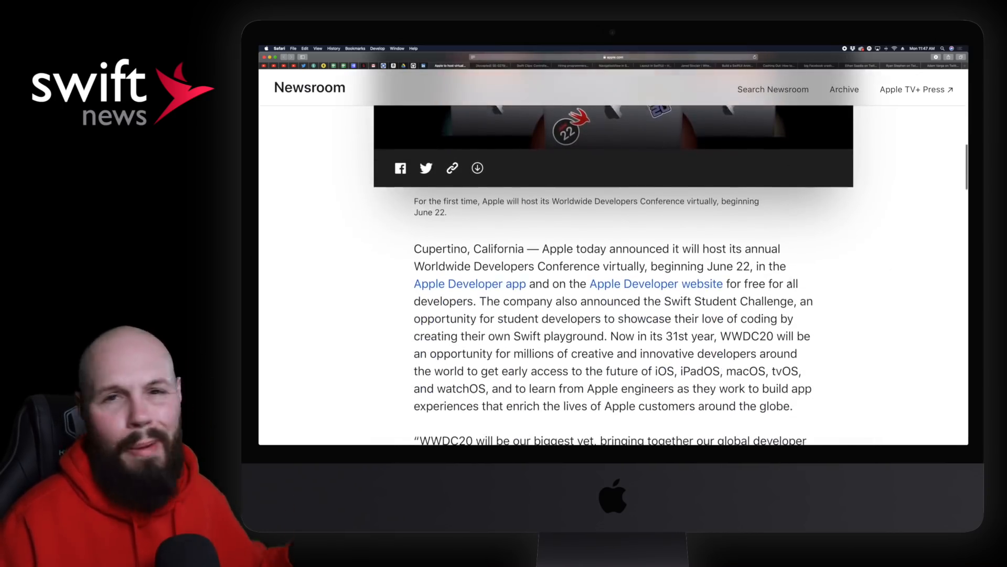
scroll("down", 3)
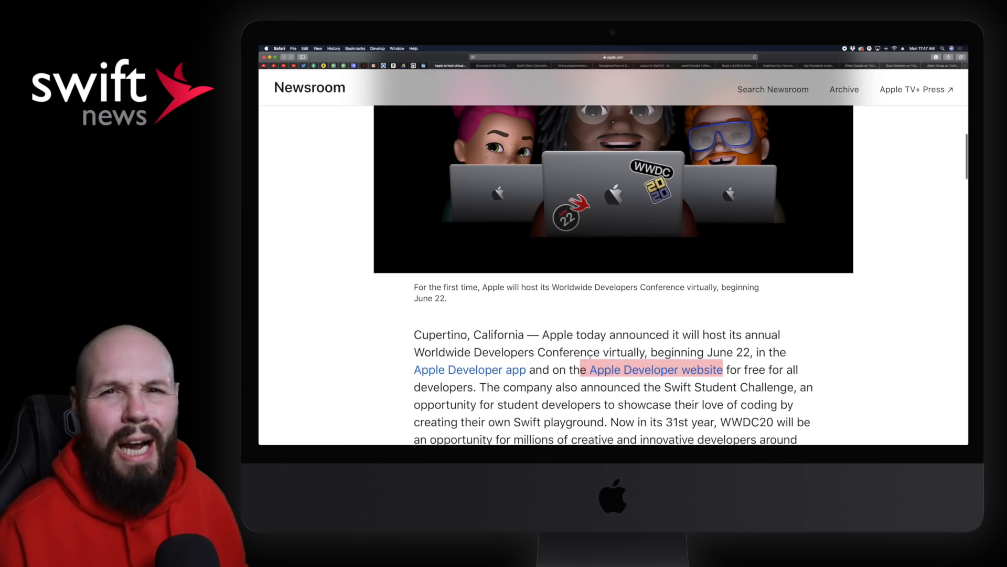
scroll("up", 3)
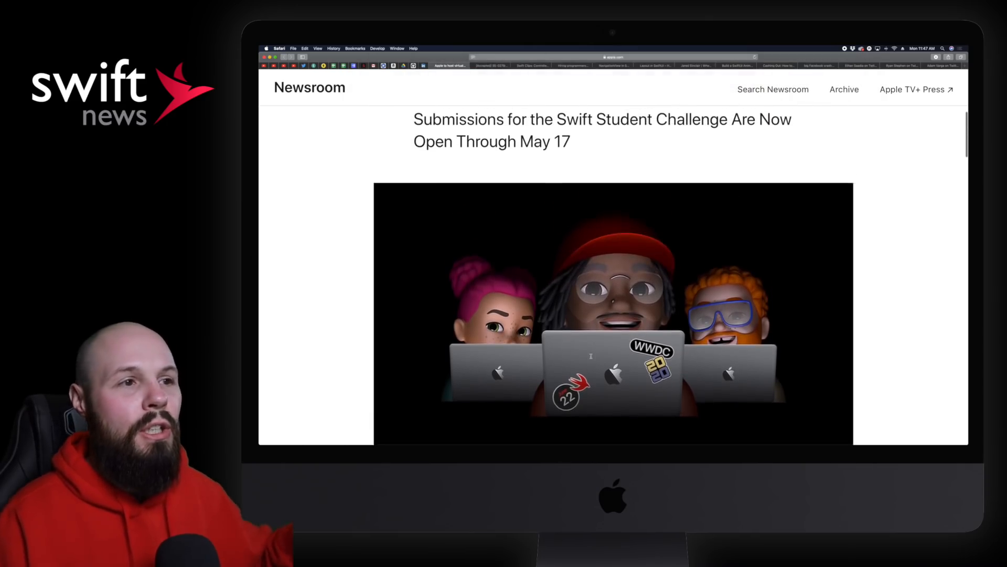
scroll("up", 3)
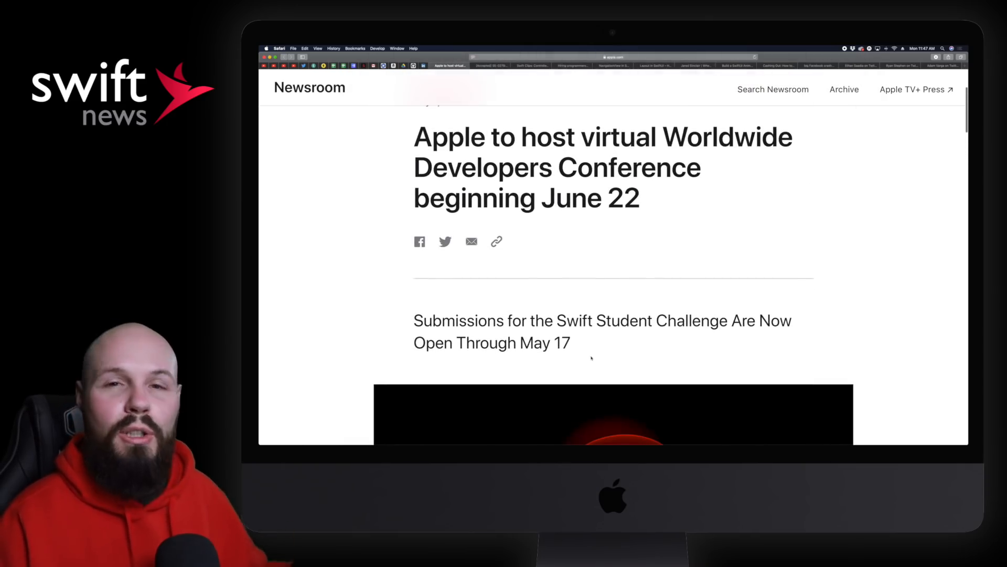
- Bring up the SE-0279 Multiple Trailing Closures acceptance thread and follow it to the swift-evolution proposal page
left_click(491, 65)
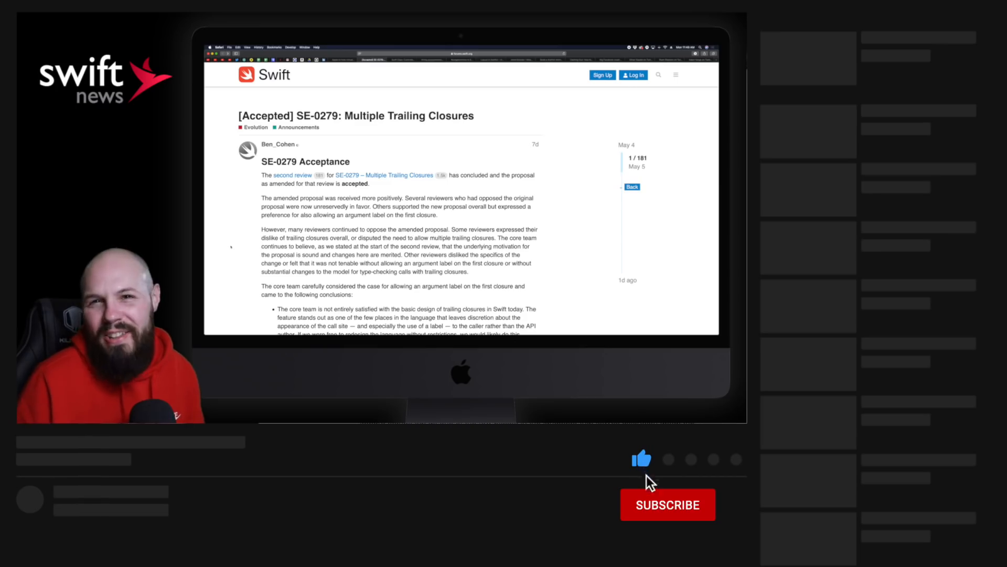
left_click(667, 505)
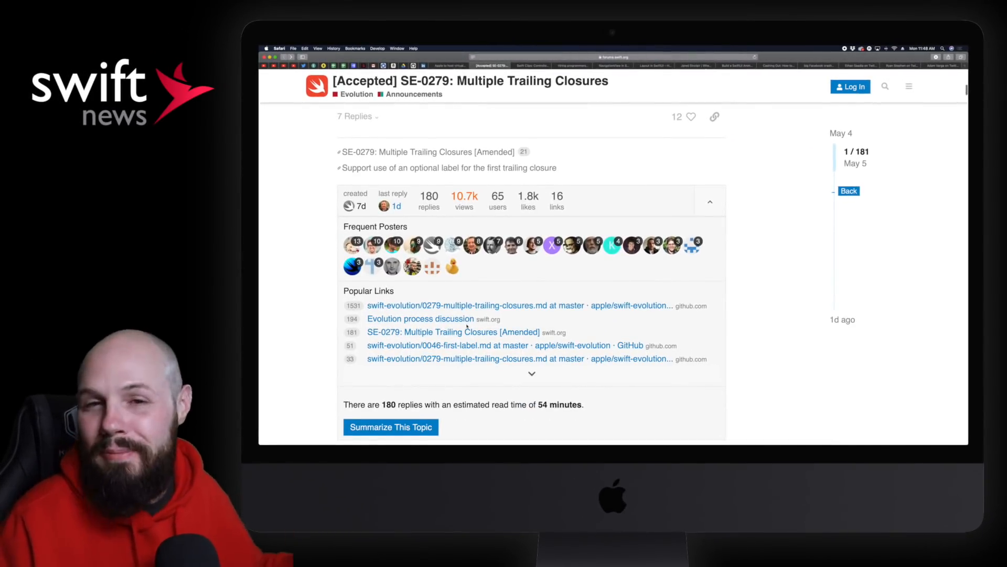
scroll("down", 3)
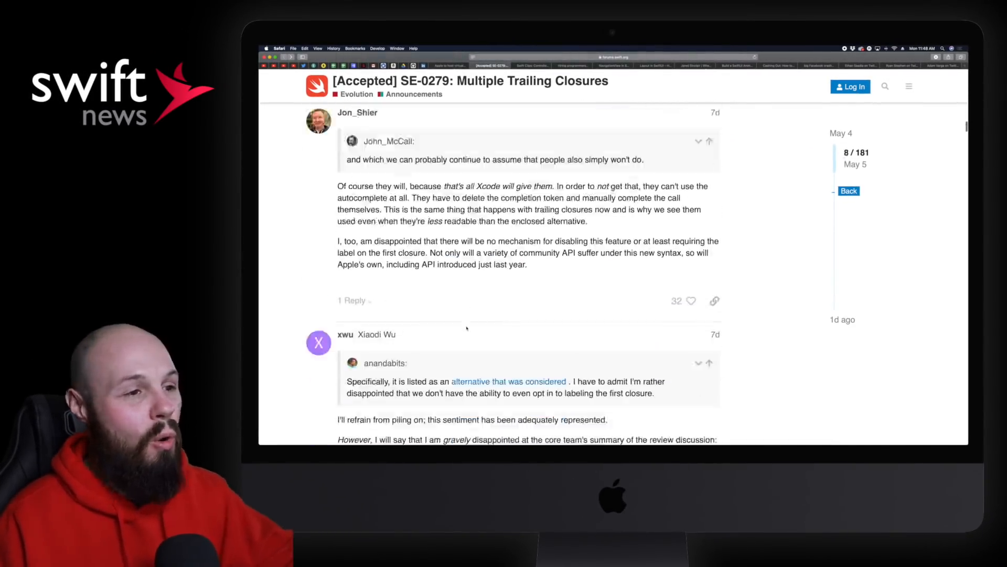
scroll("down", 3)
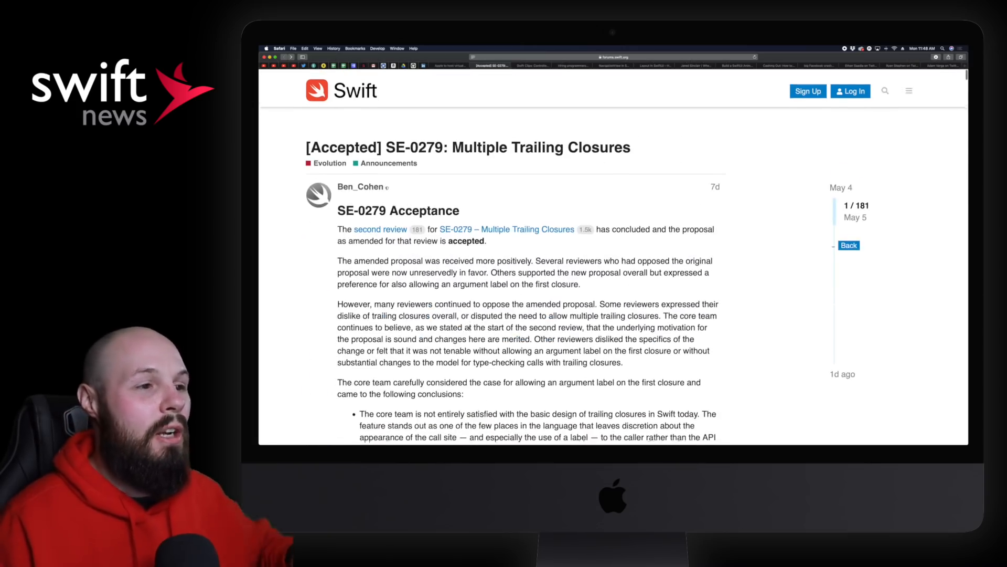
scroll("down", 3)
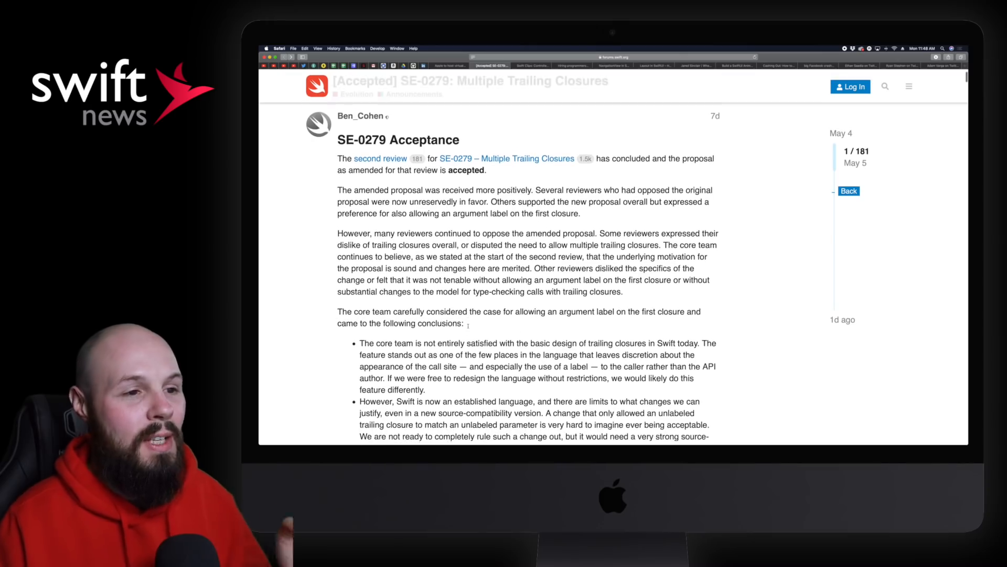
scroll("down", 3)
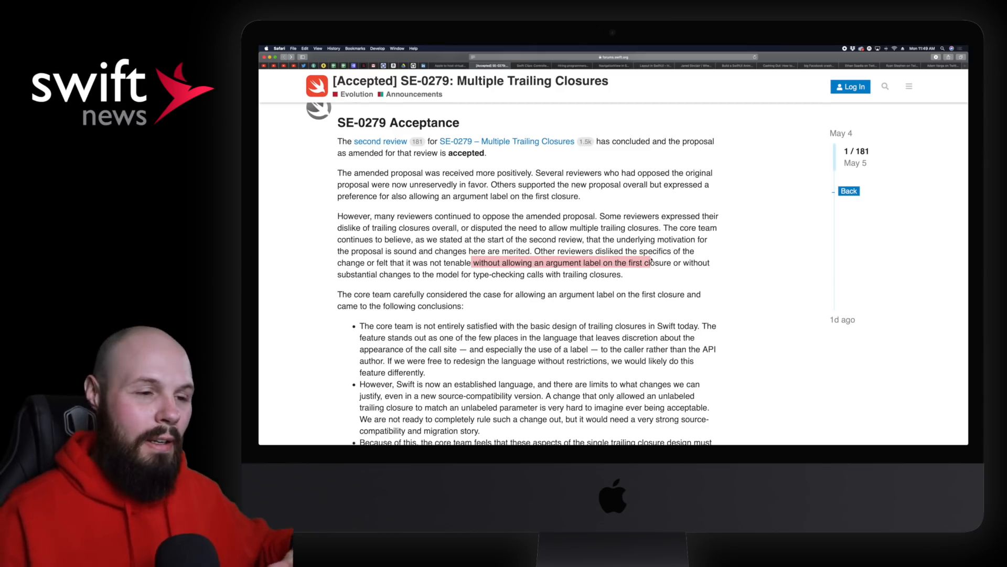
scroll("down", 3)
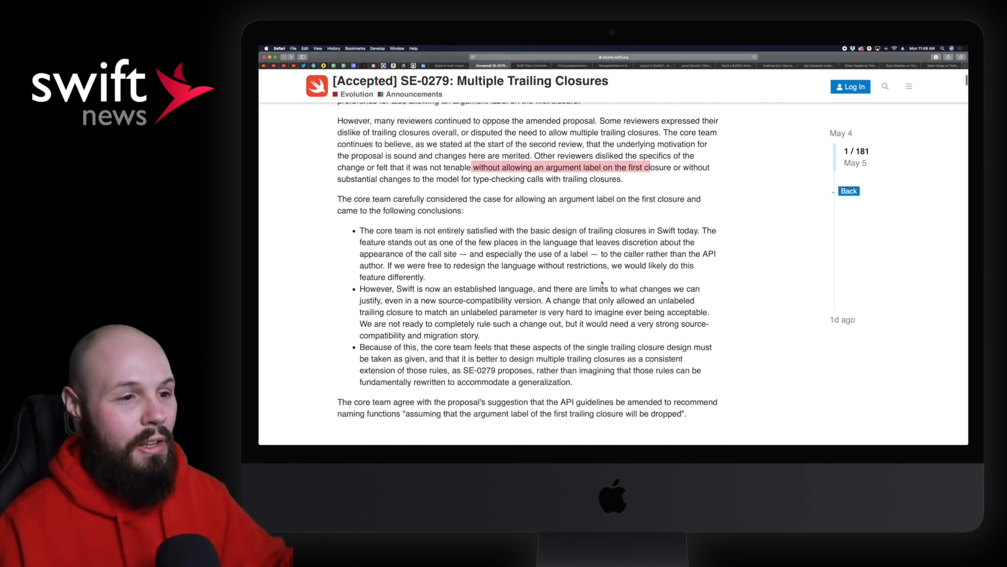
scroll("down", 3)
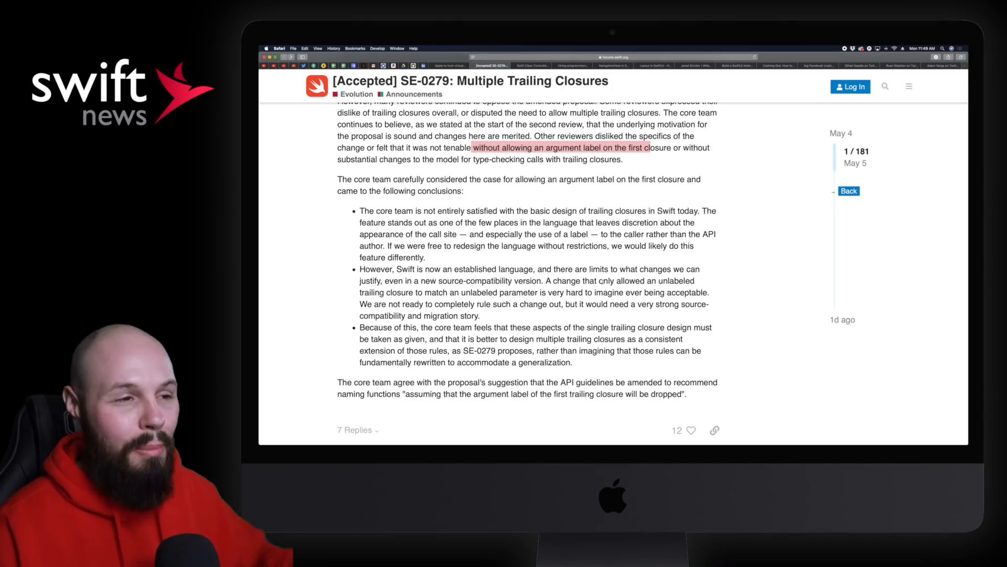
scroll("up", 3)
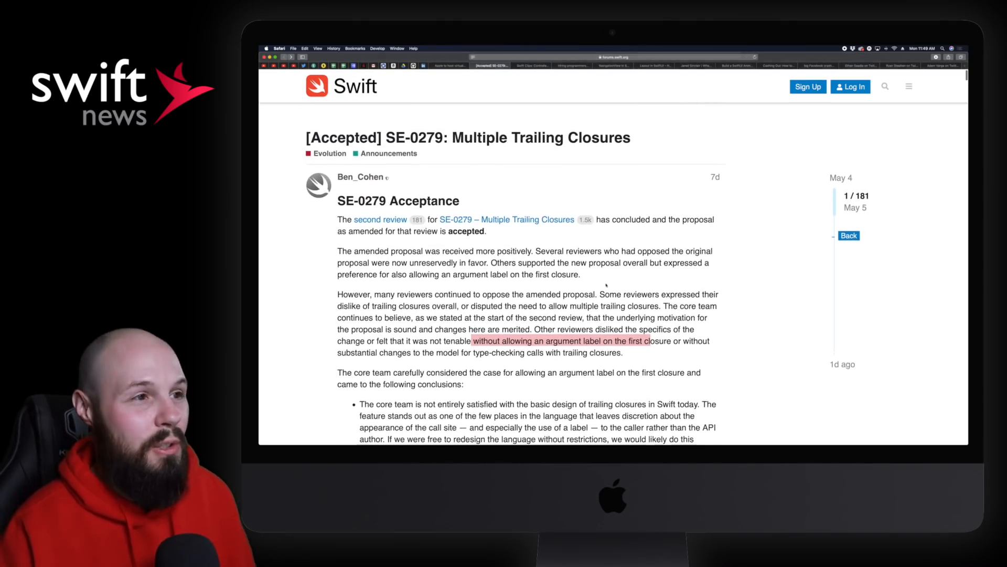
scroll("up", 3)
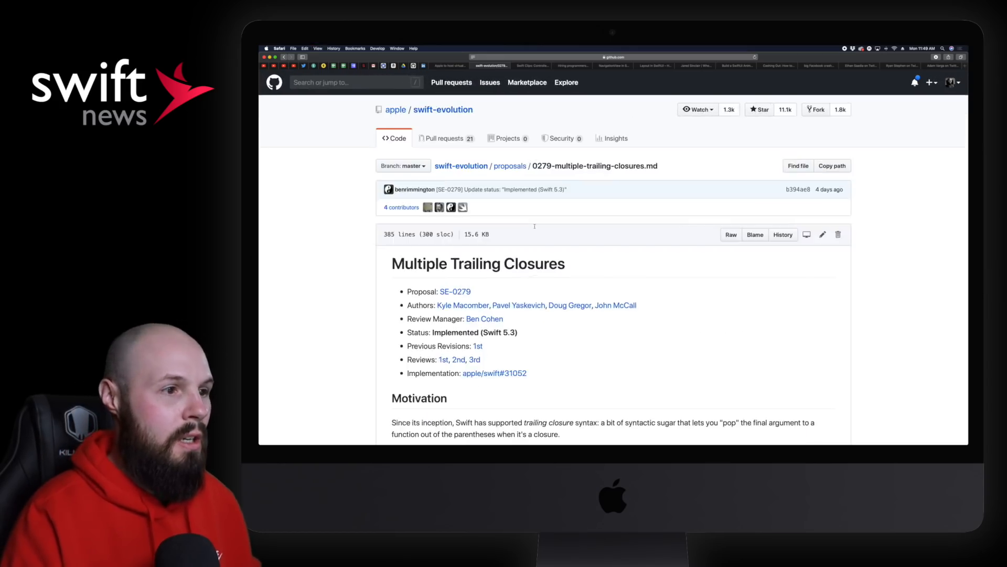
- Read further into the 0279-multiple-trailing-closures.md proposal, then bring up the Swift Clips: Controllers in MVC video
scroll("down", 3)
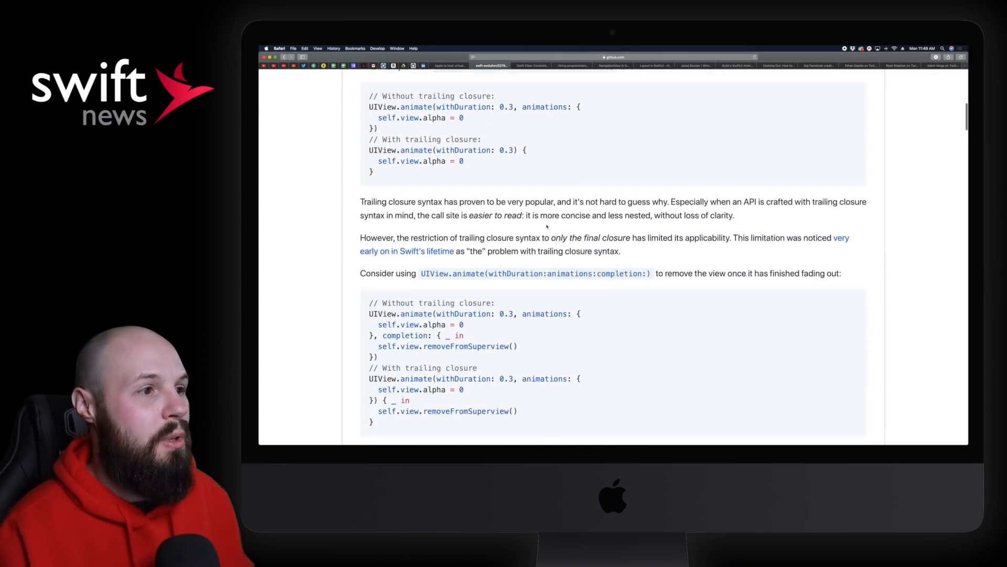
scroll("down", 3)
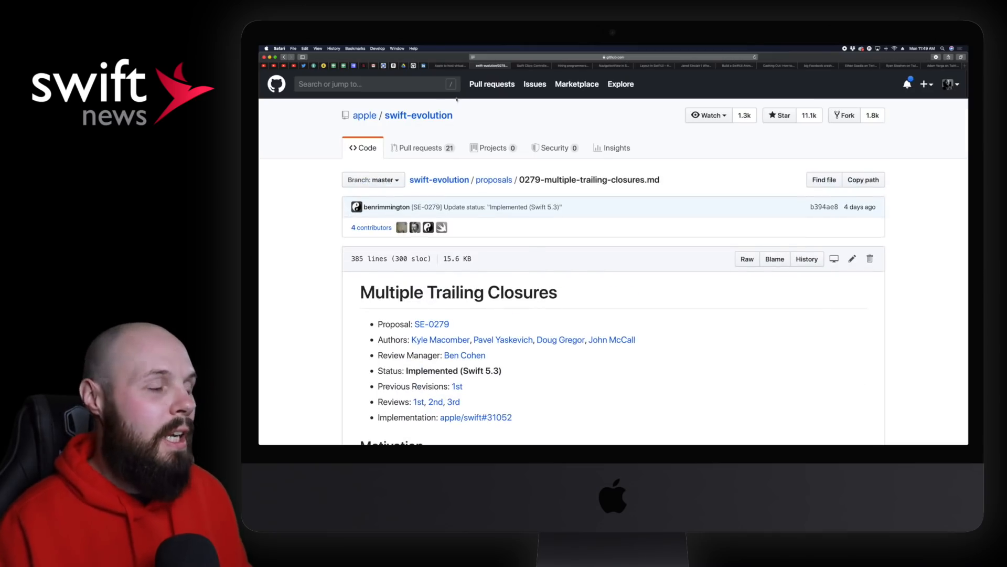
scroll("down", 3)
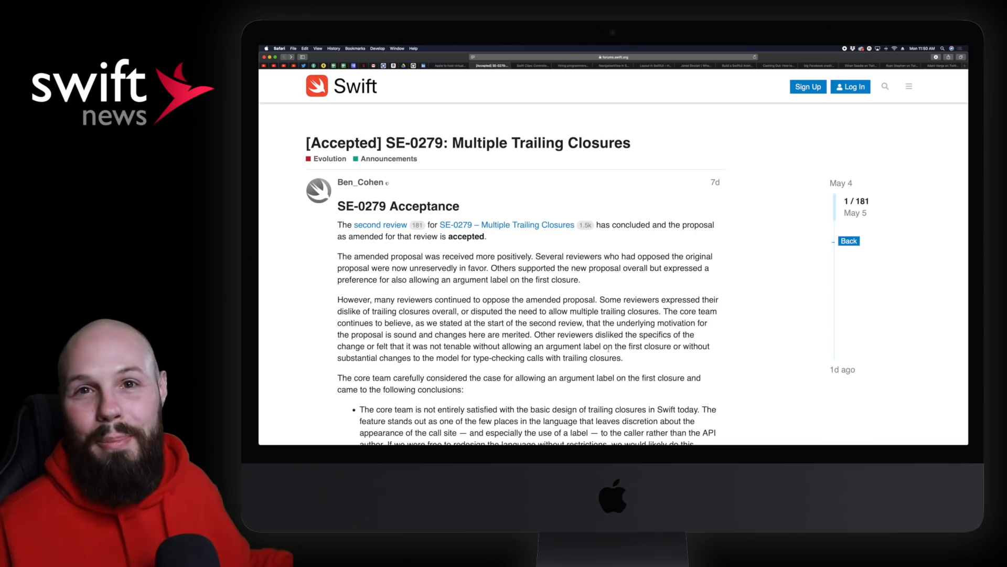
left_click(531, 65)
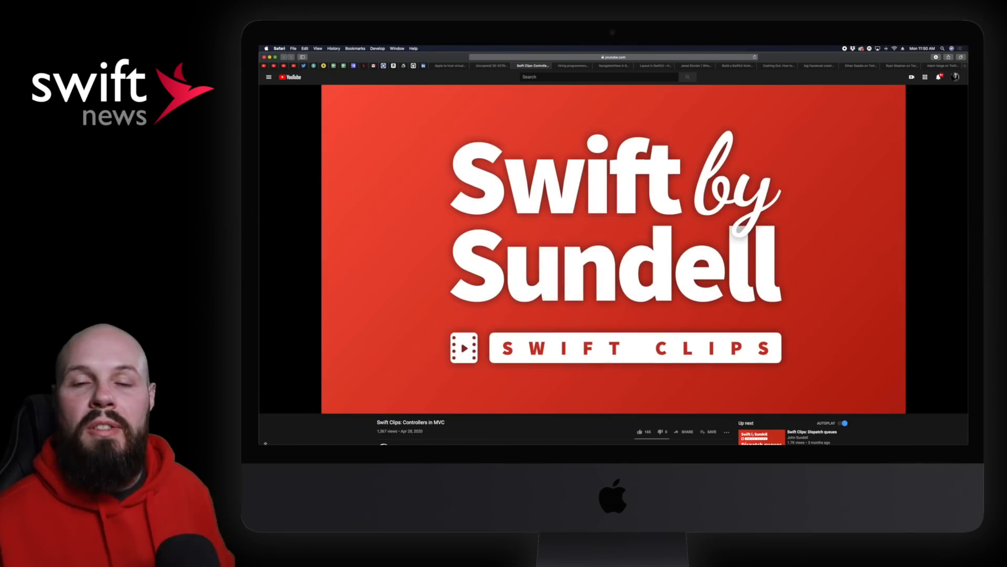
scroll("down", 3)
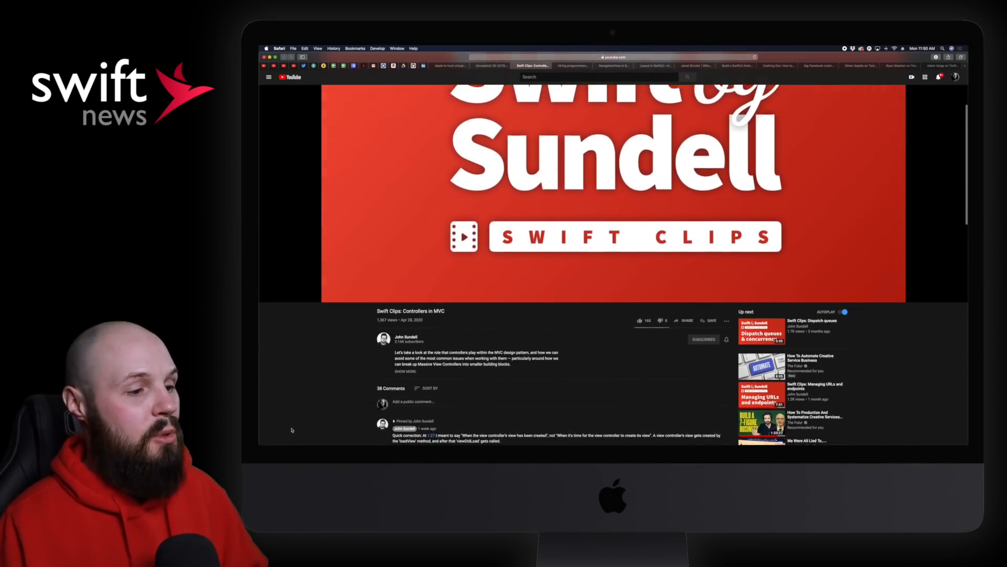
scroll("down", 3)
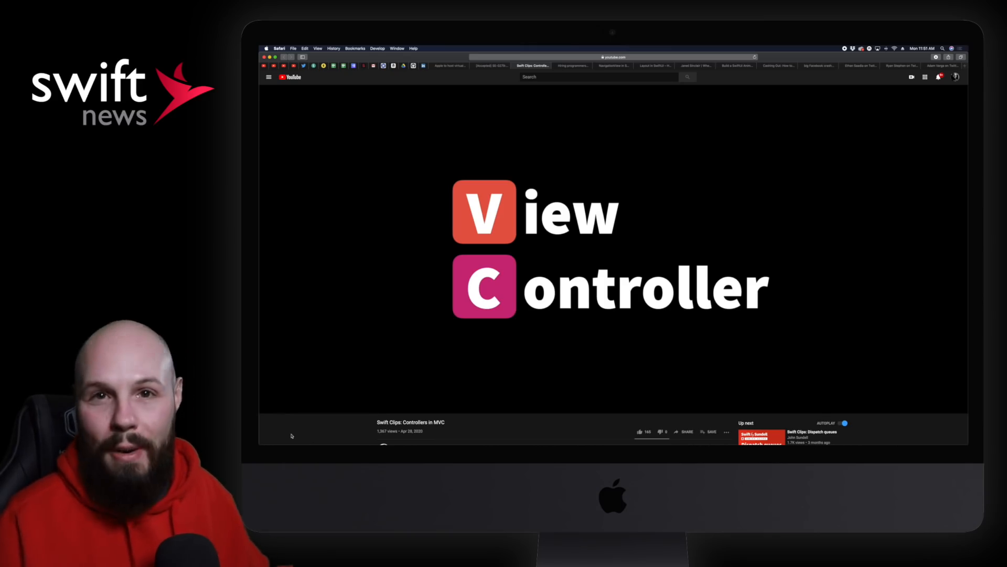
left_click(571, 66)
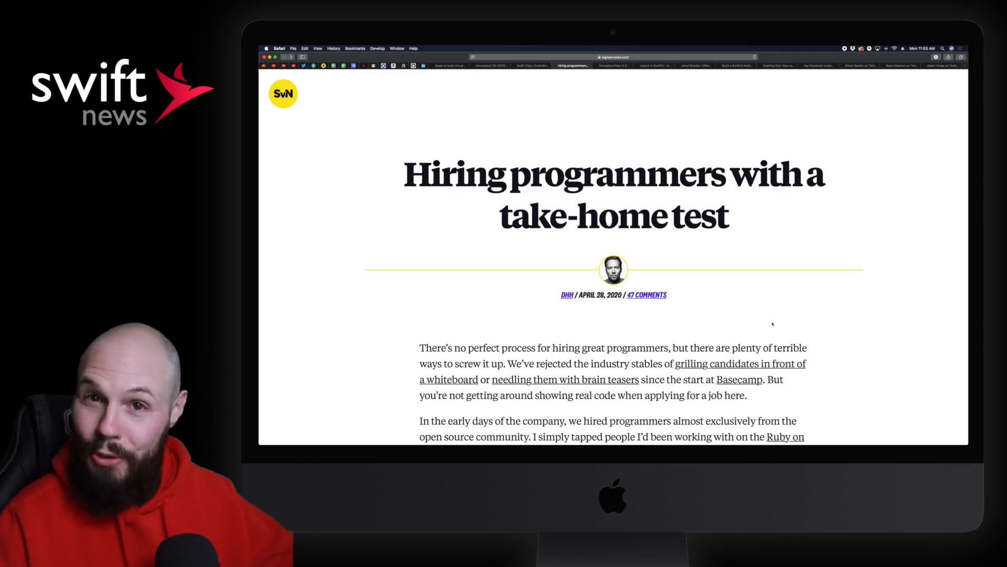
mouse_move(748, 322)
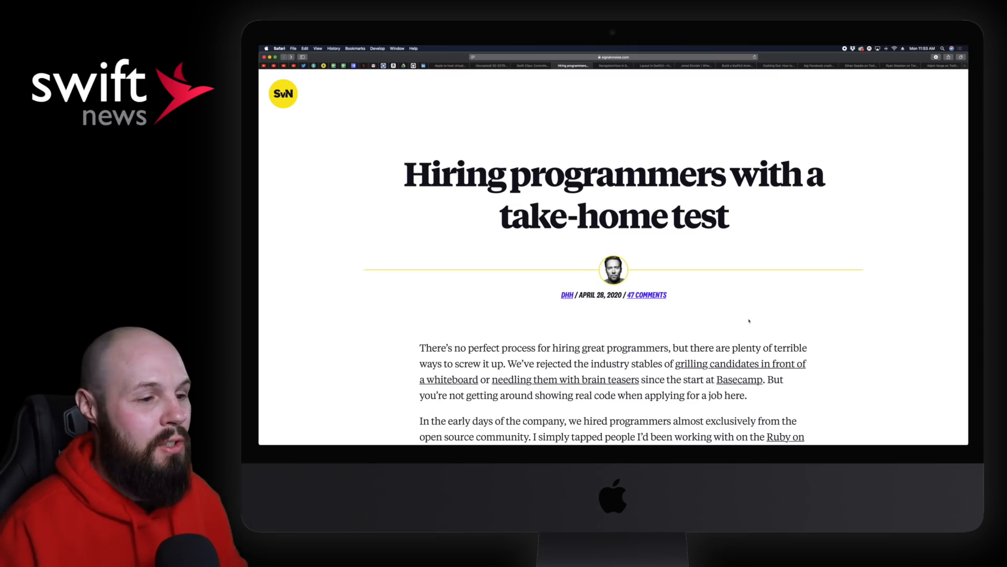
- Read down the take-home test article to the part about 20–40 hours of unpaid work
scroll("down", 3)
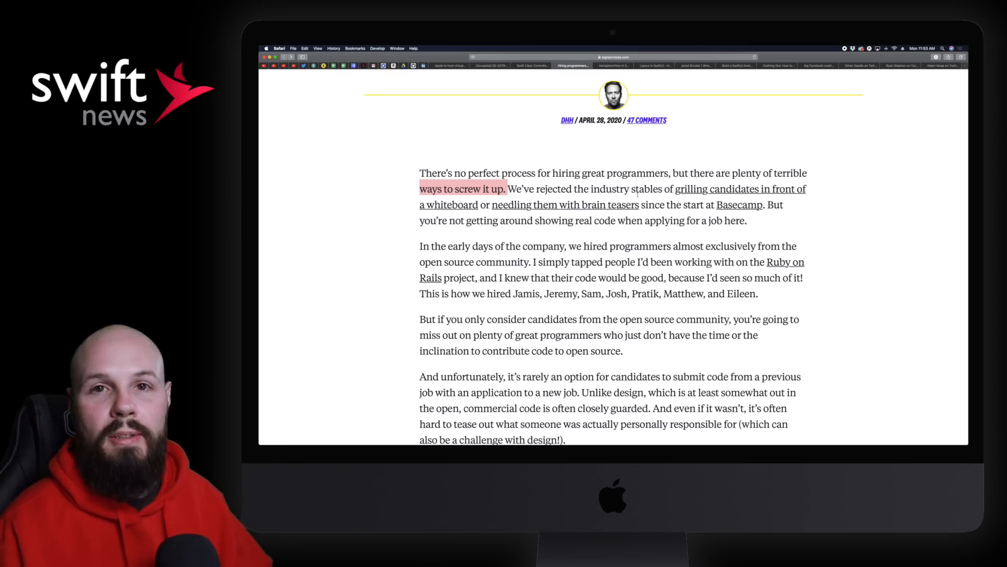
scroll("down", 3)
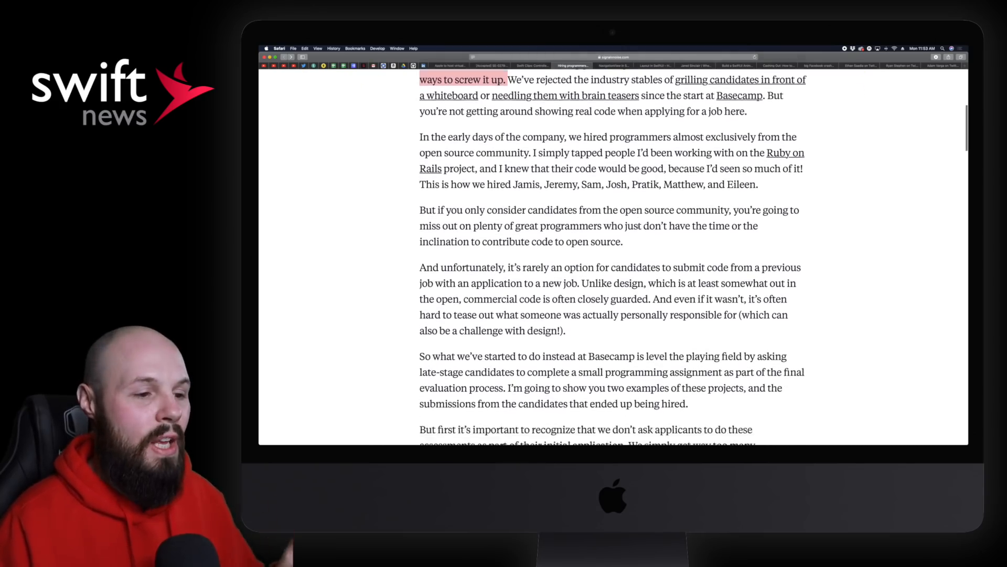
scroll("down", 3)
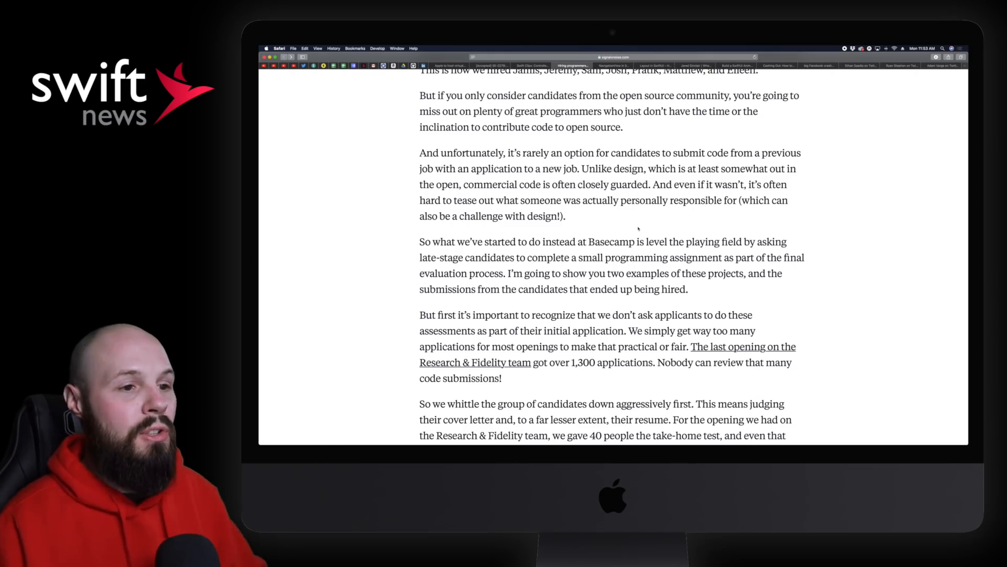
scroll("down", 3)
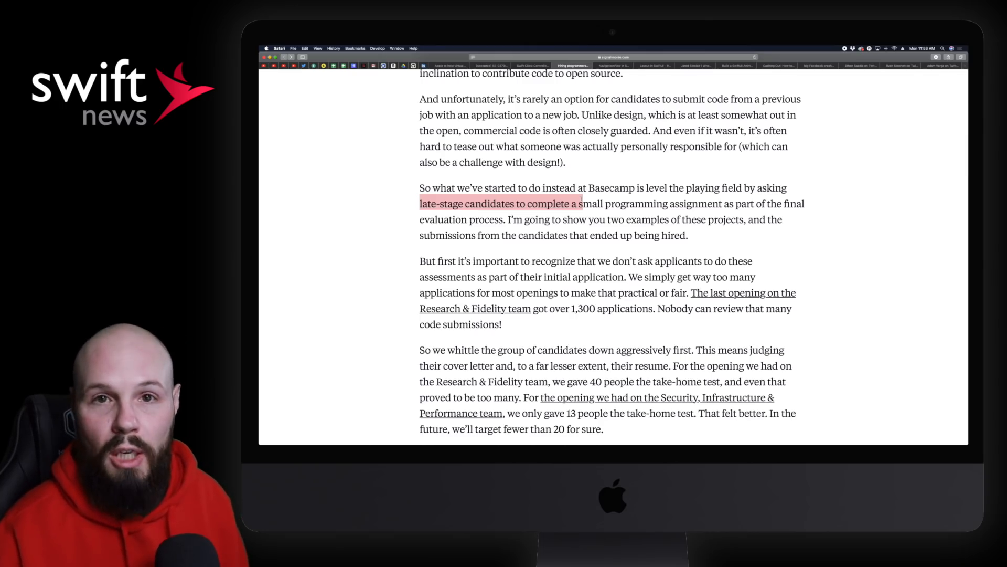
scroll("down", 3)
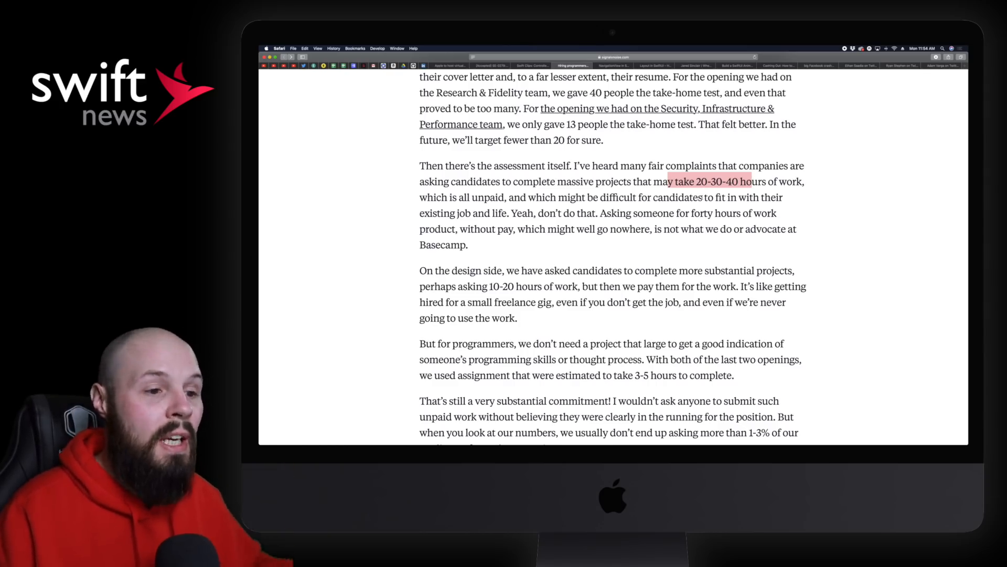
scroll("down", 3)
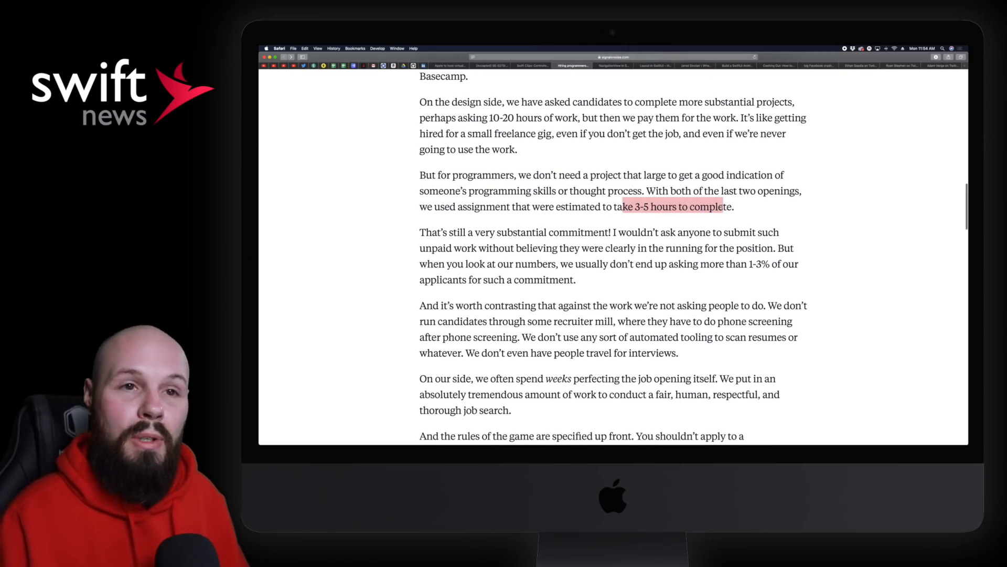
scroll("down", 3)
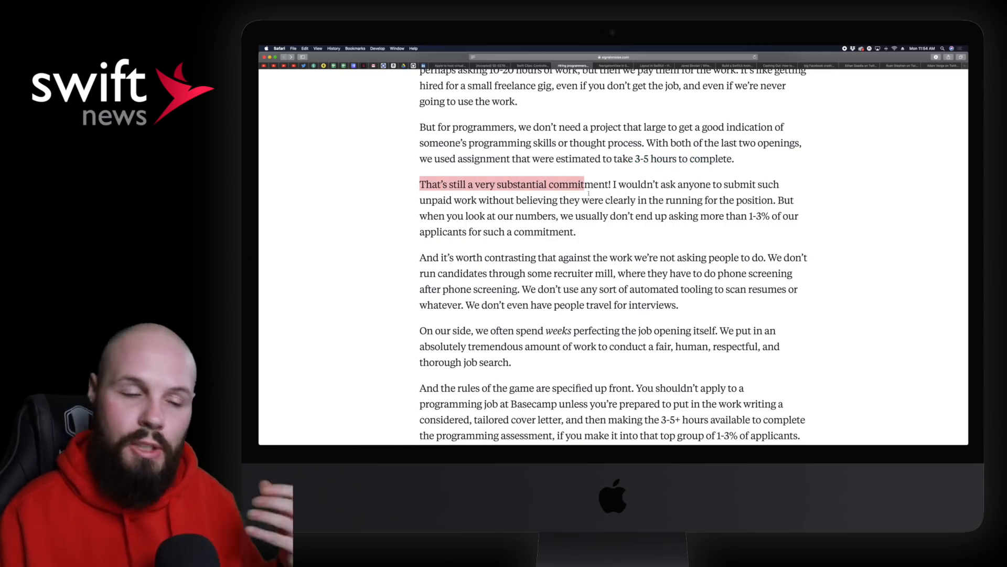
scroll("down", 3)
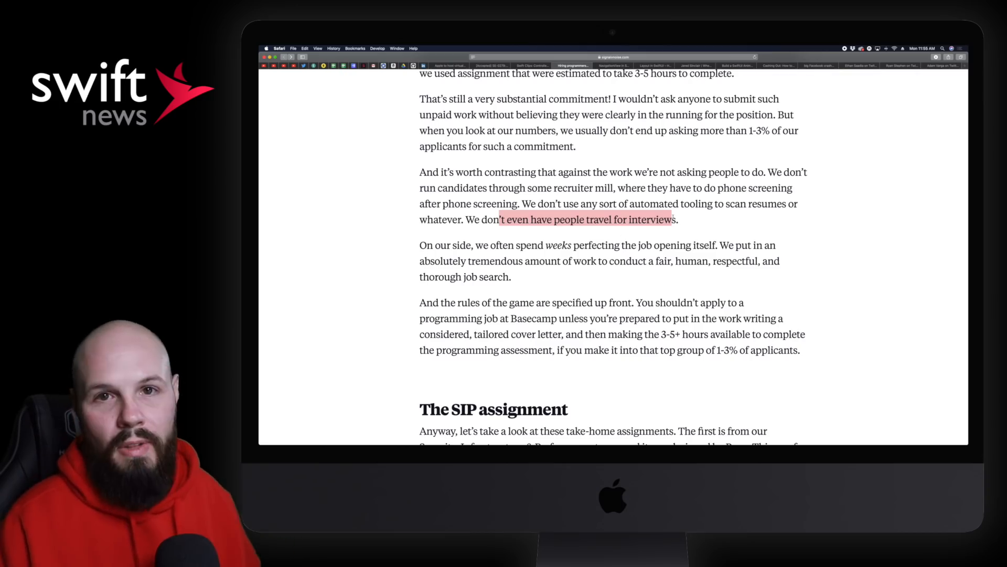
scroll("down", 3)
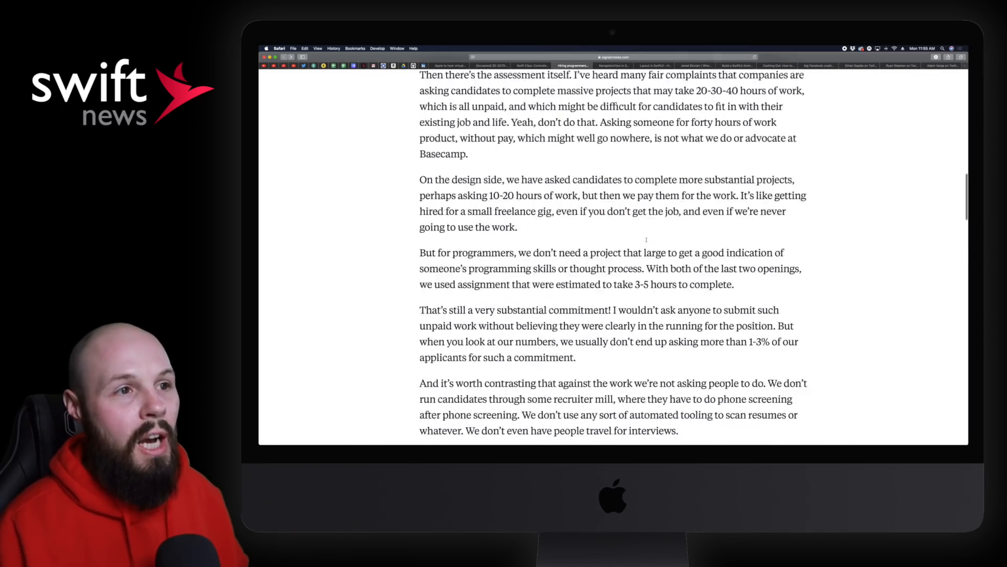
scroll("up", 3)
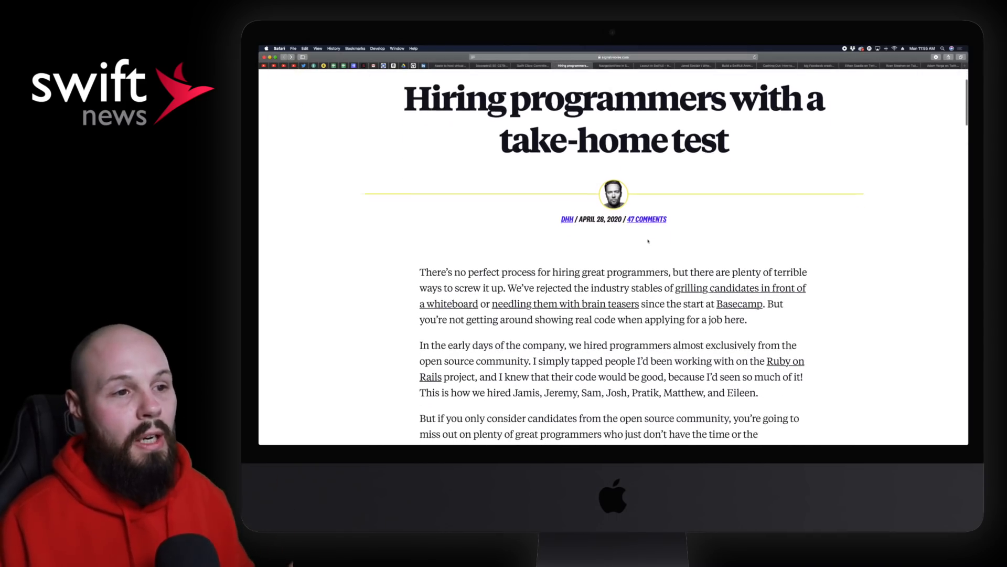
scroll("down", 3)
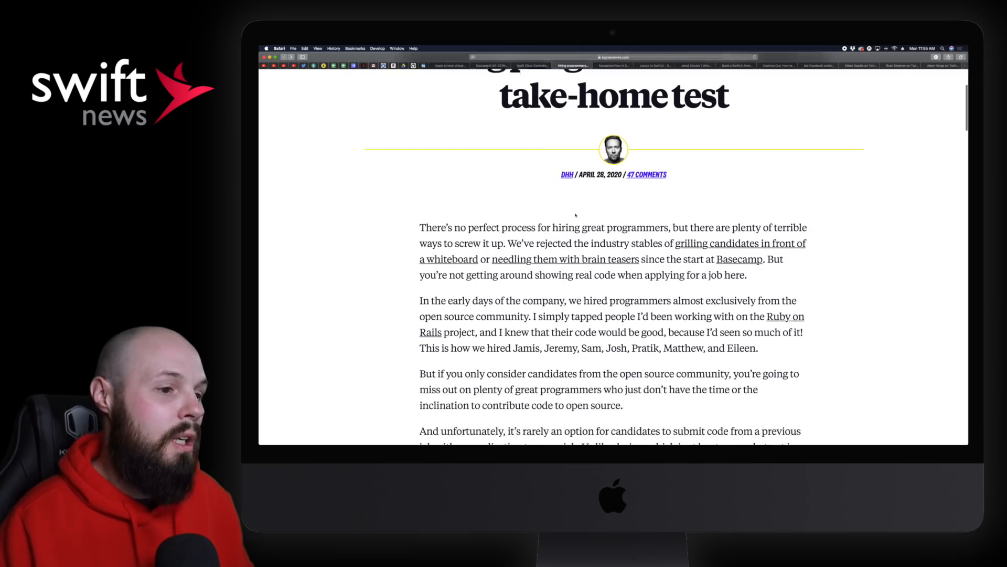
scroll("down", 3)
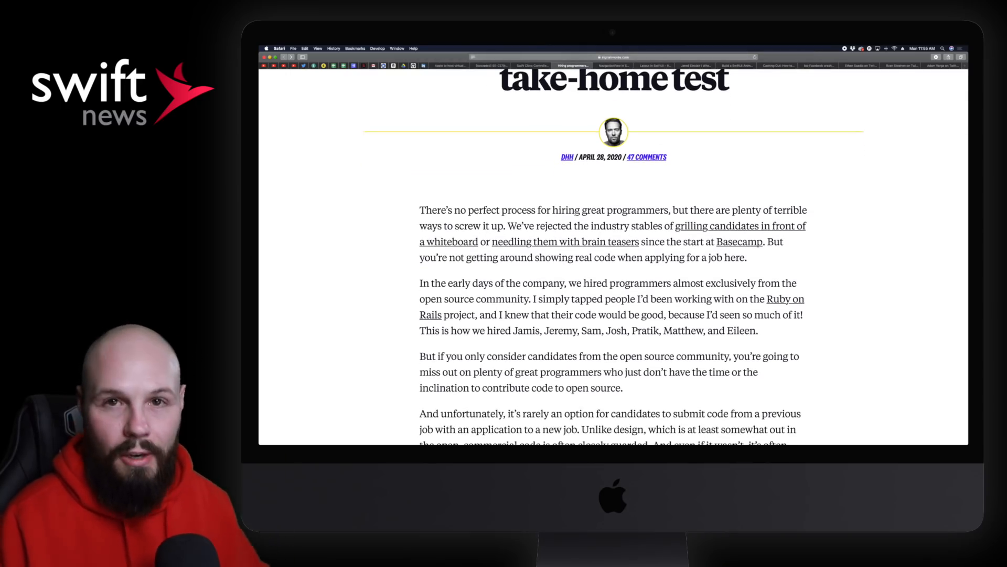
- Bring up Hacking with Swift's NavigationView guide and read its video intro and opening sections
left_click(620, 65)
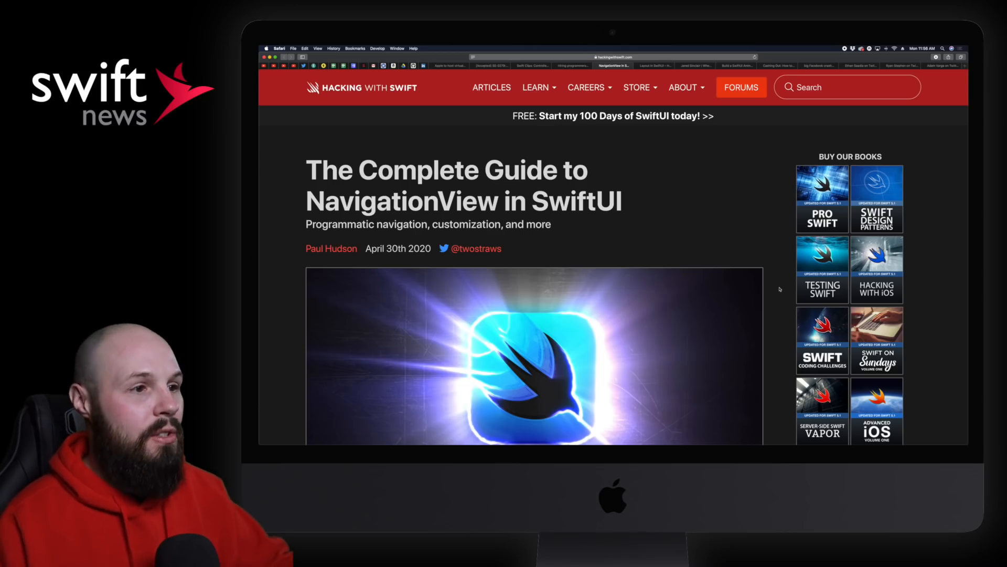
scroll("down", 3)
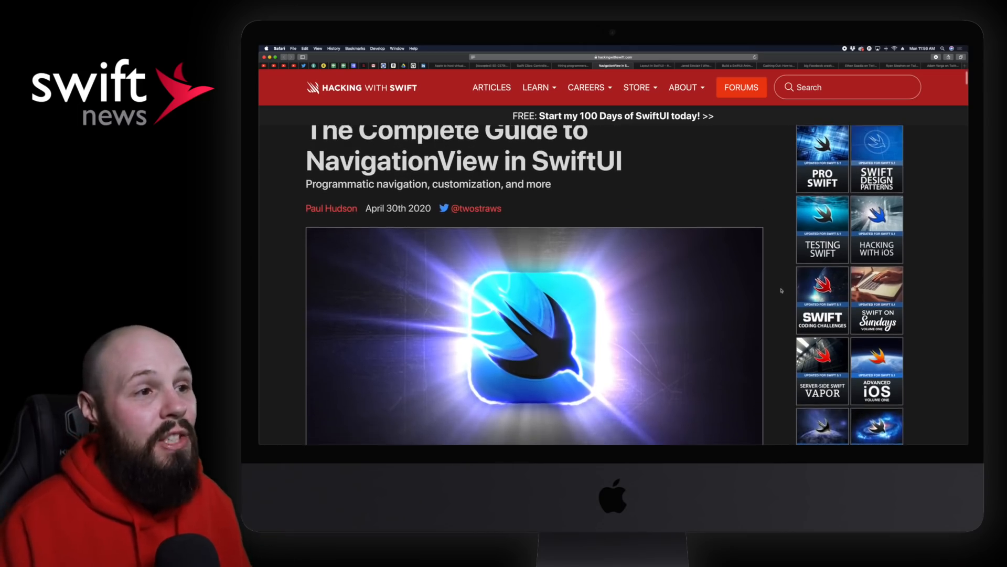
scroll("up", 3)
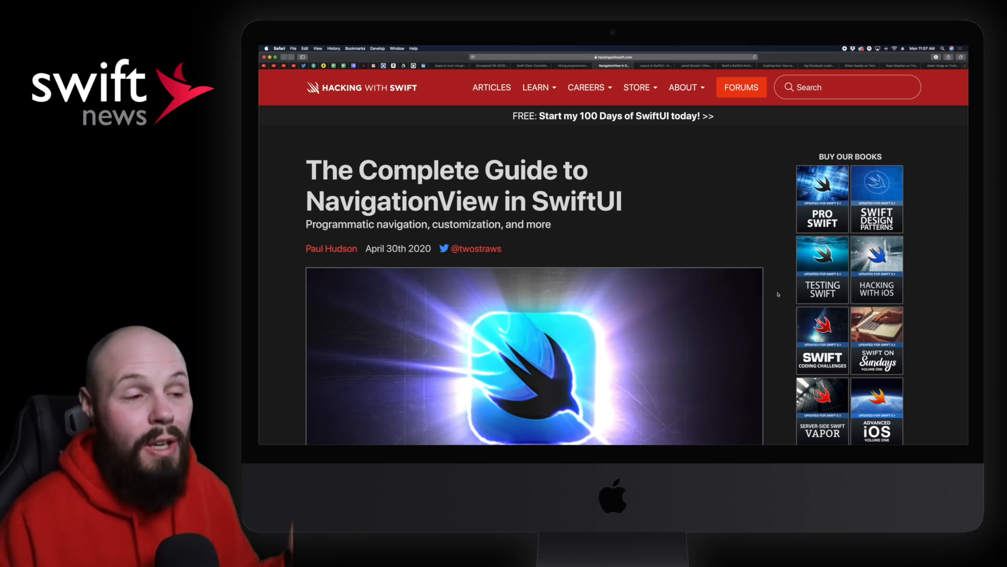
scroll("down", 3)
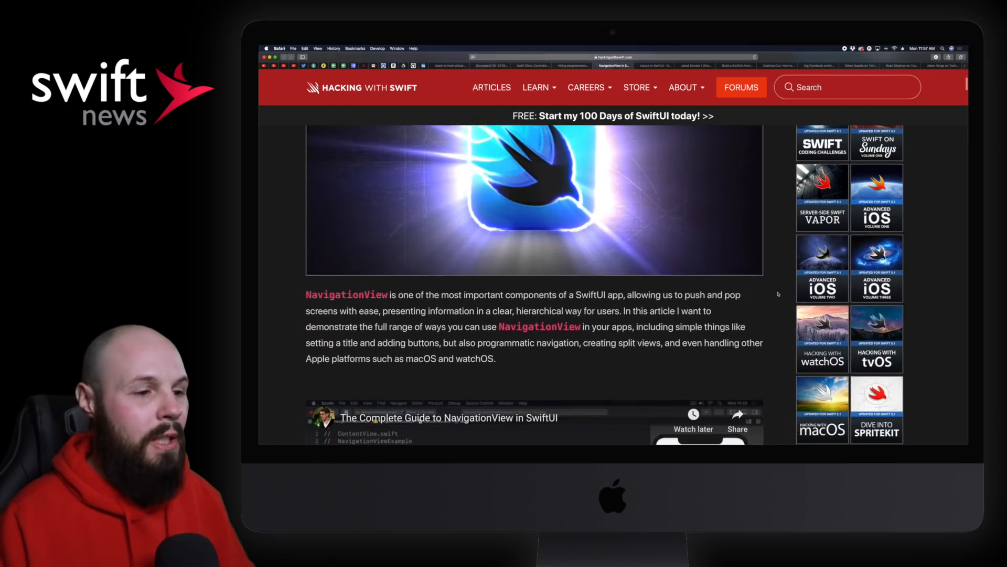
scroll("down", 3)
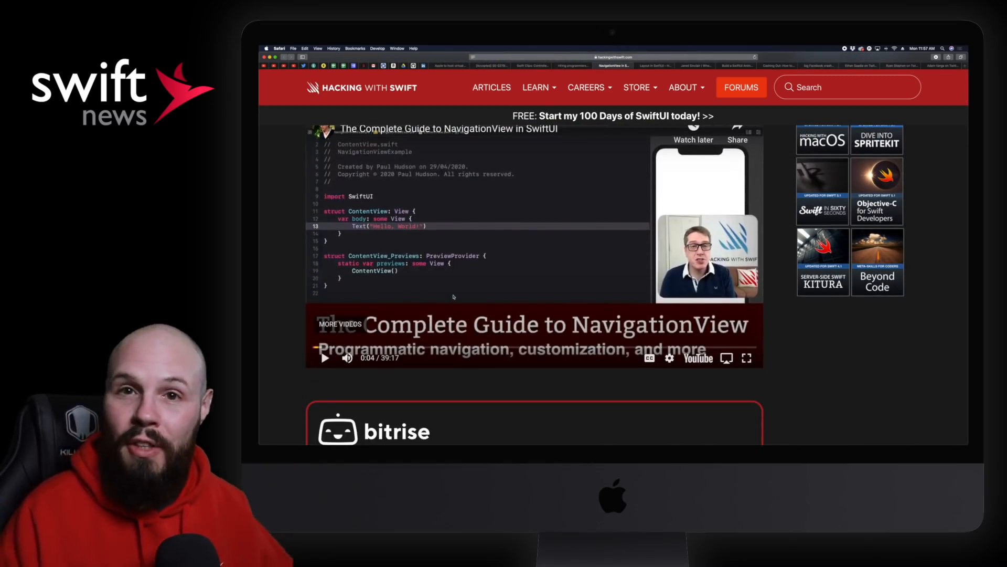
scroll("down", 3)
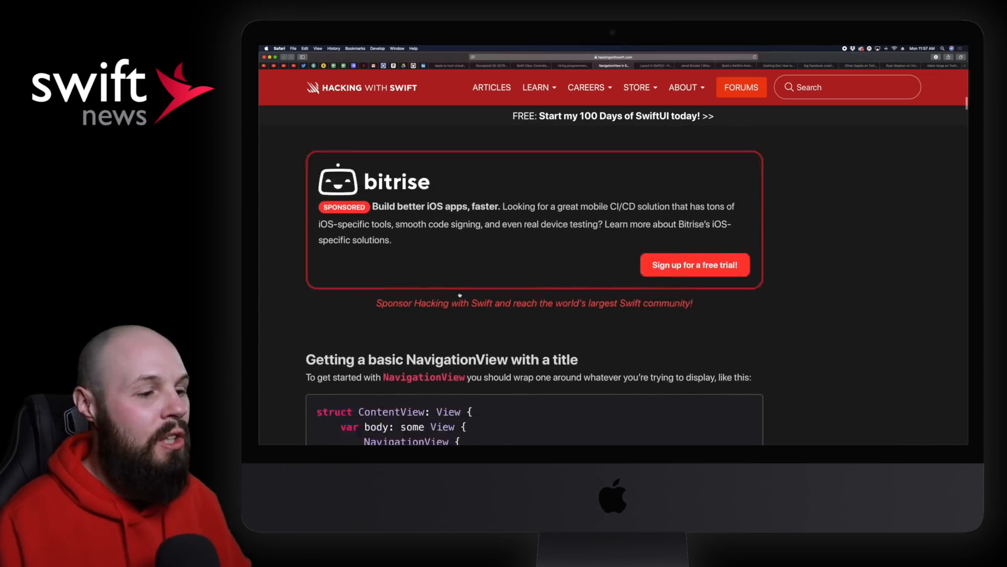
- Continue through the guide's code examples down to the environment-object examples
scroll("down", 3)
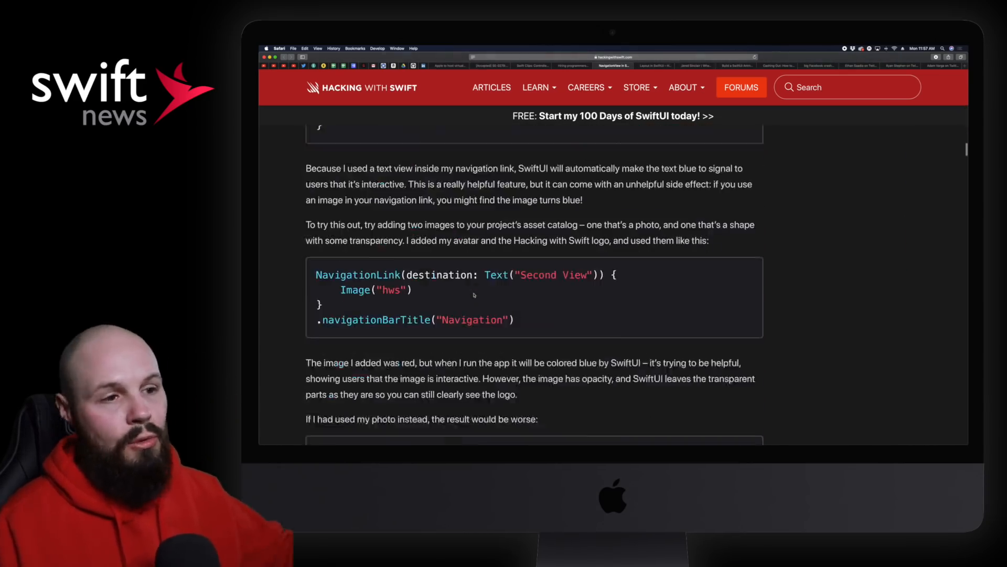
scroll("down", 3)
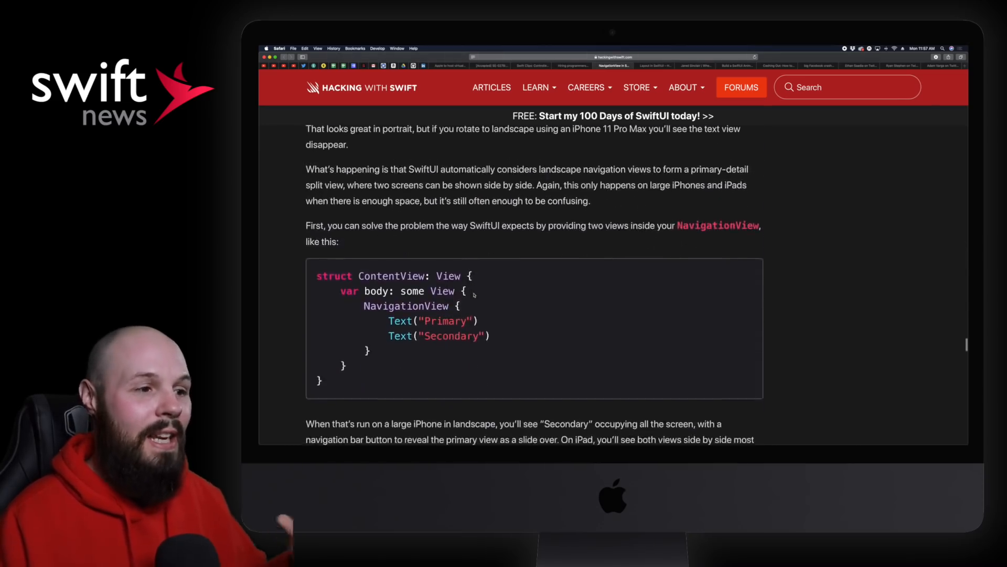
scroll("down", 3)
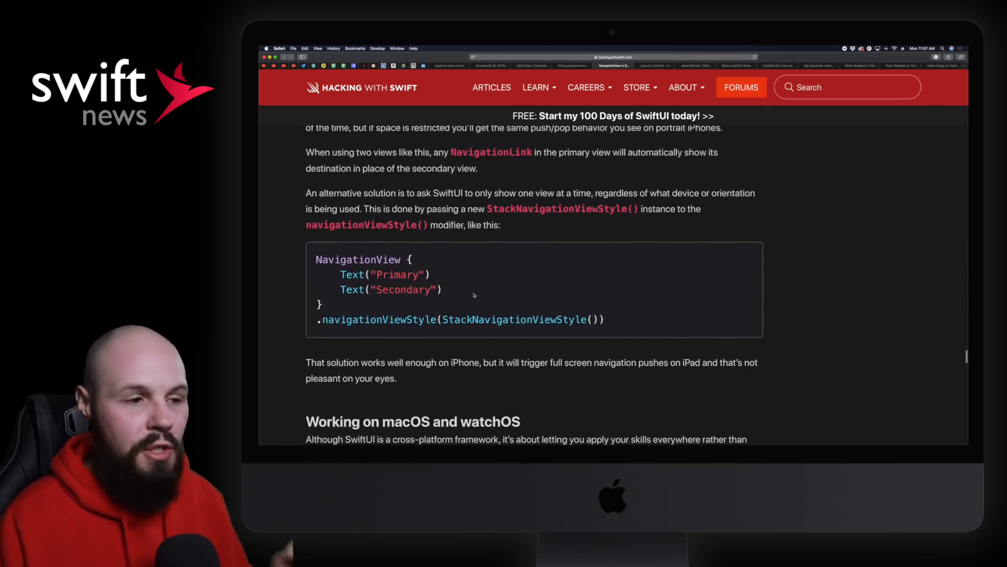
scroll("down", 3)
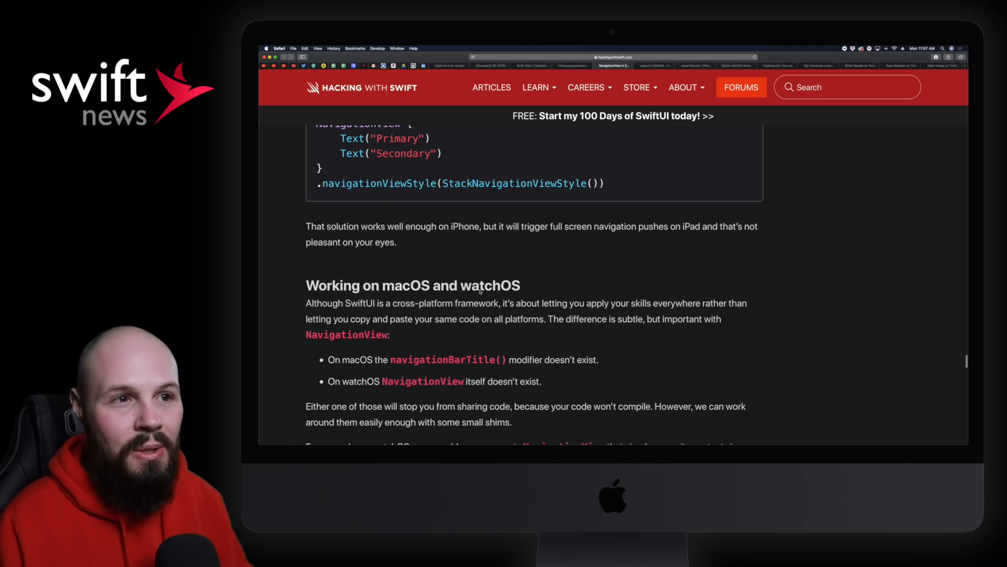
scroll("down", 3)
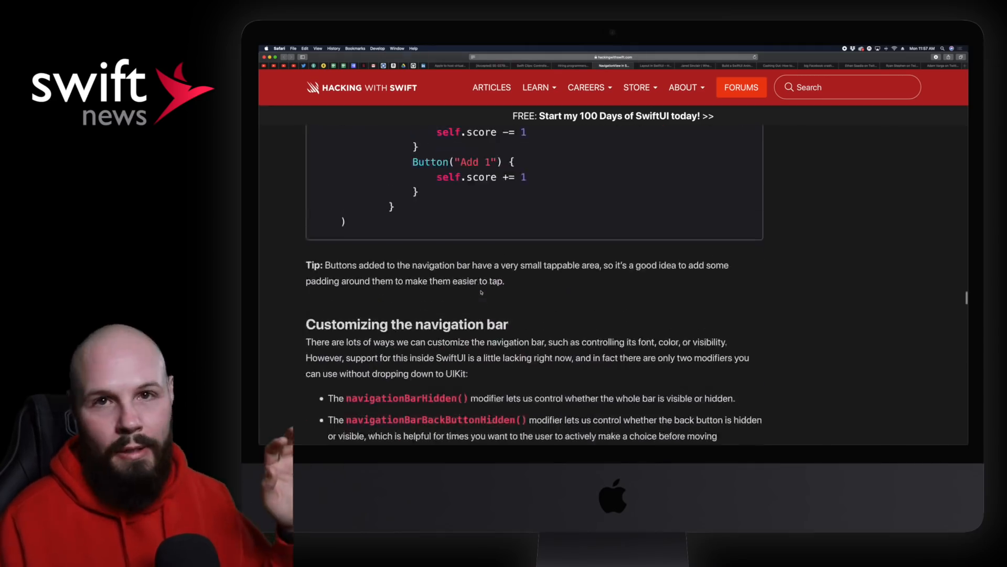
scroll("down", 3)
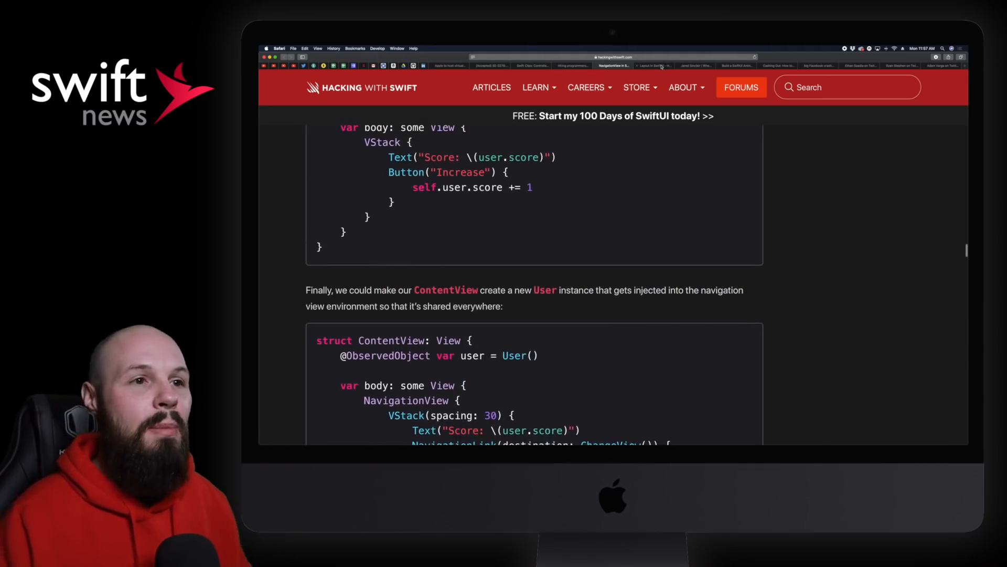
- Bring up the Complete Guide to Layout in SwiftUI and skim it down to aligning views and back
left_click(652, 65)
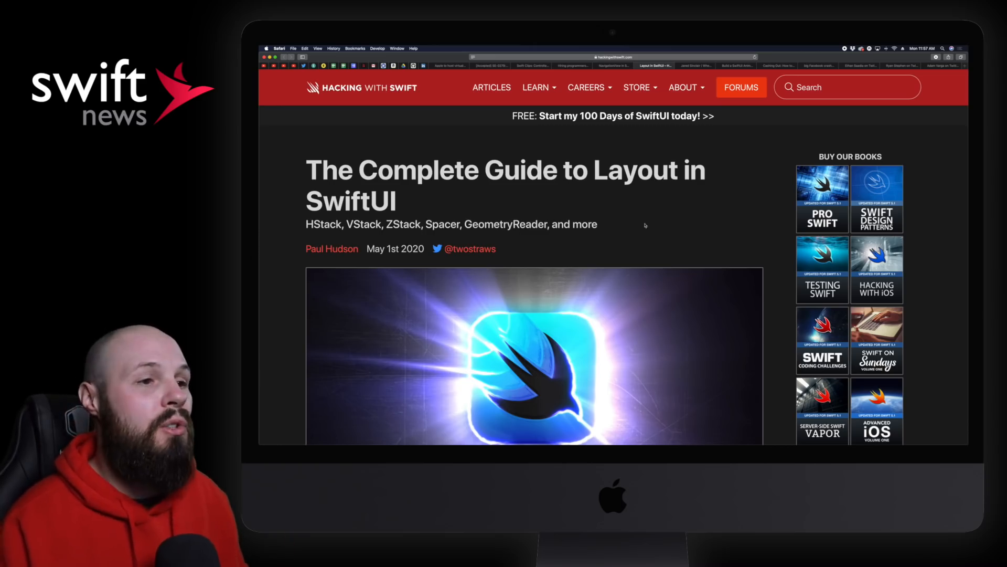
scroll("down", 3)
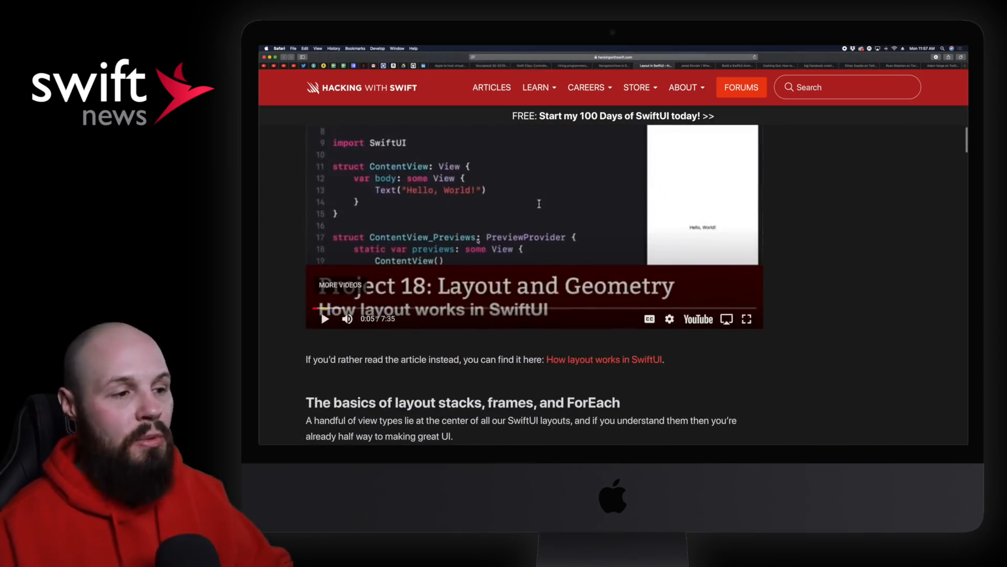
scroll("down", 3)
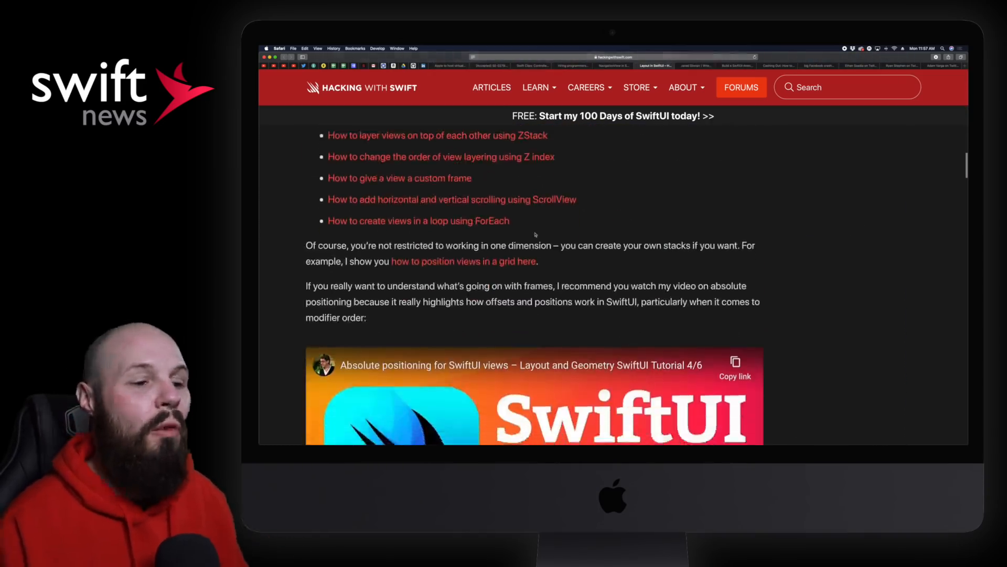
scroll("down", 3)
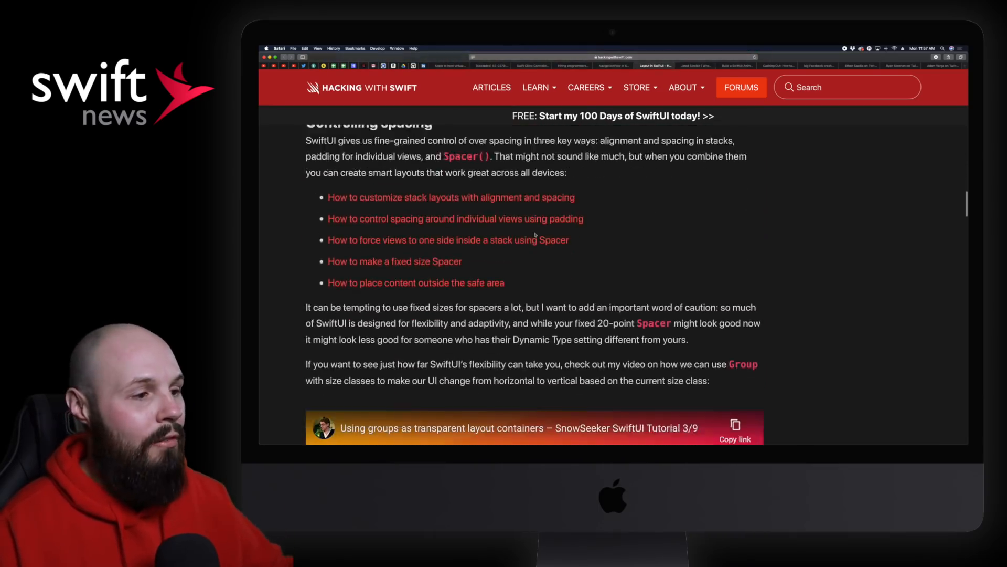
scroll("down", 3)
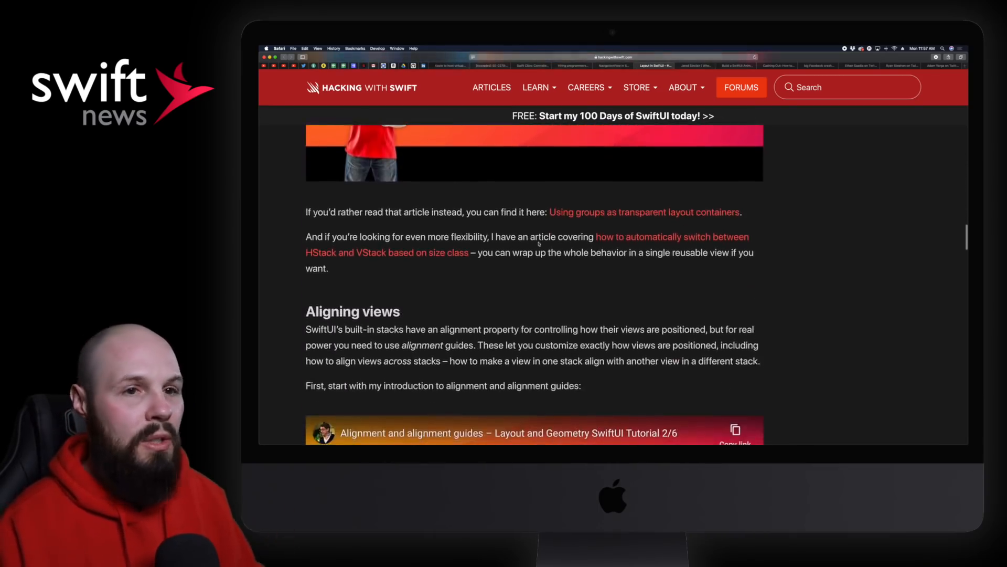
scroll("up", 3)
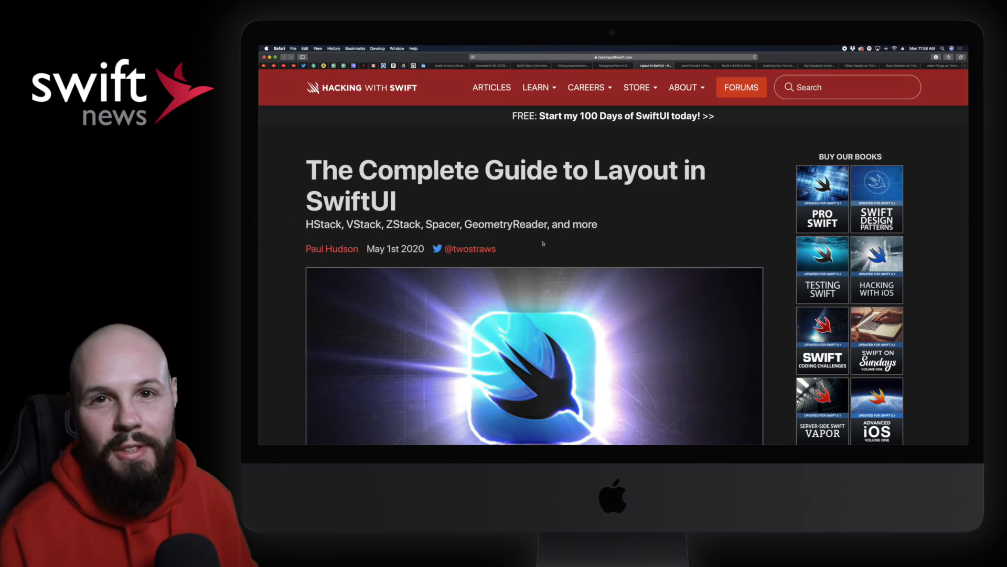
left_click(696, 65)
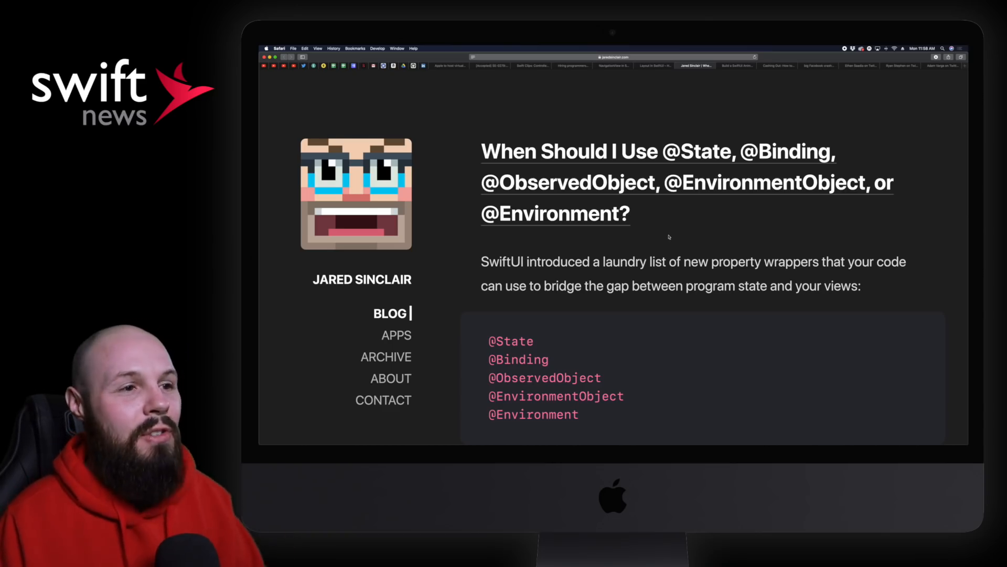
mouse_move(636, 168)
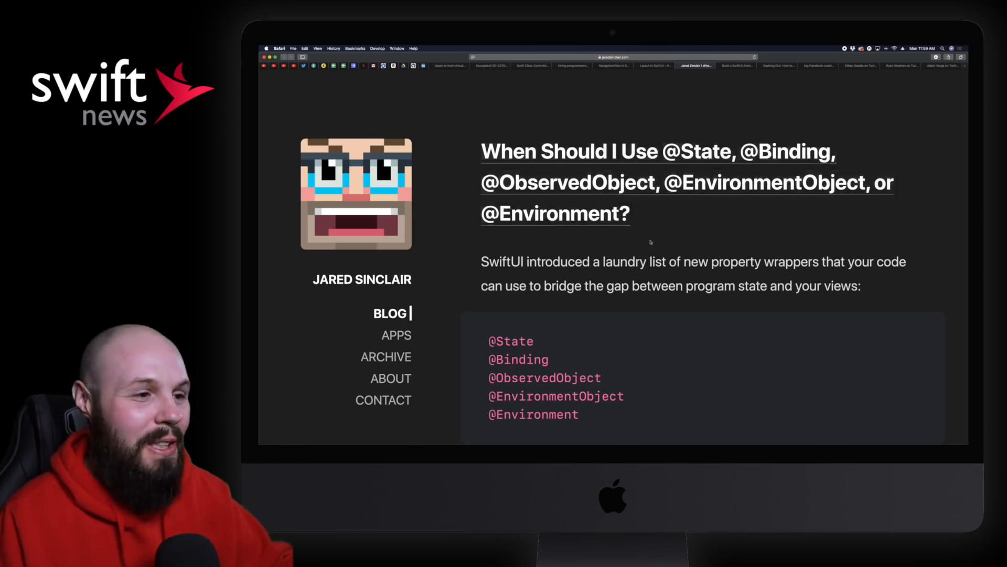
scroll("down", 3)
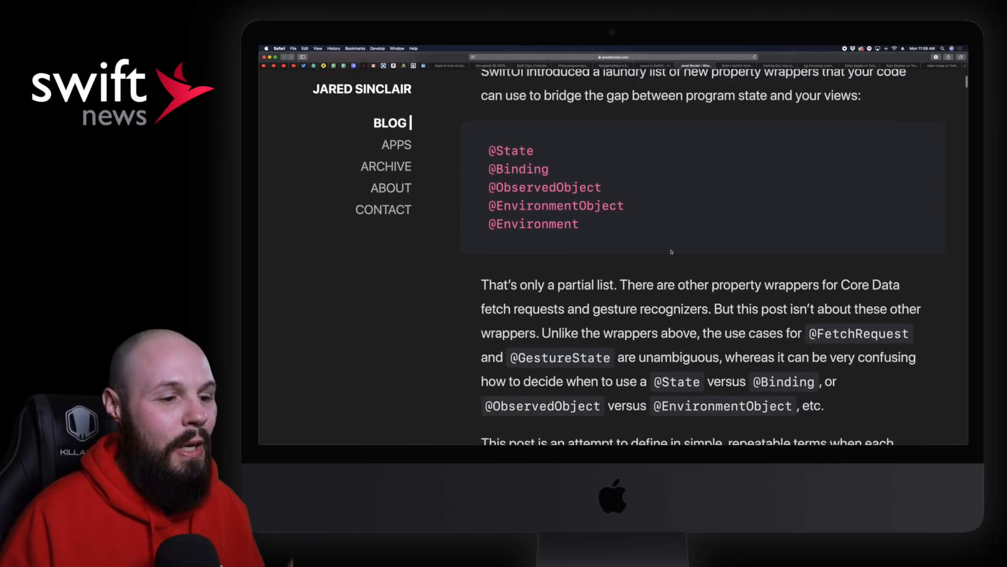
scroll("down", 3)
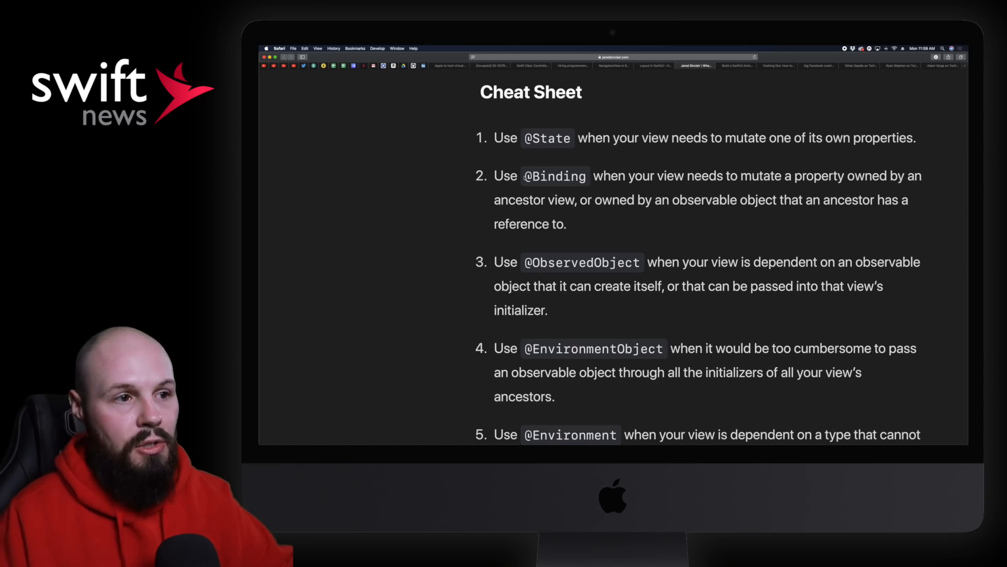
scroll("down", 3)
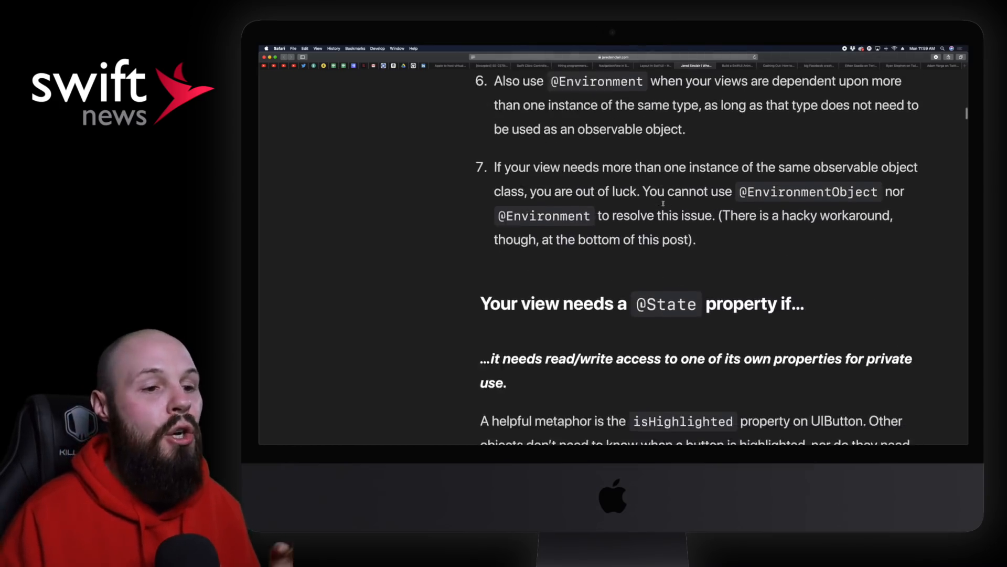
scroll("down", 3)
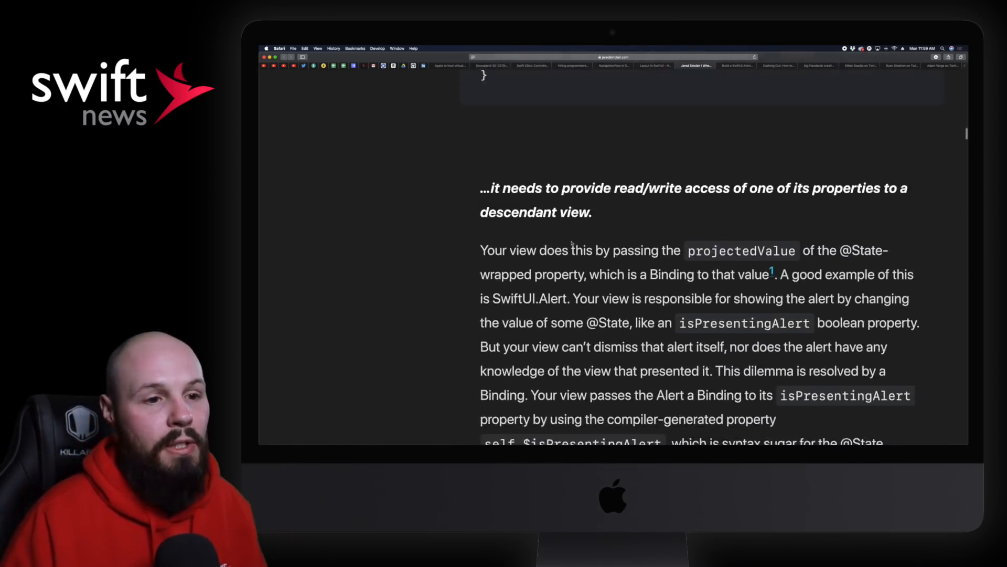
scroll("down", 3)
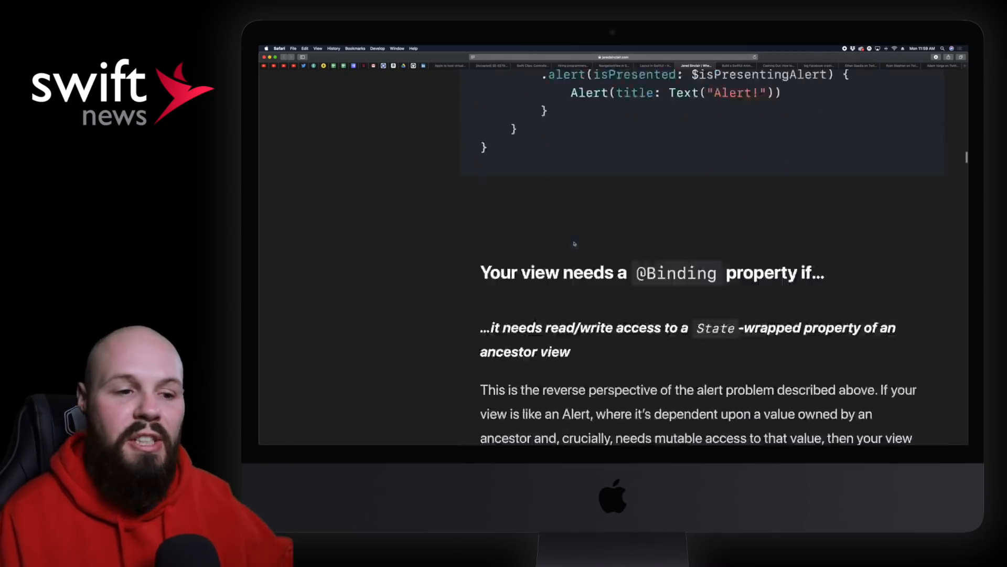
- Skim the remaining property wrapper sections and return toward the top
scroll("down", 3)
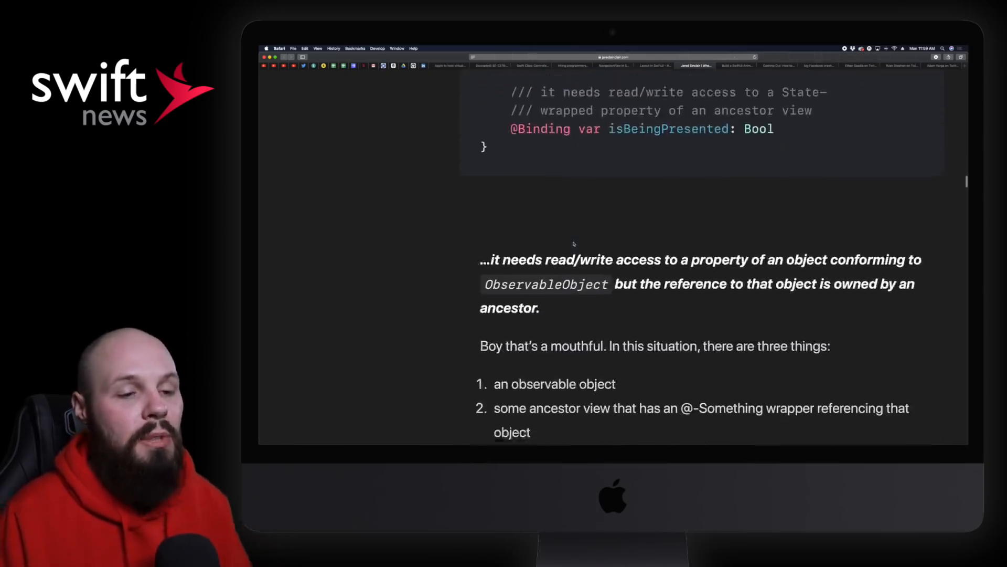
scroll("down", 3)
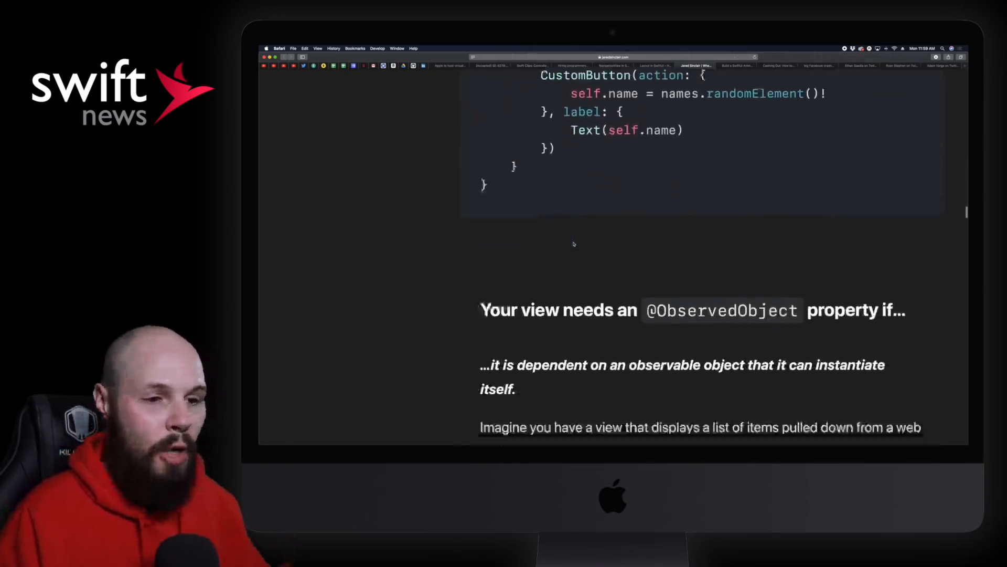
scroll("down", 3)
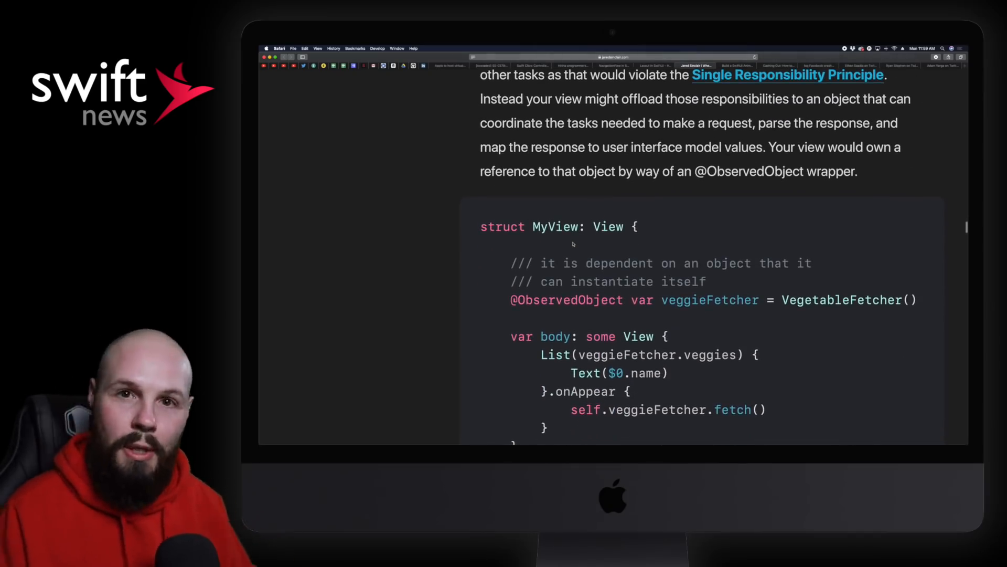
scroll("down", 3)
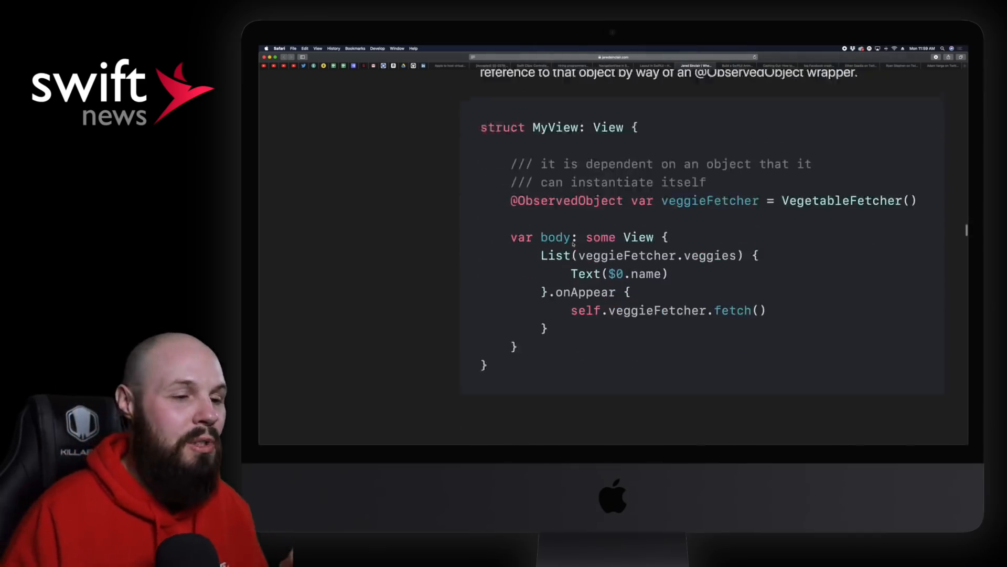
scroll("down", 3)
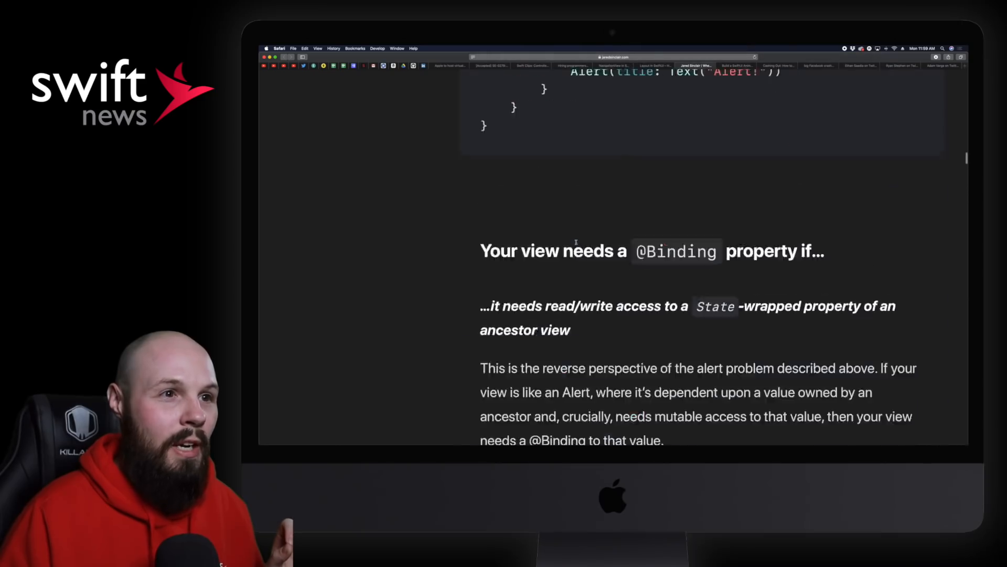
scroll("up", 3)
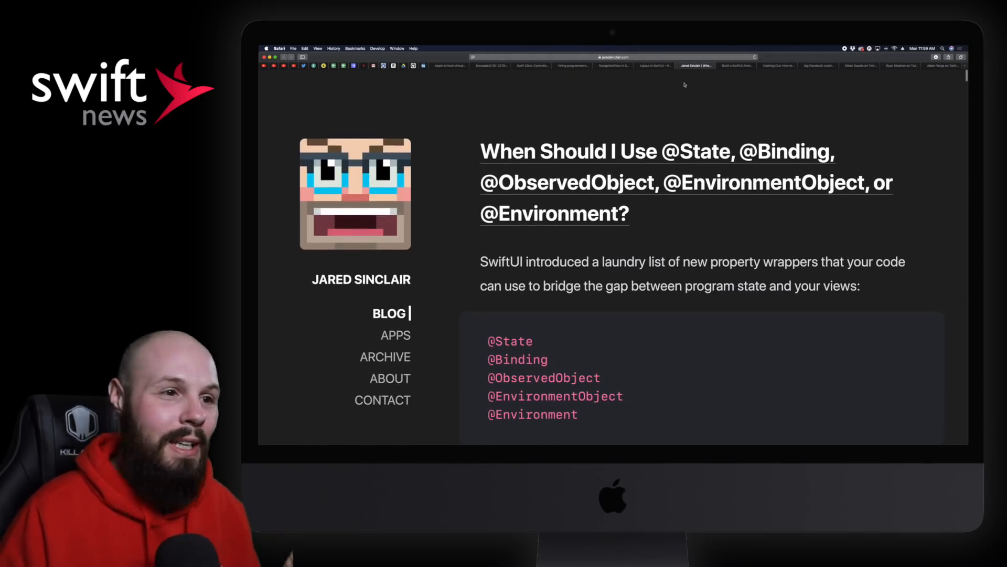
- Bring up the SwiftUI Animal Crossing app article and highlight 'Combine' in its subtitle
left_click(736, 65)
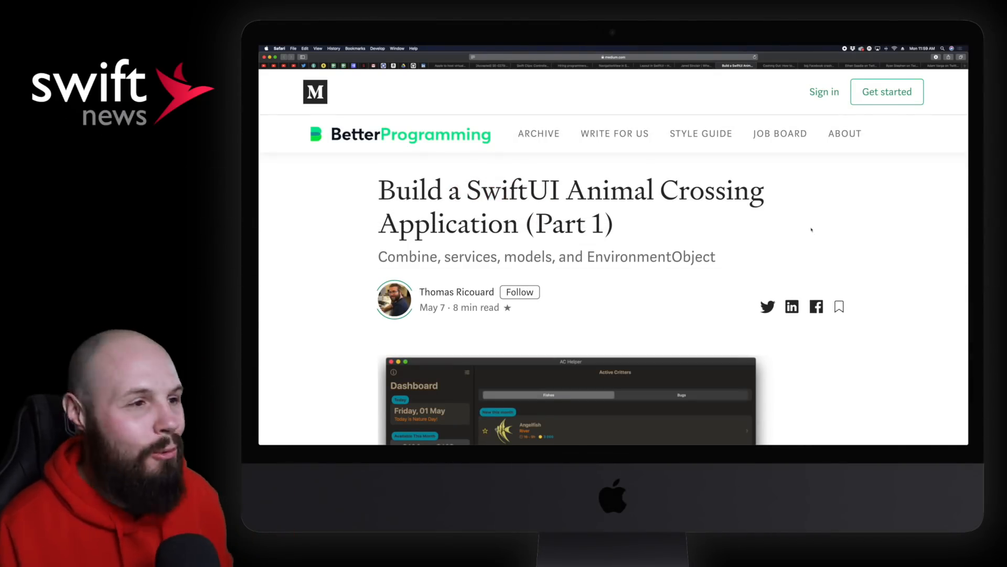
scroll("down", 3)
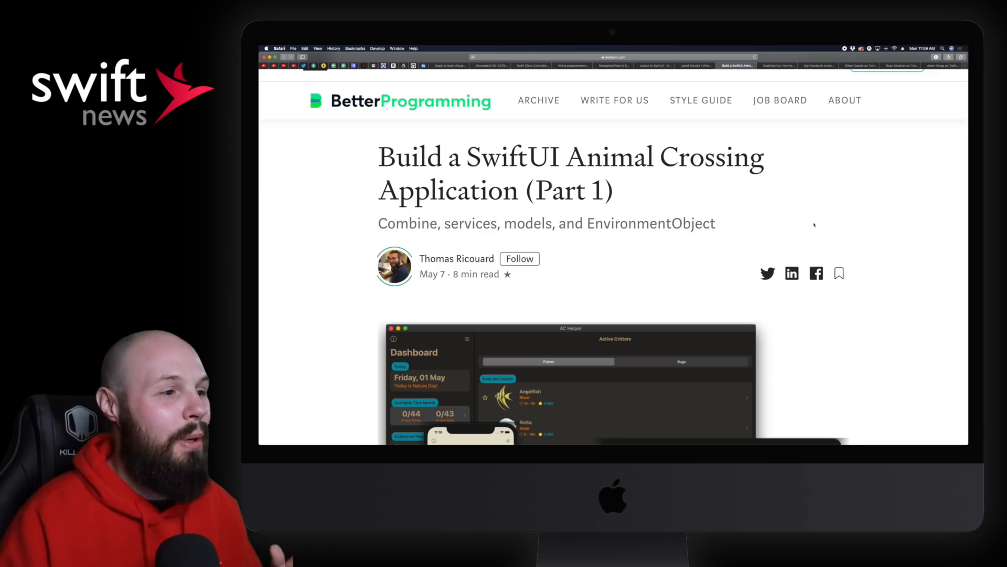
scroll("down", 3)
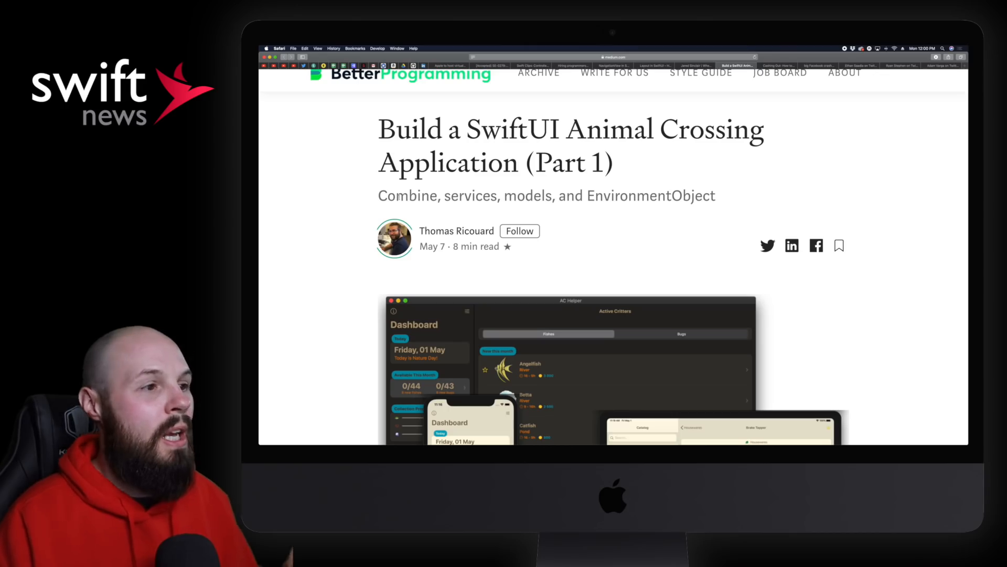
double_click(407, 195)
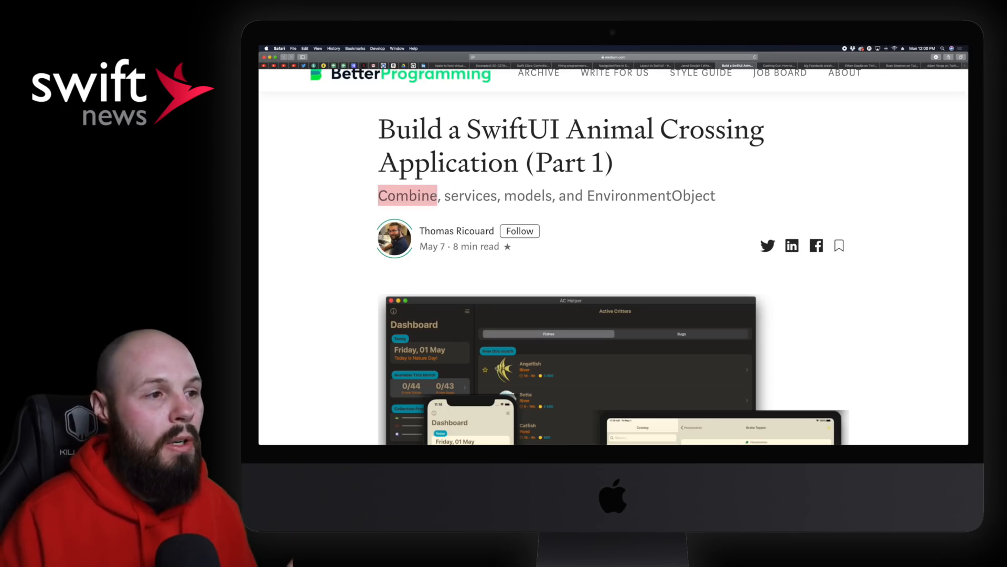
- Skim the article down to its Combine service code and back up
scroll("down", 3)
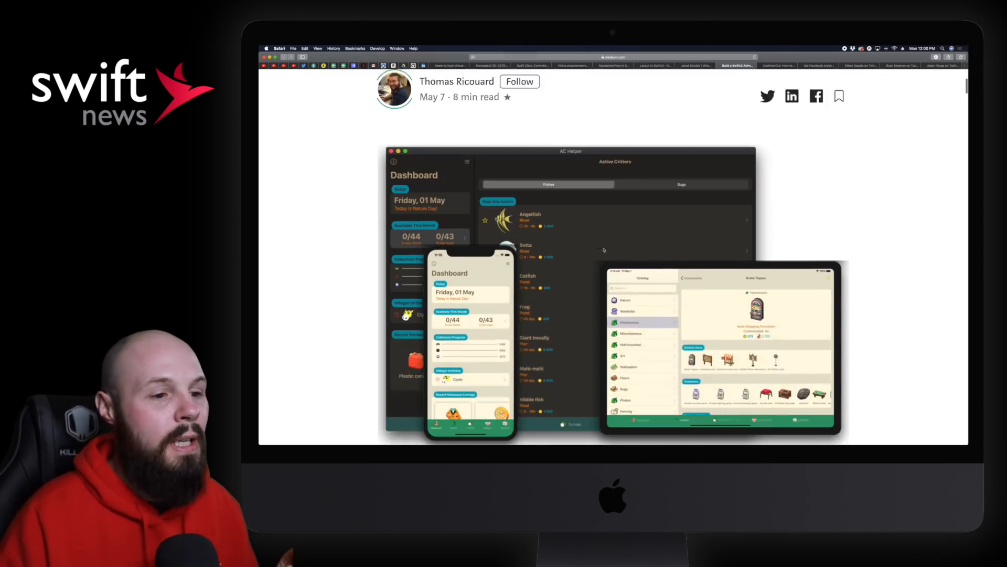
scroll("down", 3)
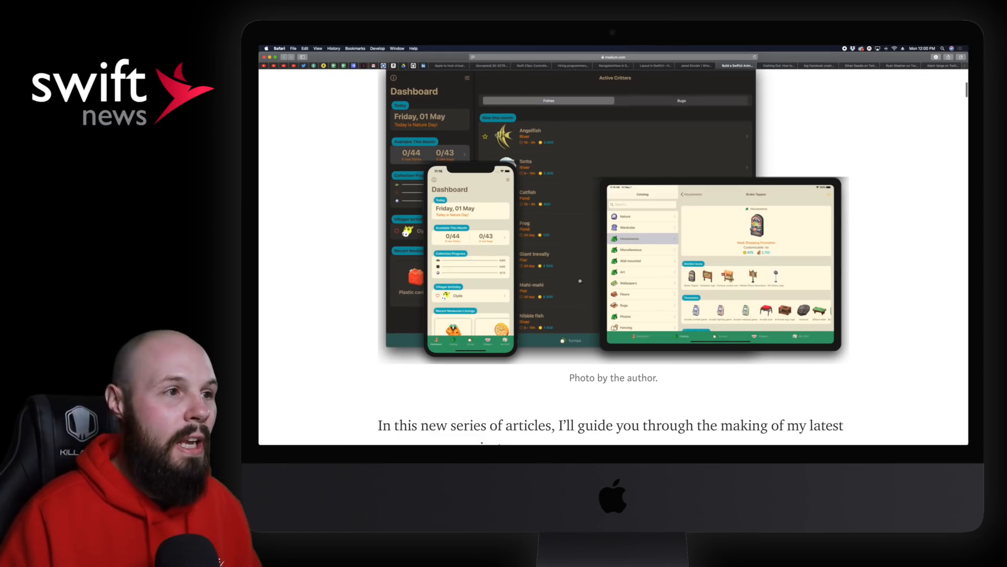
scroll("up", 3)
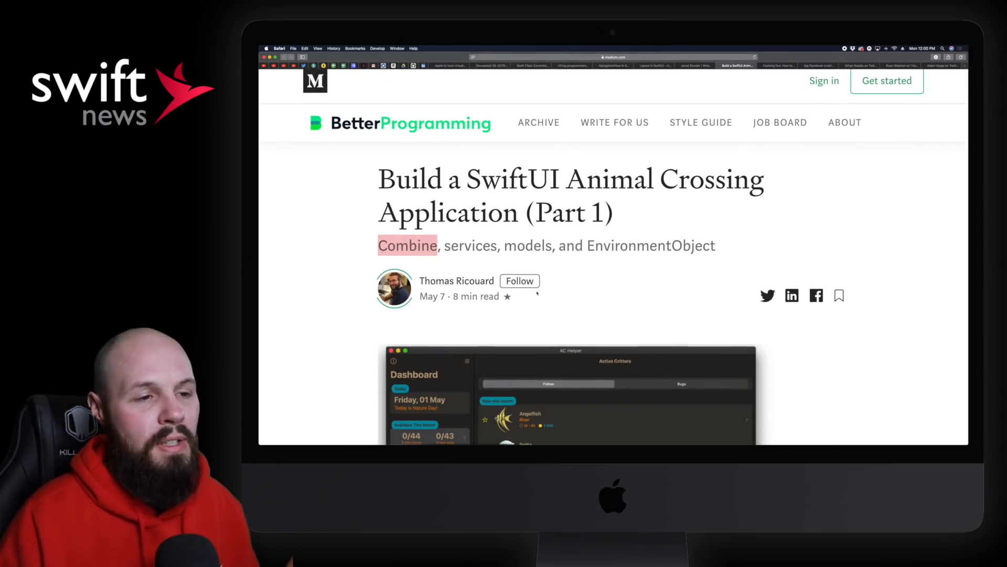
scroll("down", 3)
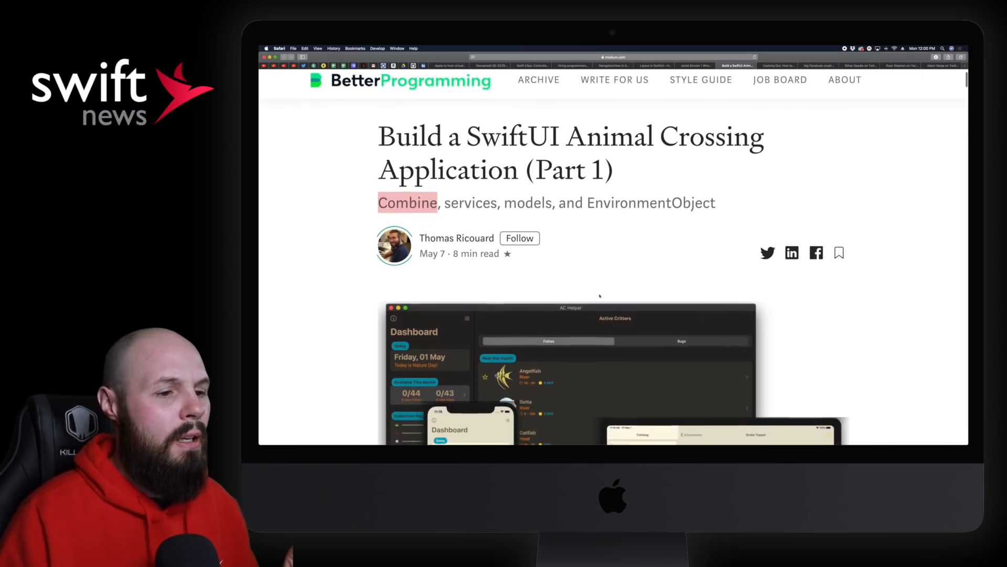
scroll("down", 3)
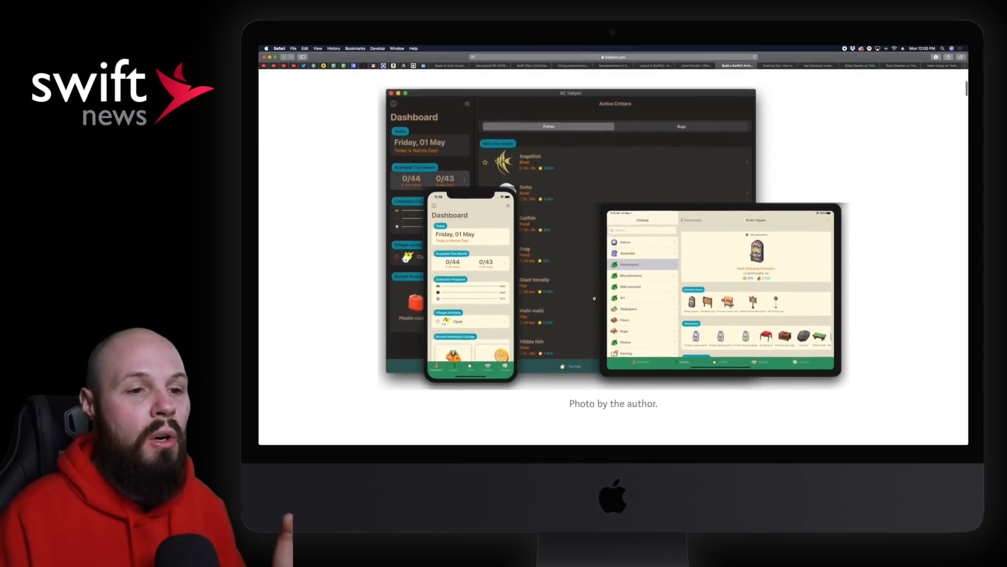
scroll("down", 3)
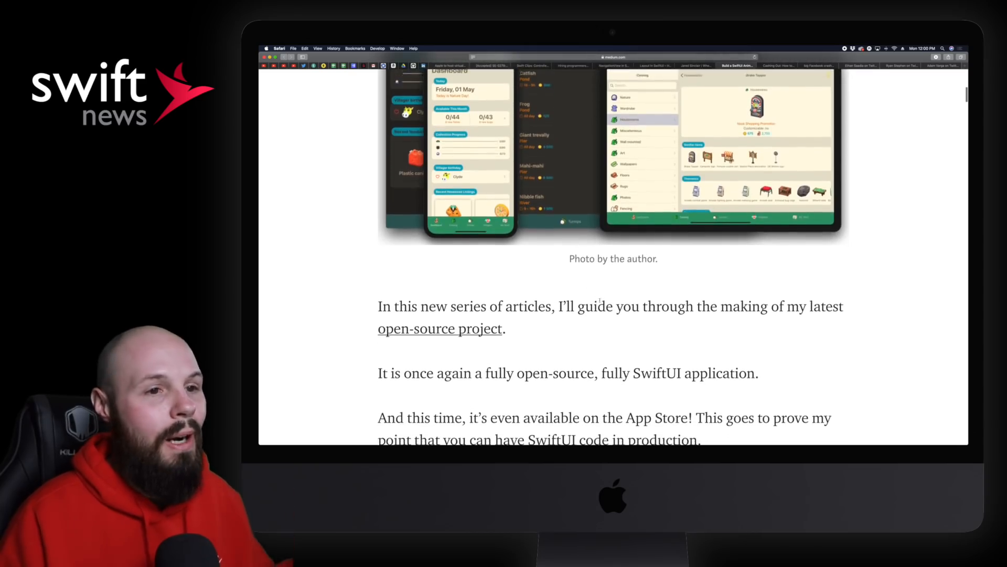
scroll("down", 3)
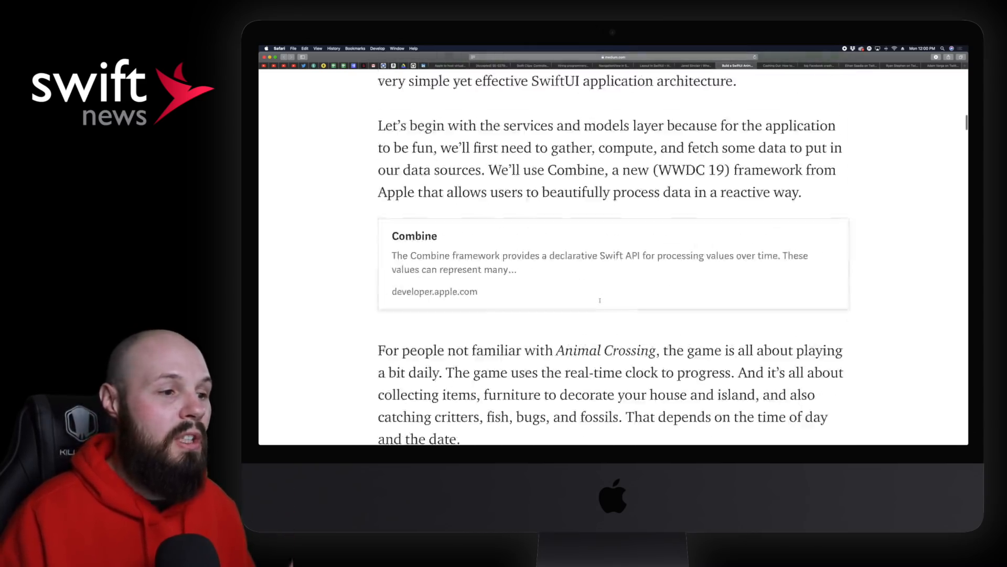
scroll("down", 3)
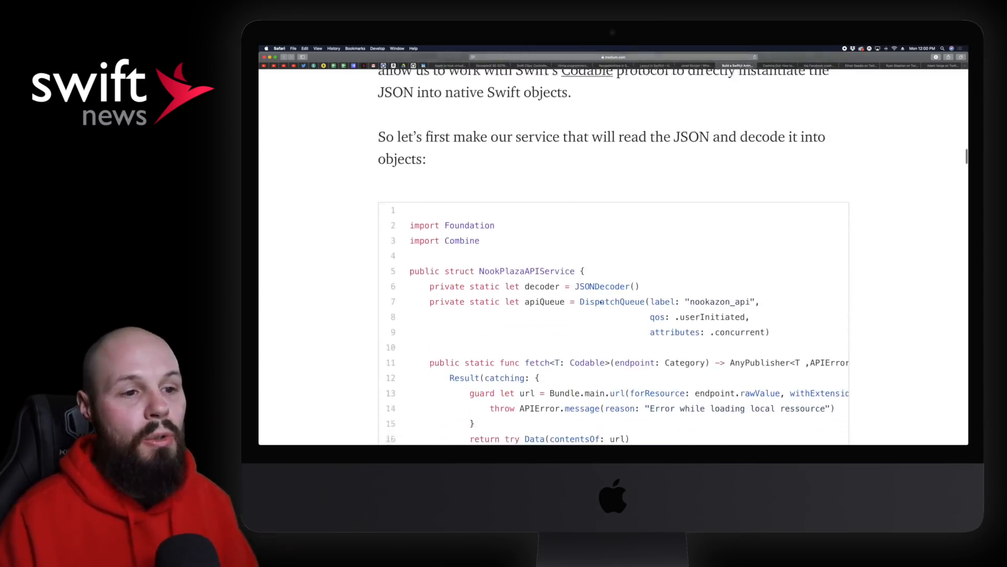
scroll("up", 3)
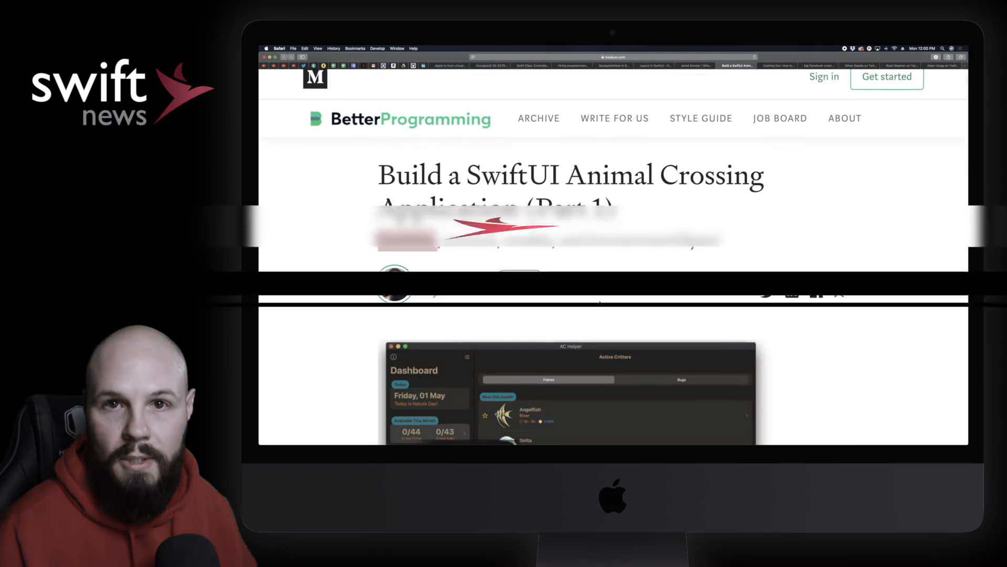
- Bring up David Barnard's 'Cashing Out' article and read down to 'Can I sell my app?'
left_click(778, 65)
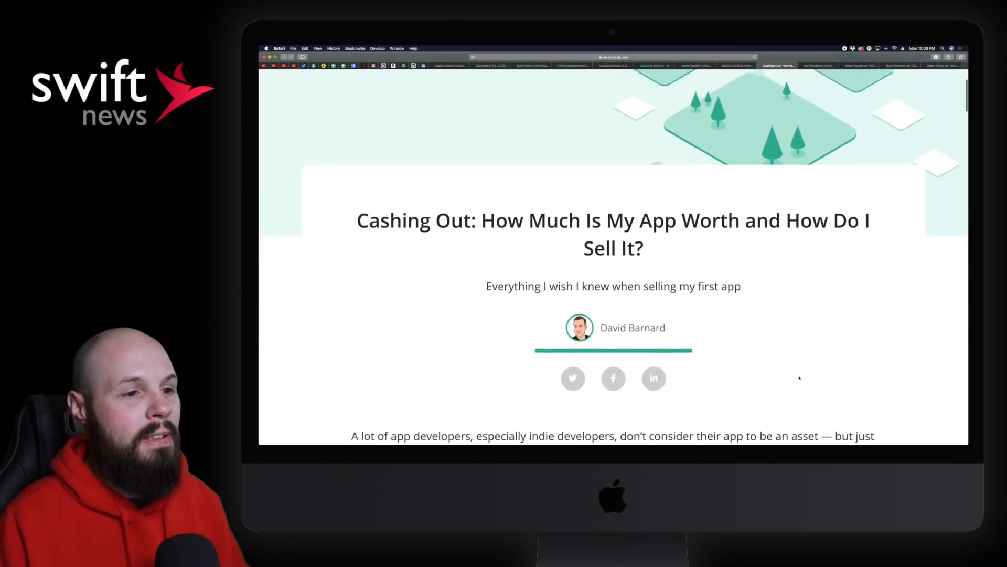
scroll("down", 3)
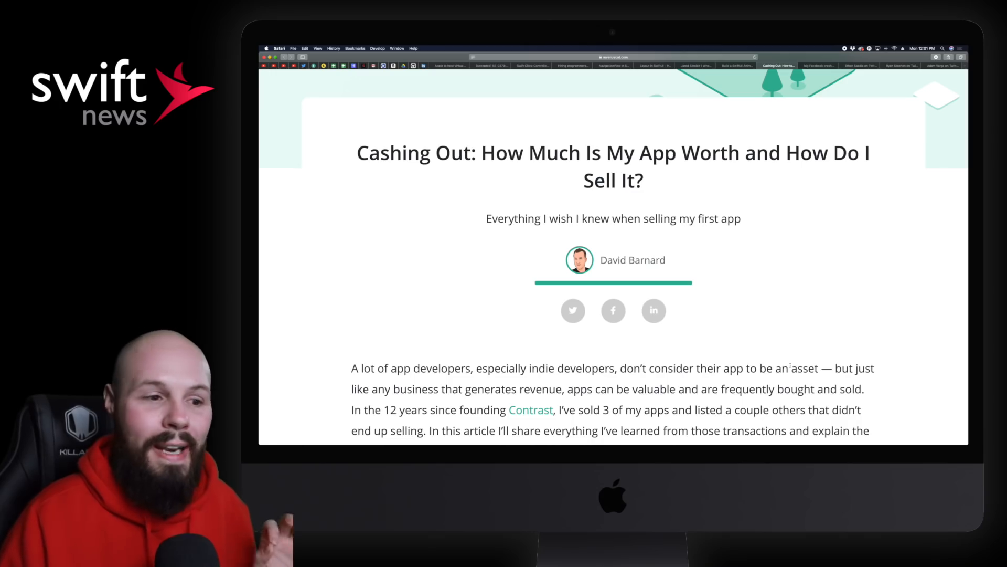
scroll("down", 3)
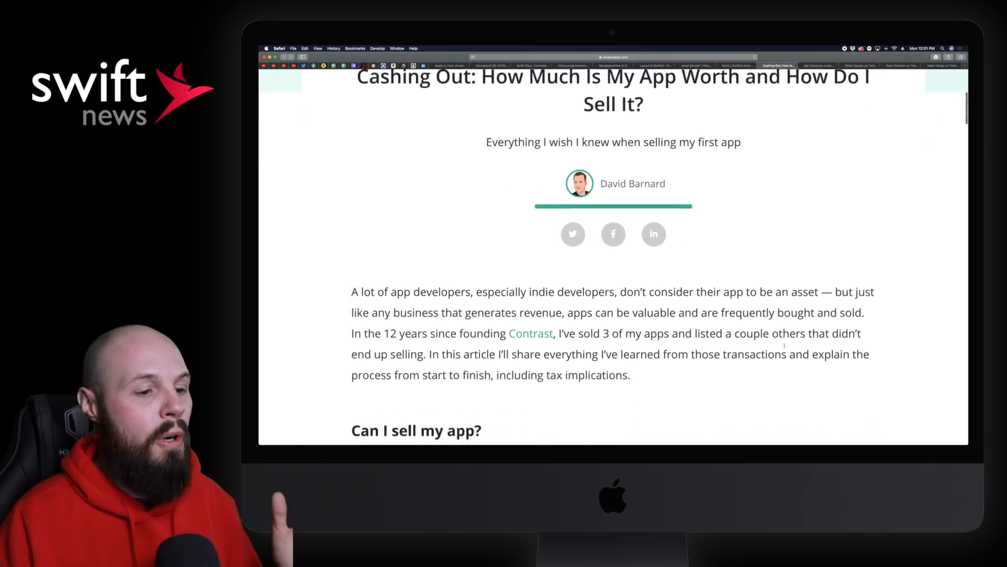
scroll("down", 3)
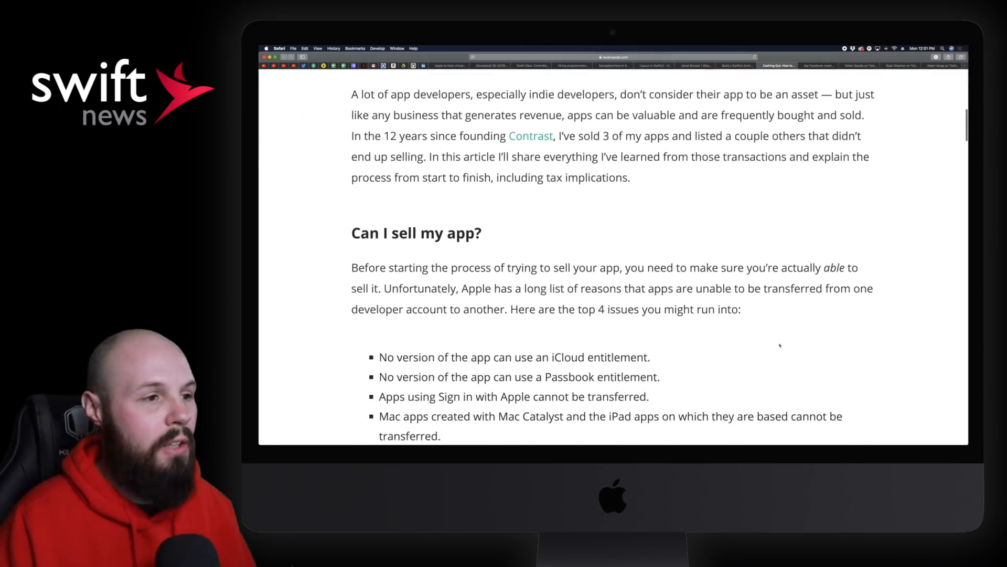
scroll("down", 3)
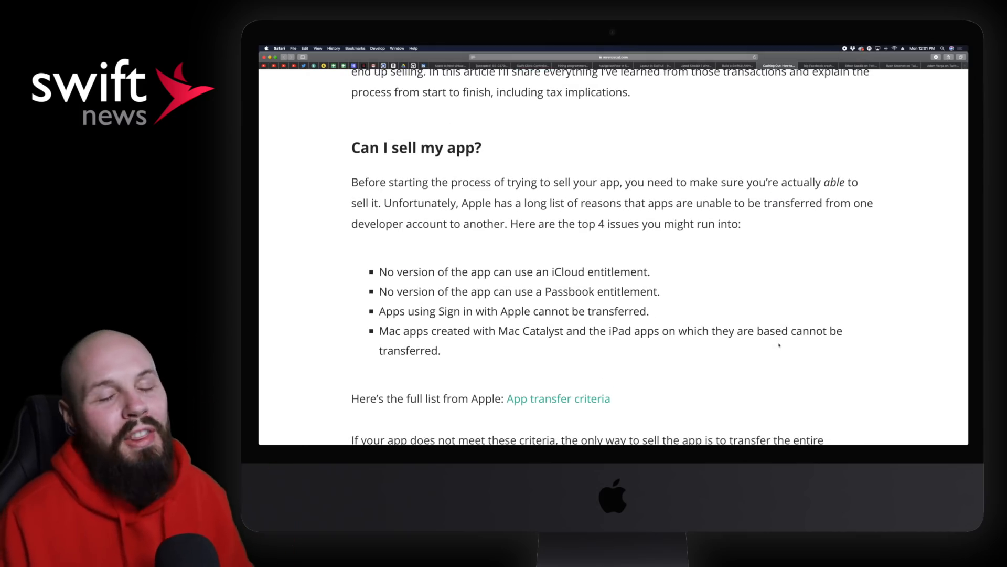
- Read past the app transfer criteria to 'How much is my app worth?'
scroll("down", 3)
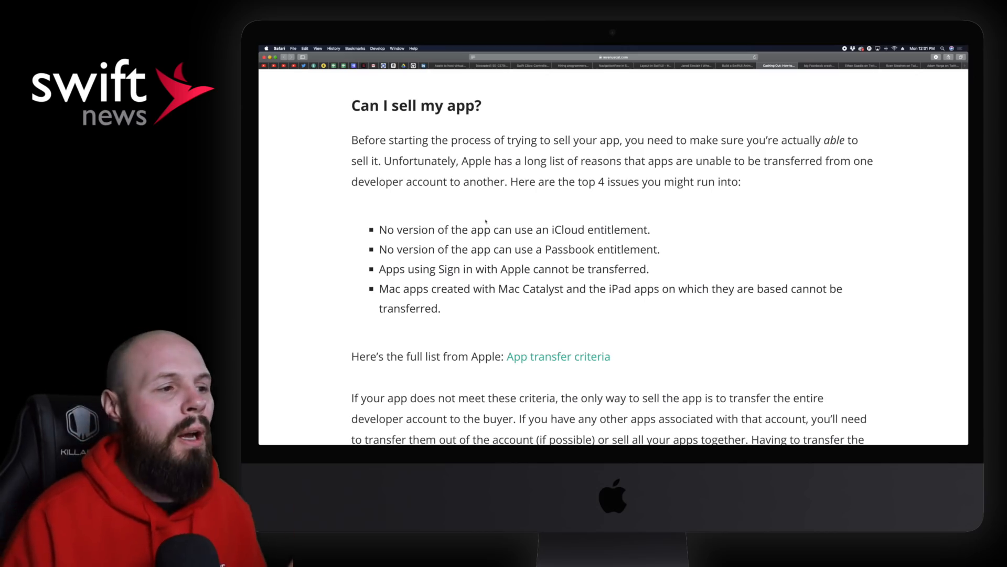
scroll("down", 3)
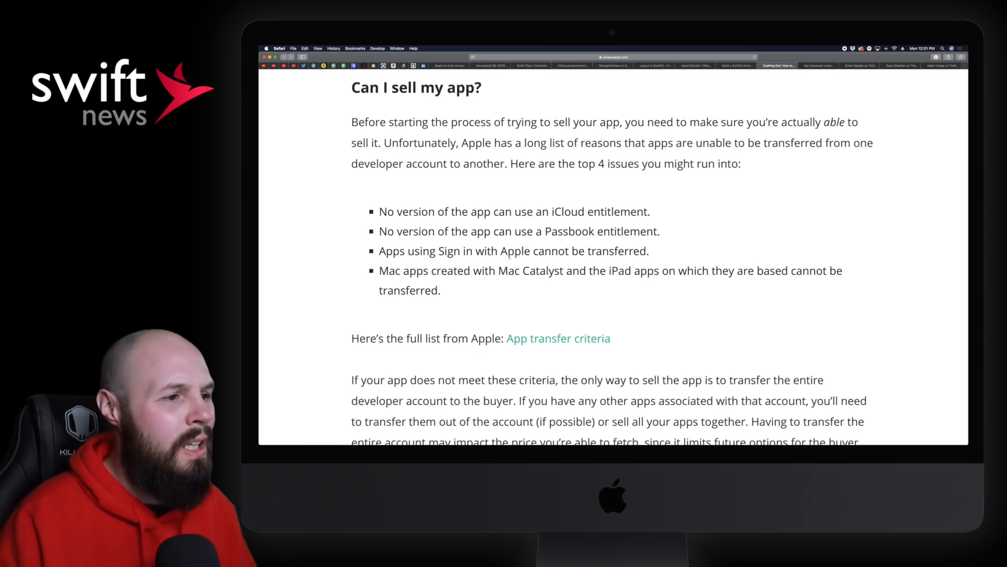
scroll("down", 3)
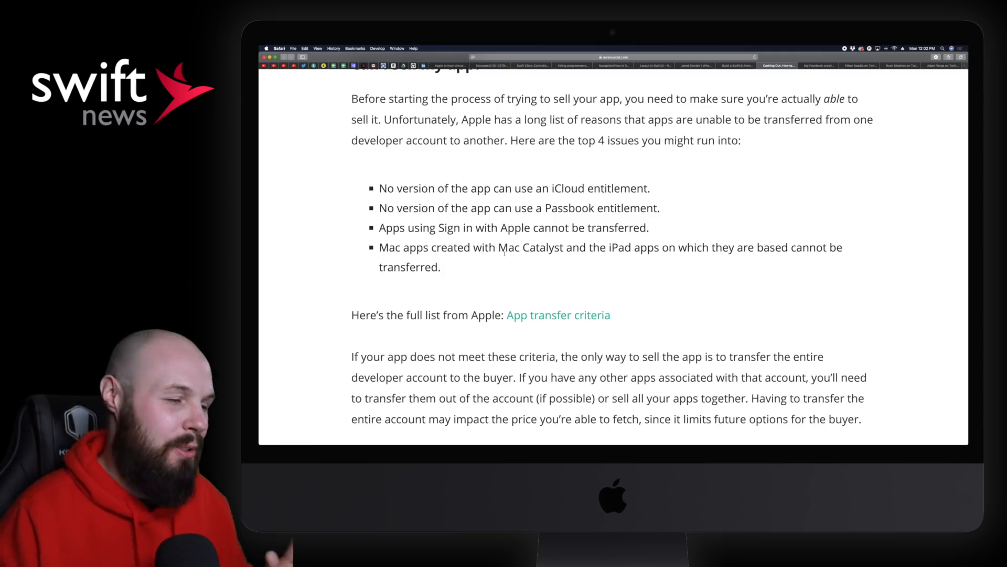
scroll("down", 3)
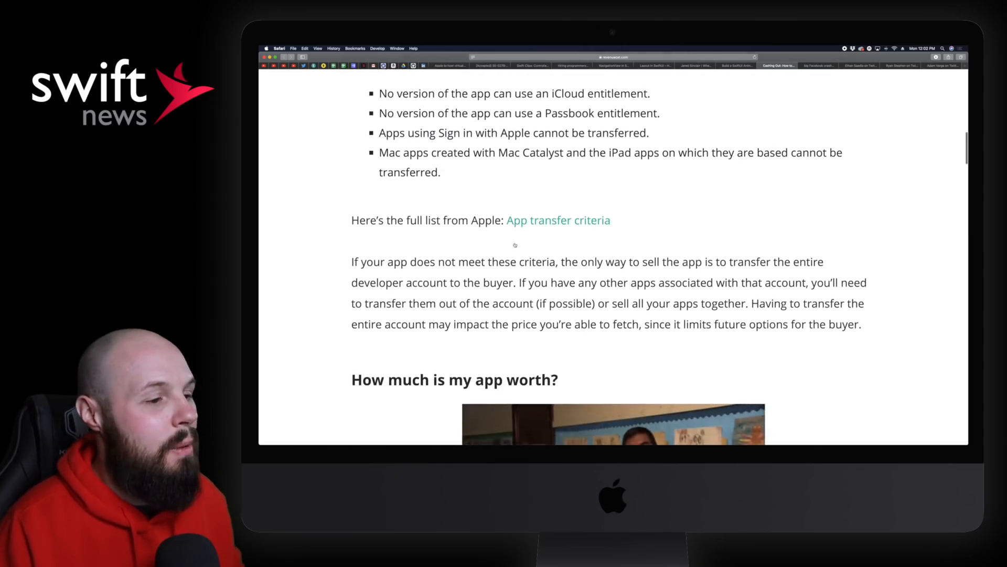
scroll("down", 3)
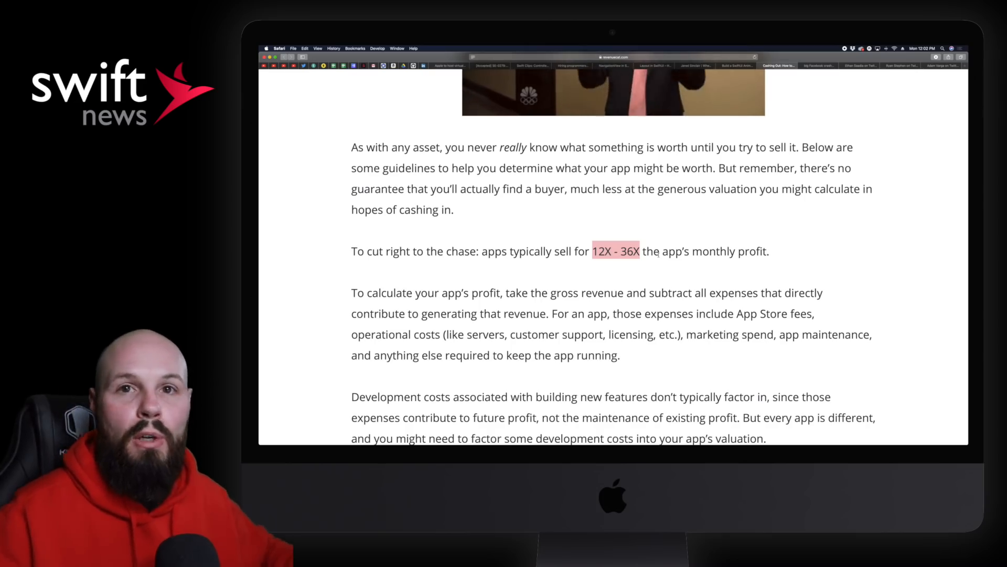
scroll("down", 3)
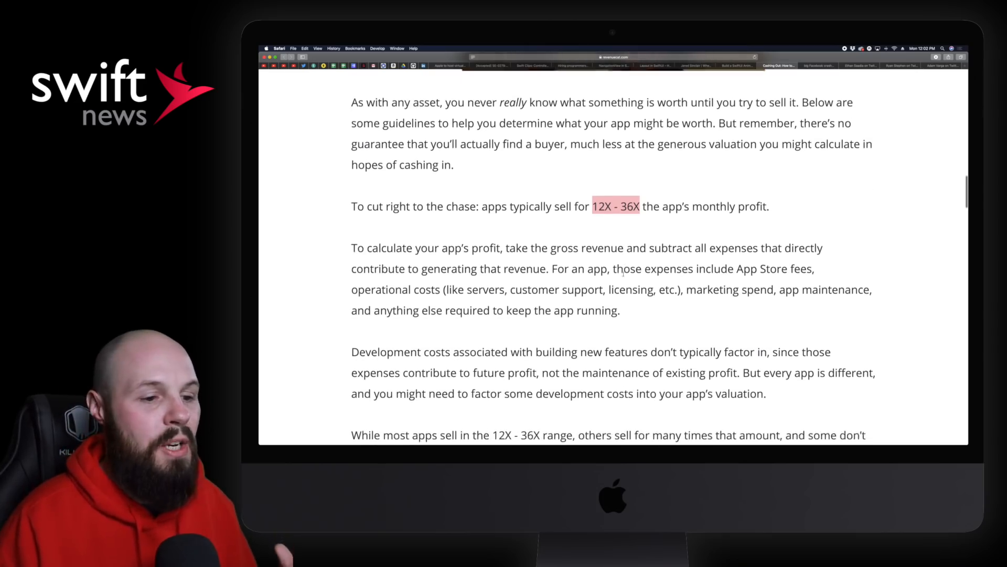
scroll("down", 3)
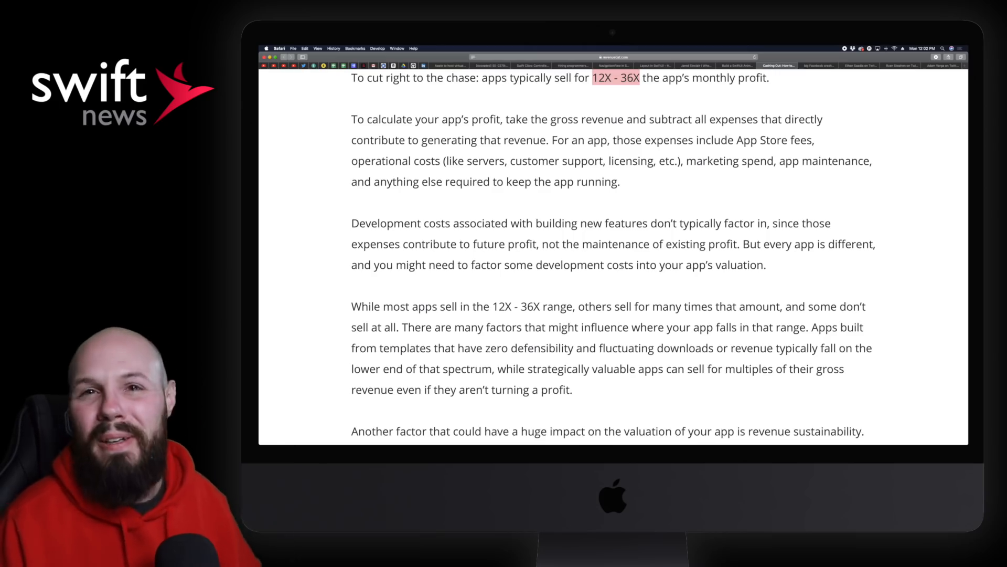
scroll("down", 3)
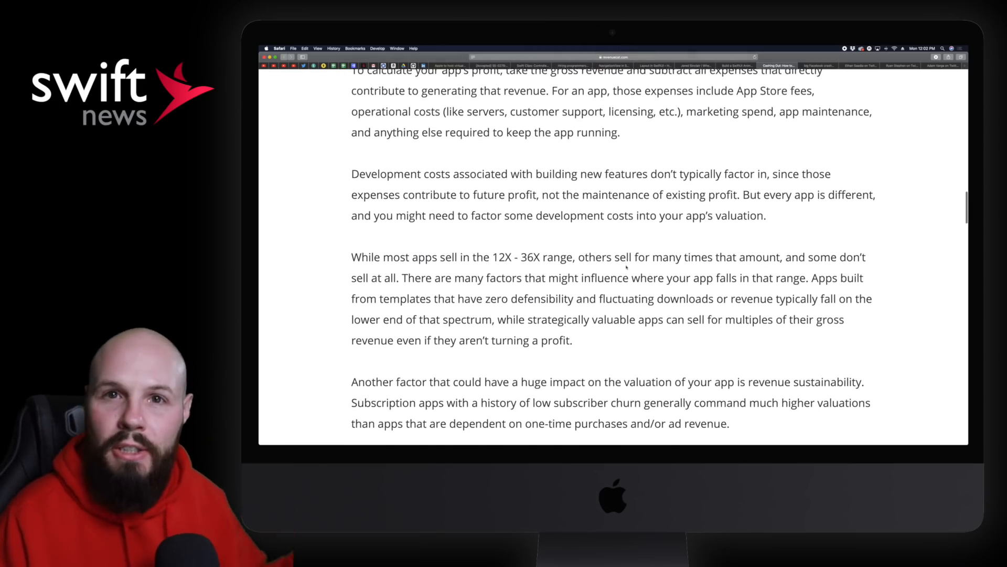
scroll("down", 3)
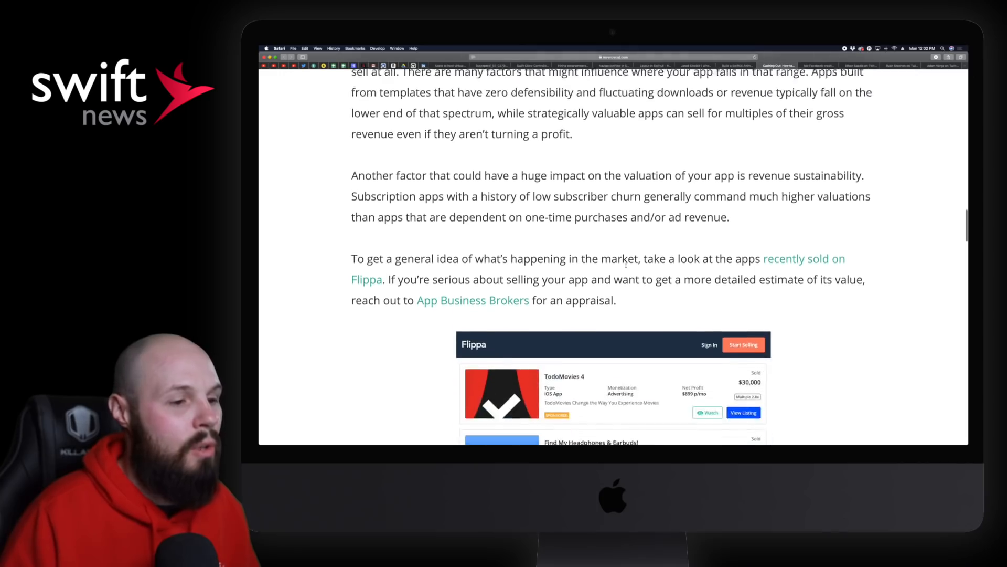
scroll("down", 3)
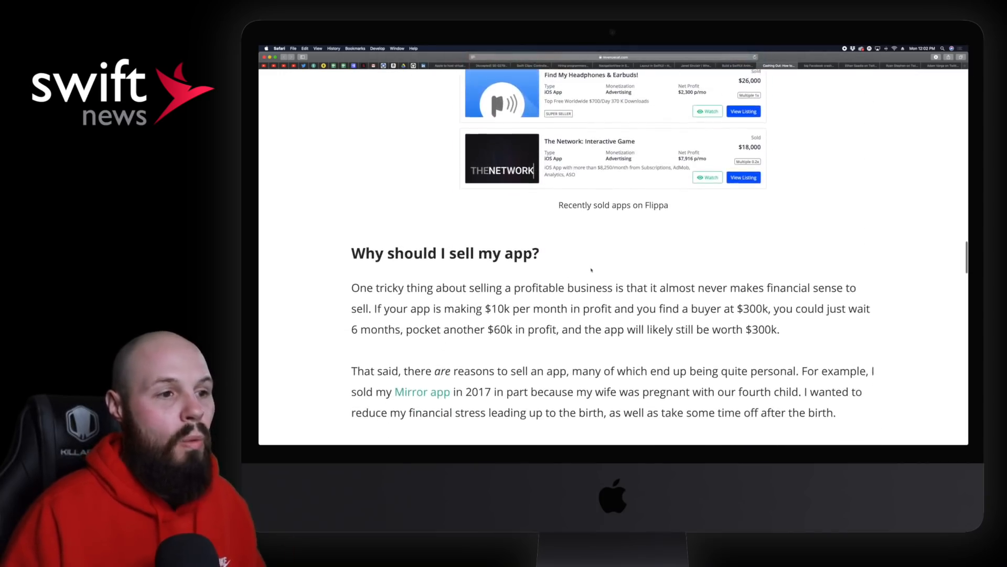
scroll("down", 3)
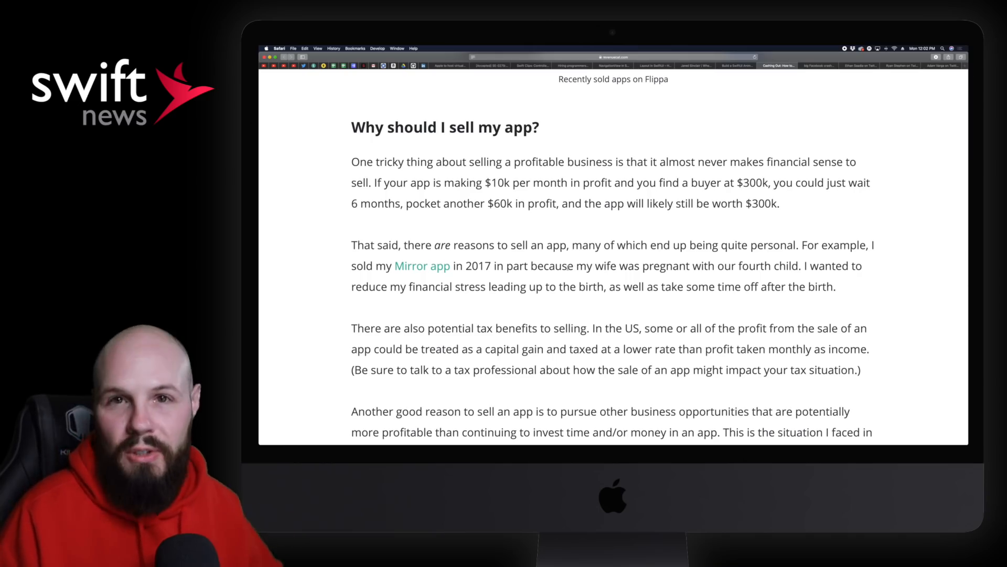
scroll("down", 3)
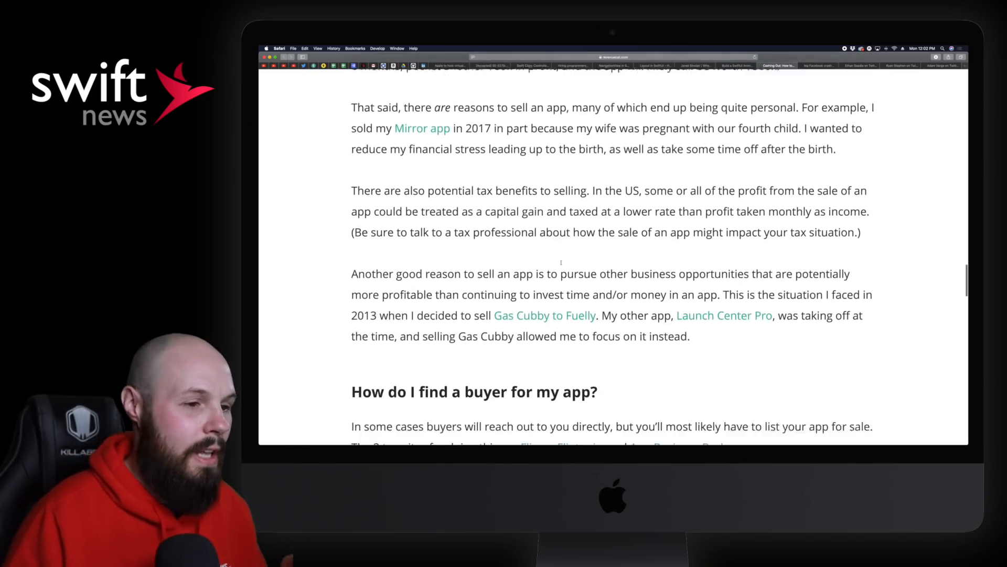
scroll("up", 3)
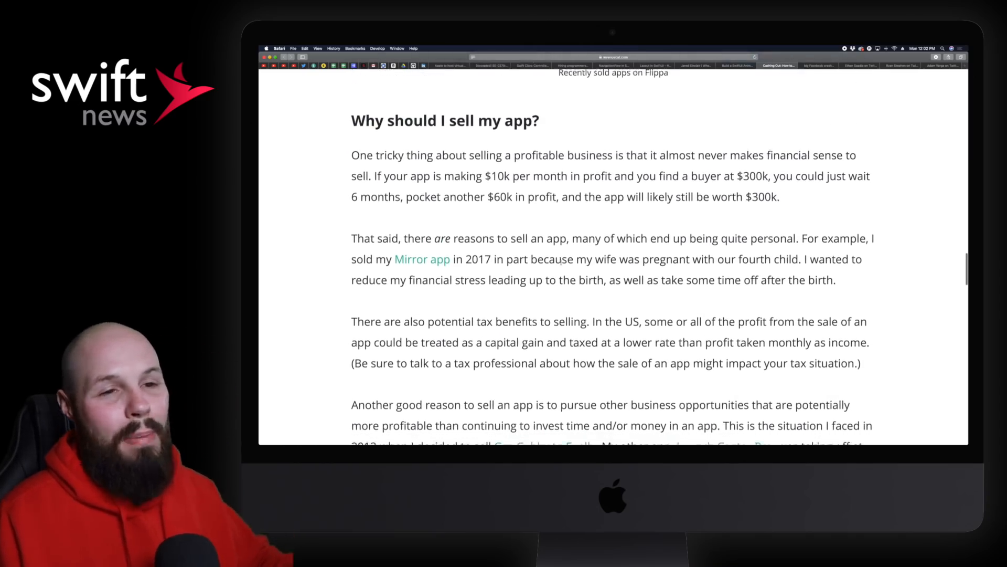
scroll("down", 3)
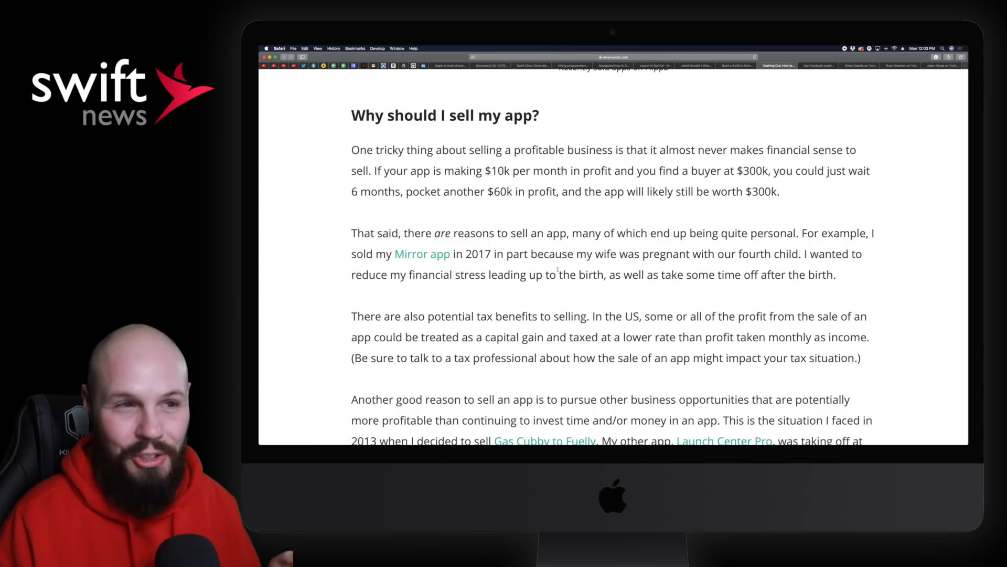
scroll("down", 3)
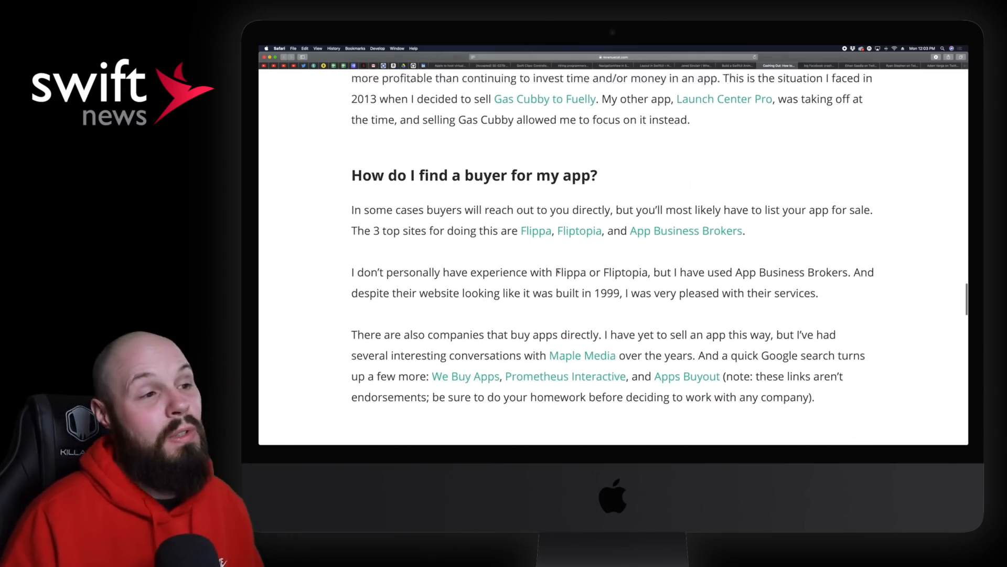
scroll("down", 3)
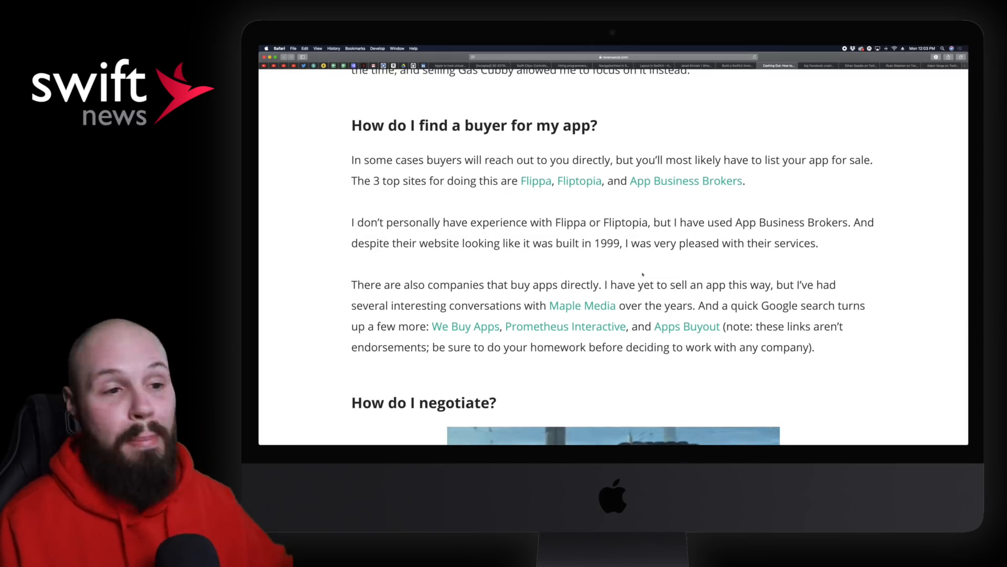
scroll("down", 3)
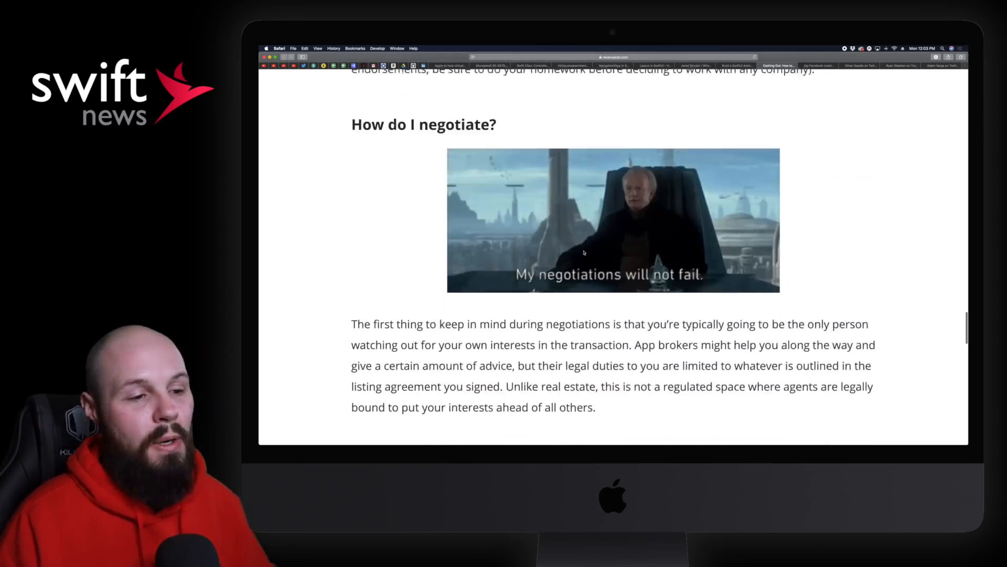
scroll("up", 3)
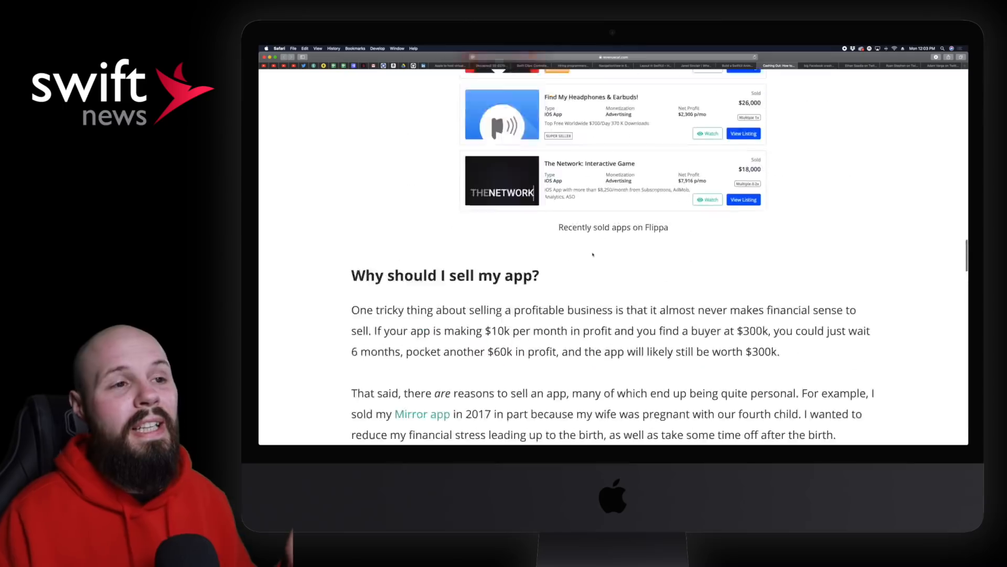
scroll("up", 3)
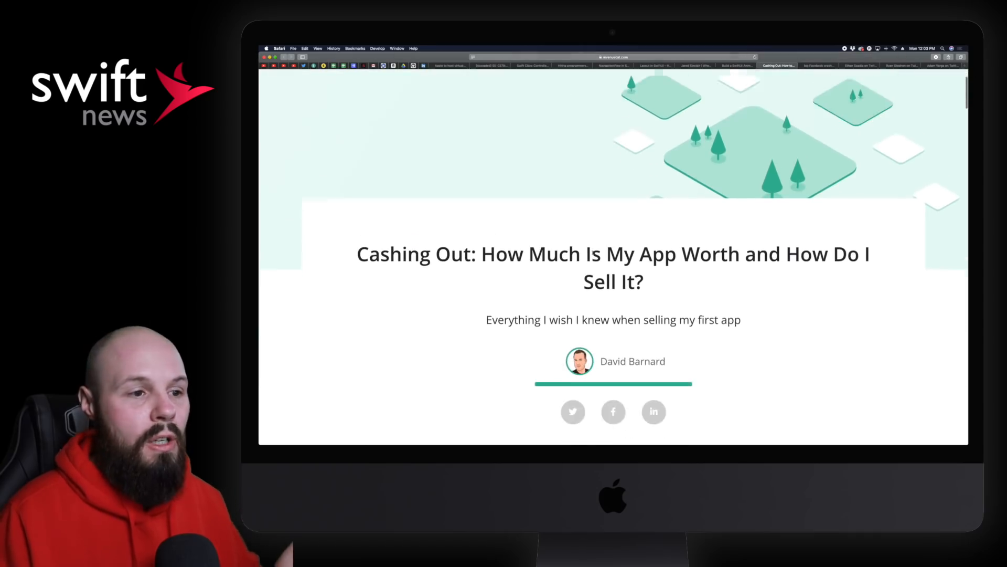
scroll("down", 3)
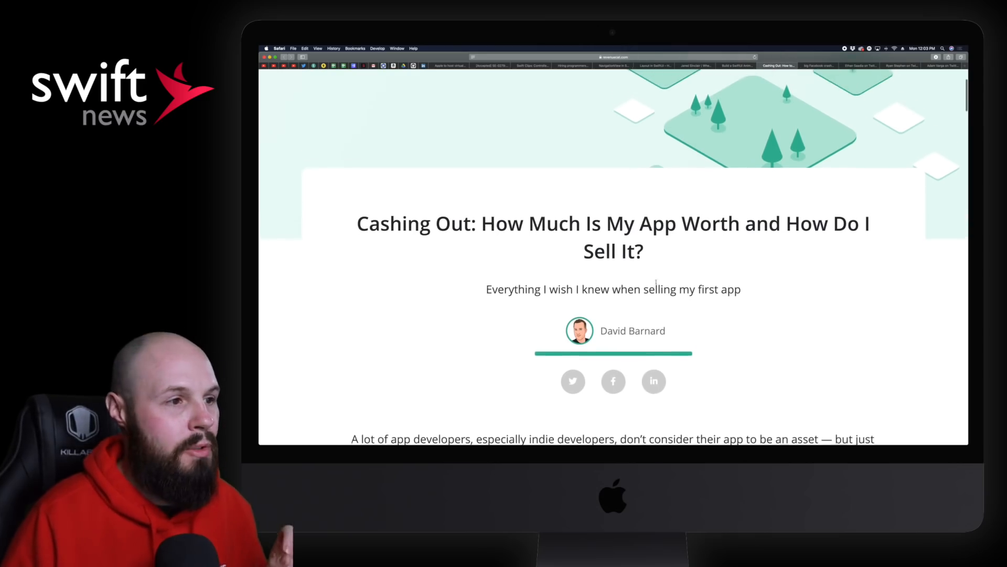
- Bring up the Facebook crash of 2020 article and read its opening down to the SDK-problem section
left_click(820, 65)
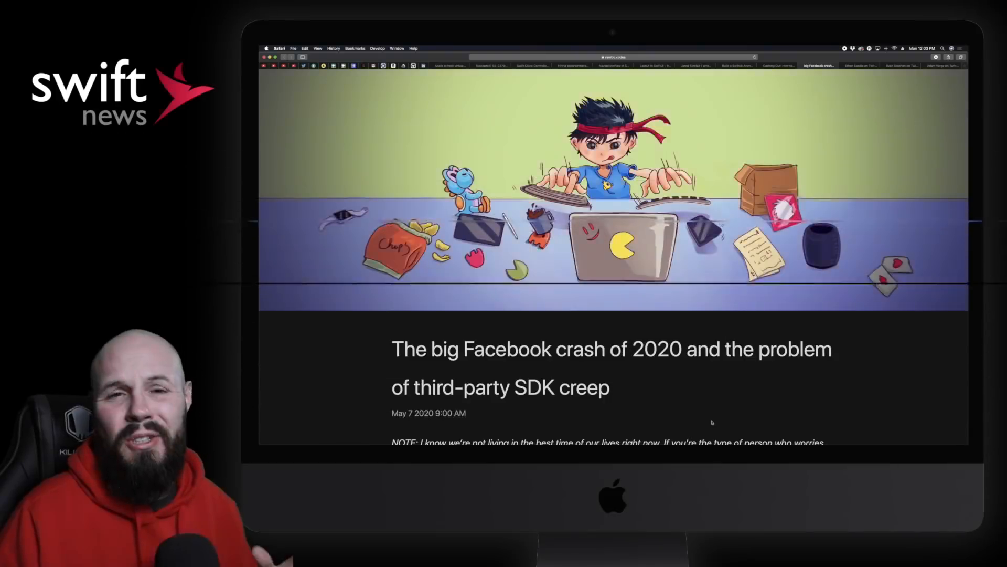
scroll("down", 3)
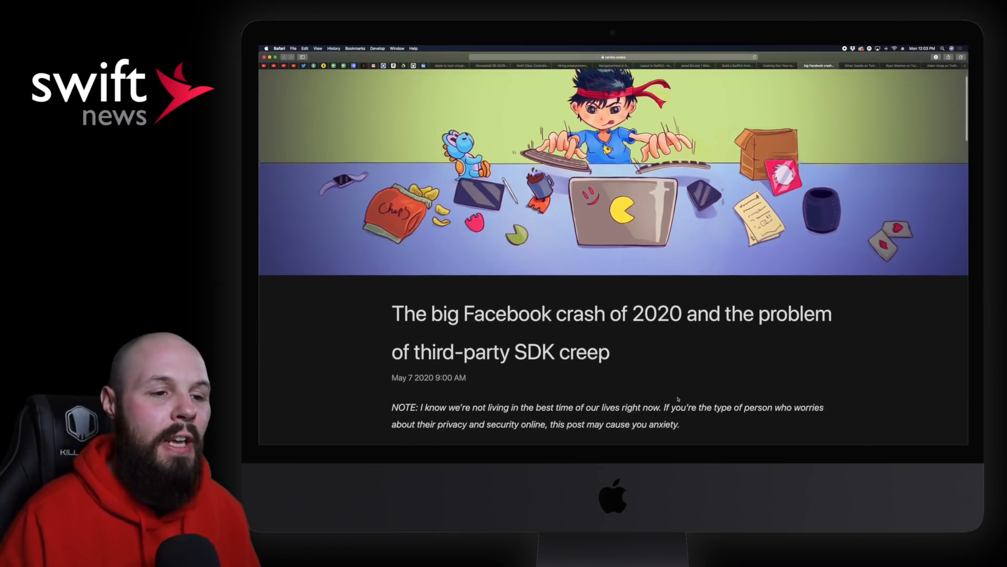
scroll("down", 3)
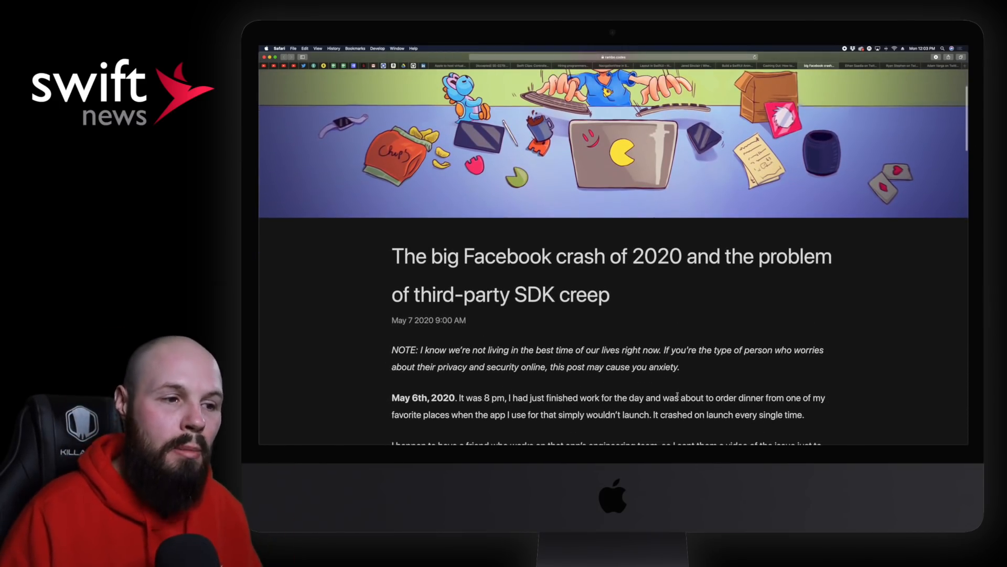
scroll("down", 3)
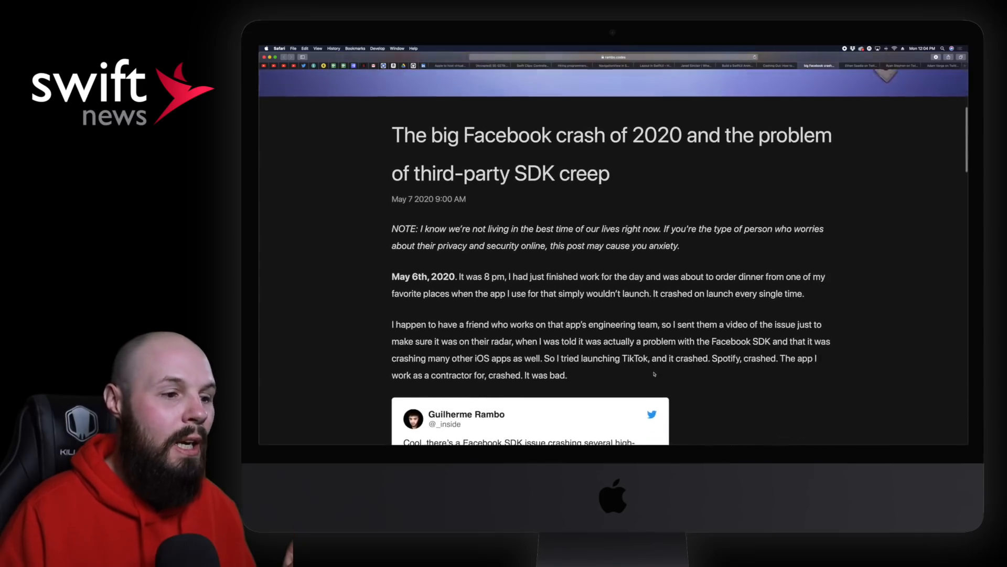
scroll("down", 3)
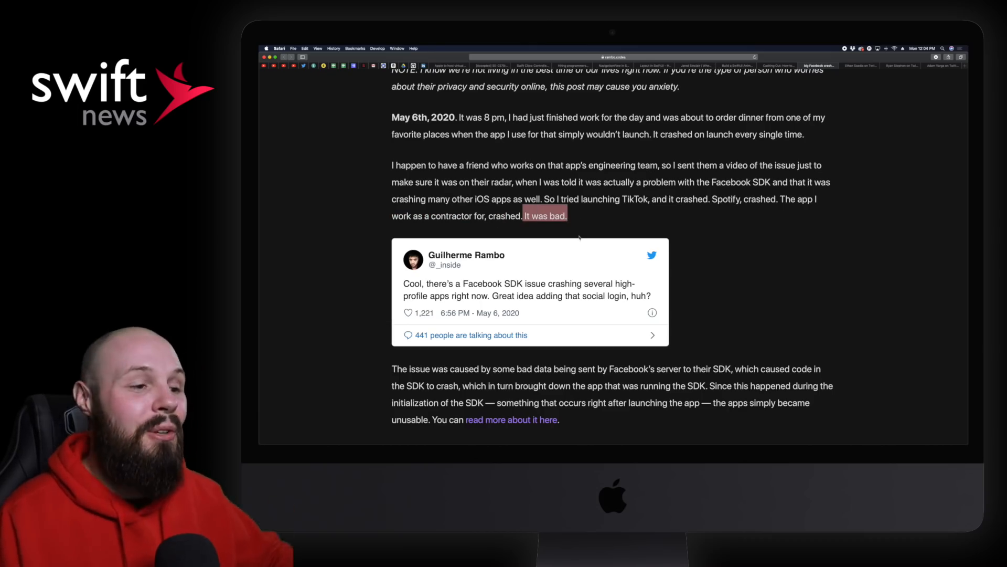
scroll("down", 3)
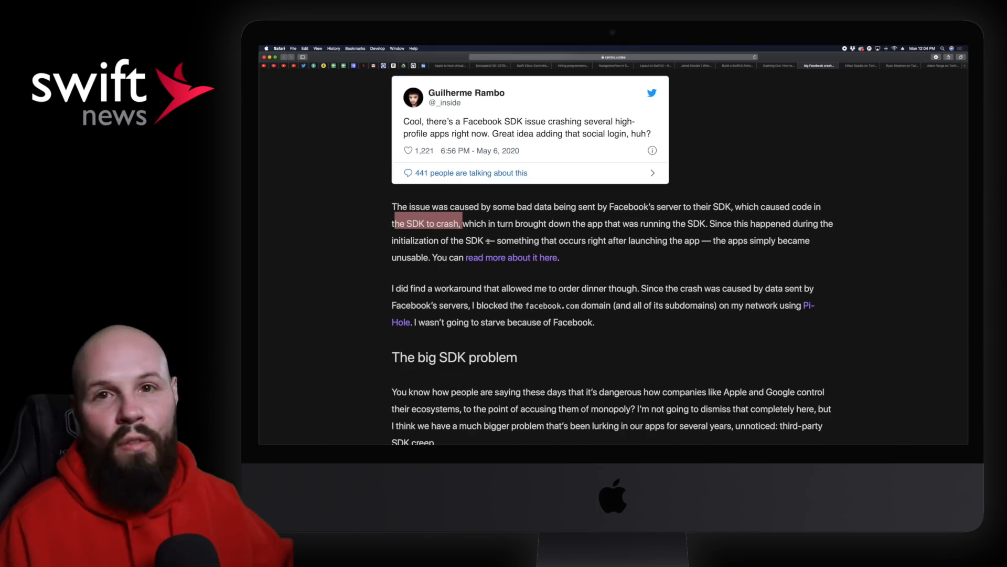
scroll("down", 3)
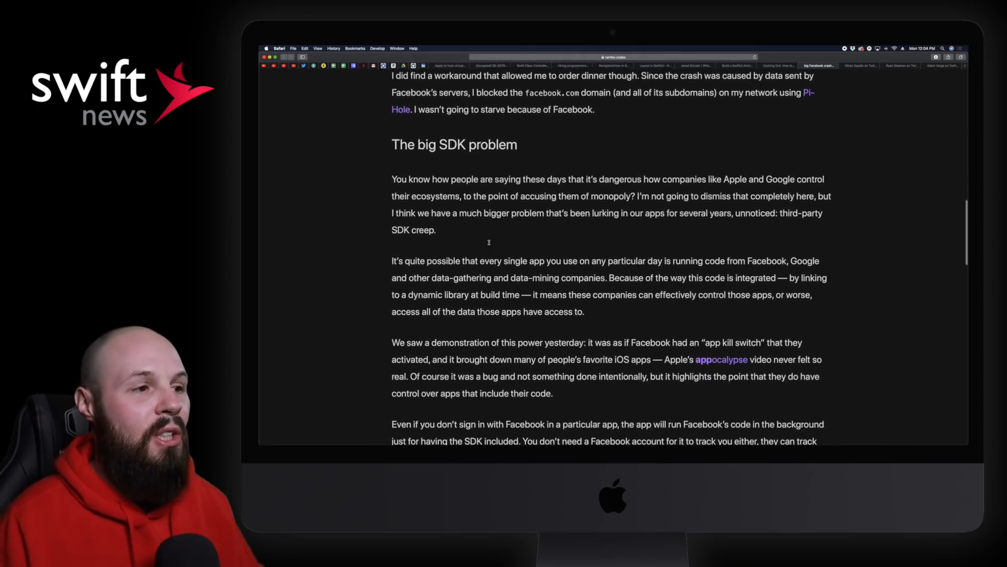
scroll("down", 3)
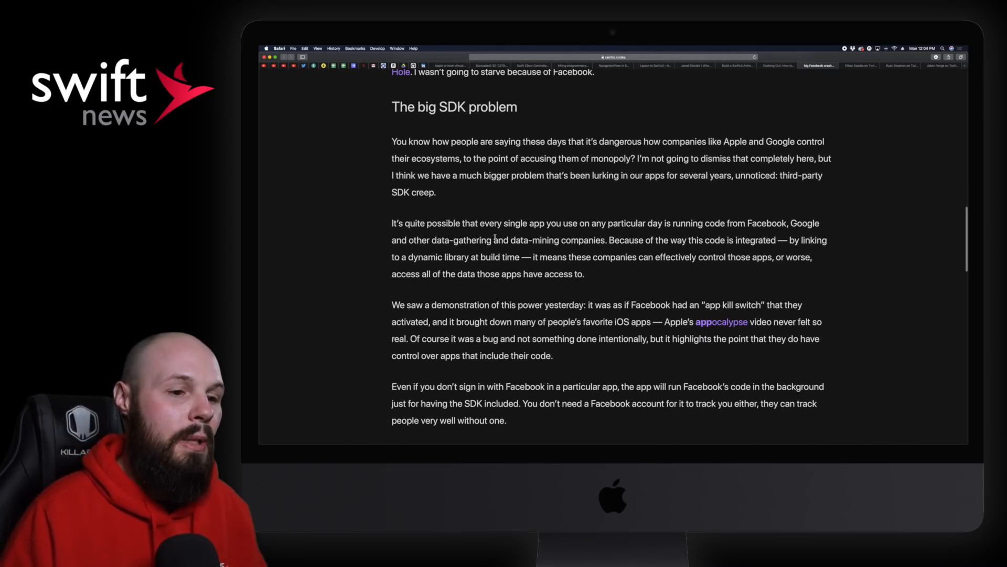
scroll("down", 3)
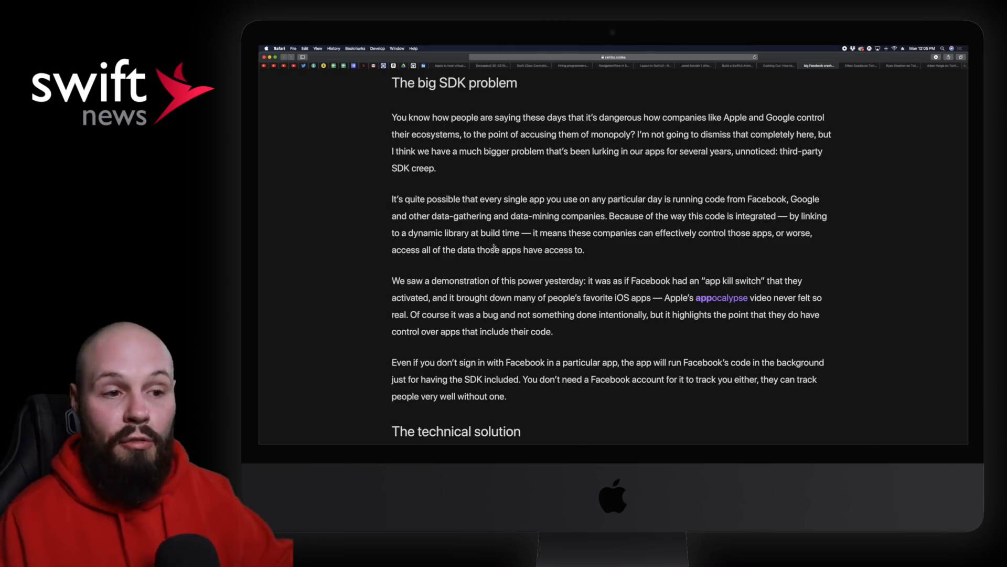
scroll("down", 3)
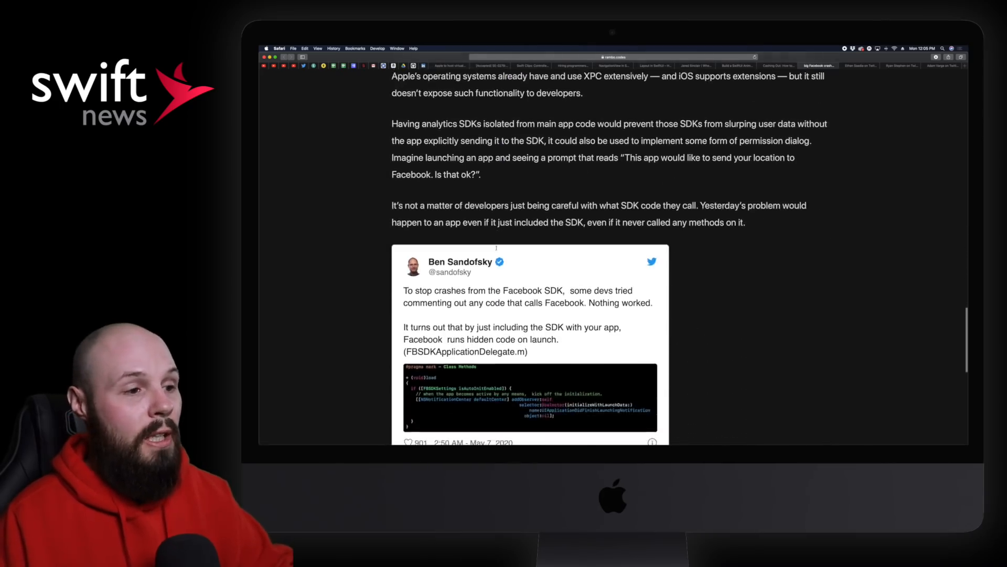
scroll("down", 3)
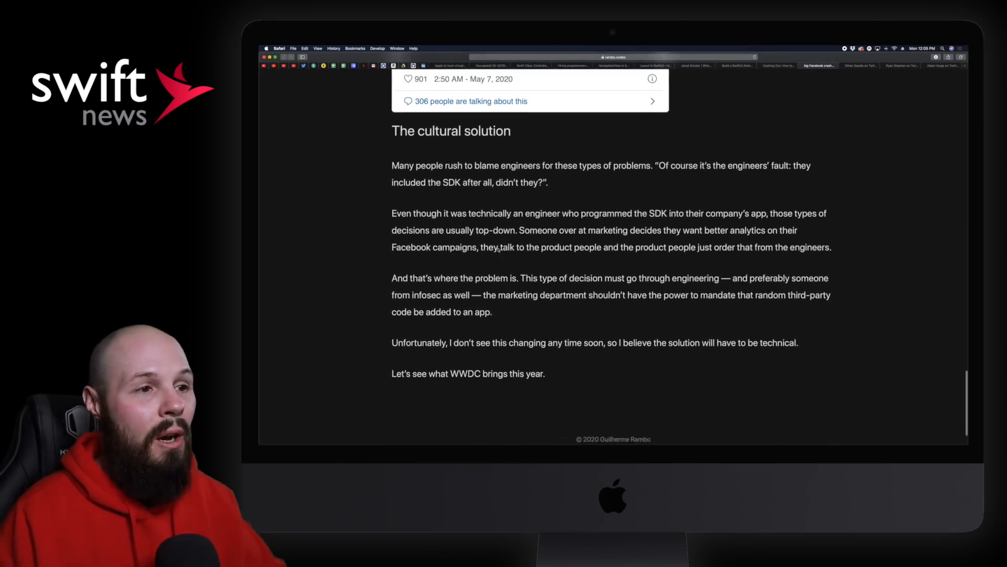
scroll("up", 3)
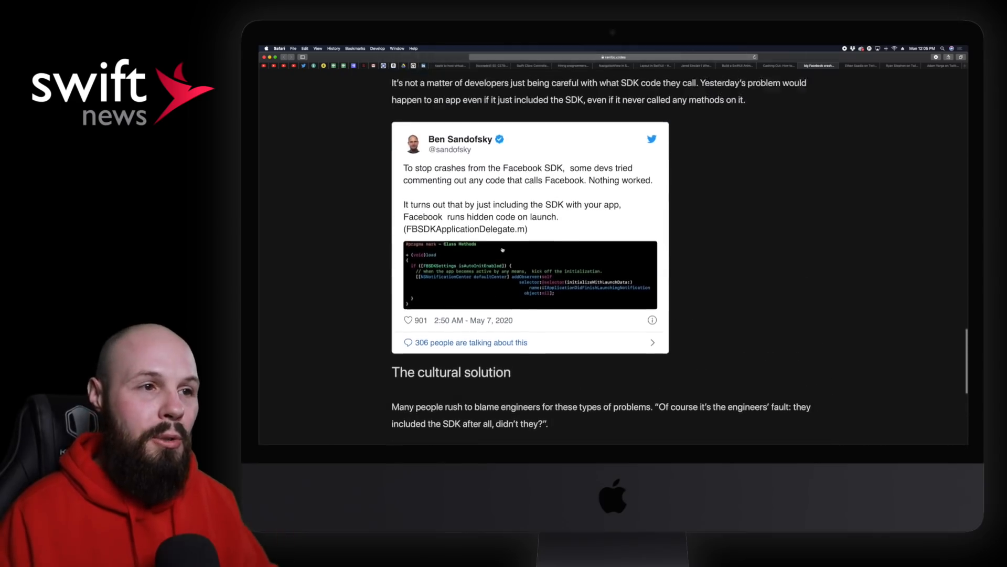
scroll("up", 3)
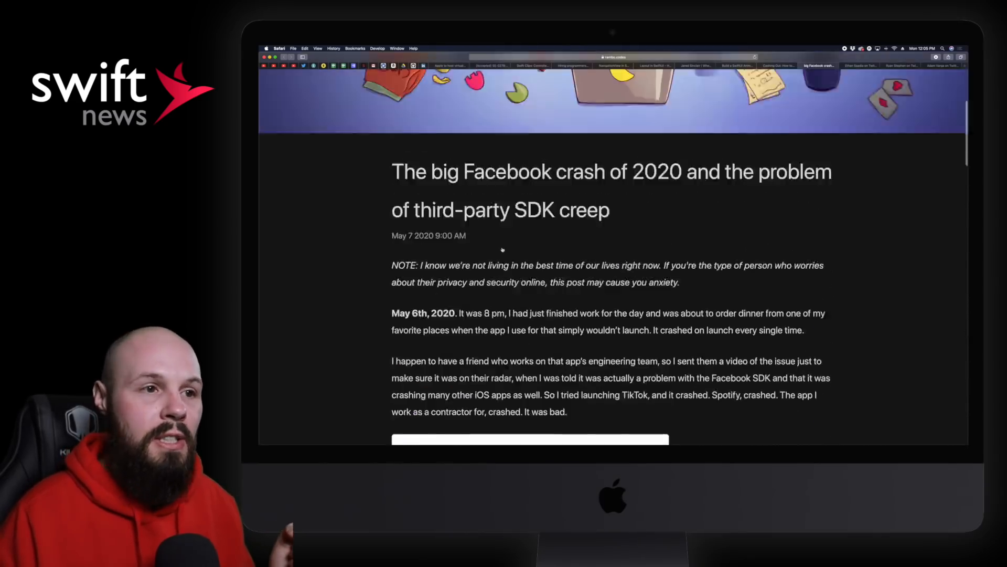
scroll("down", 3)
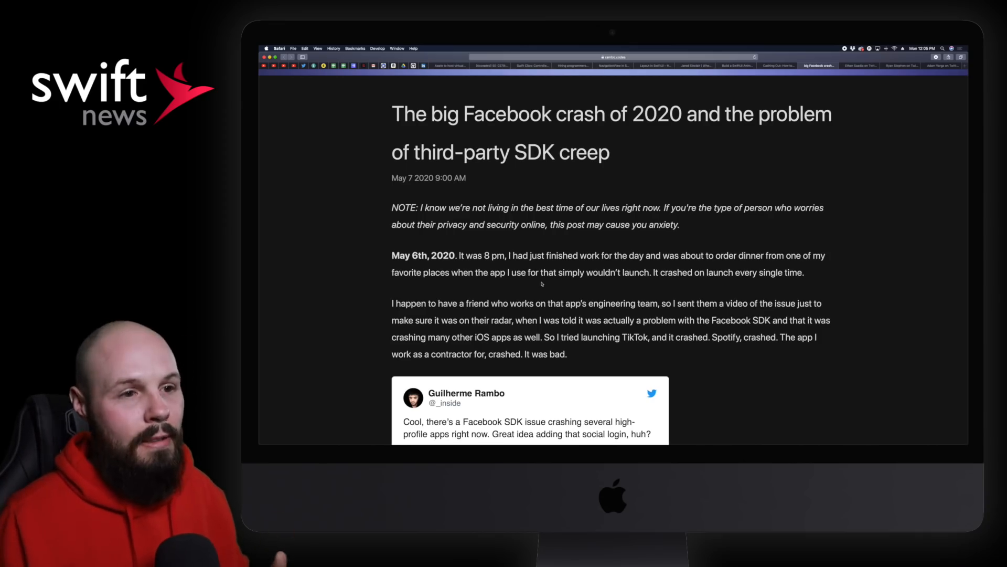
- Bring up the iPhone SE AR Twitter thread and play its AR AirPods widget video
left_click(860, 65)
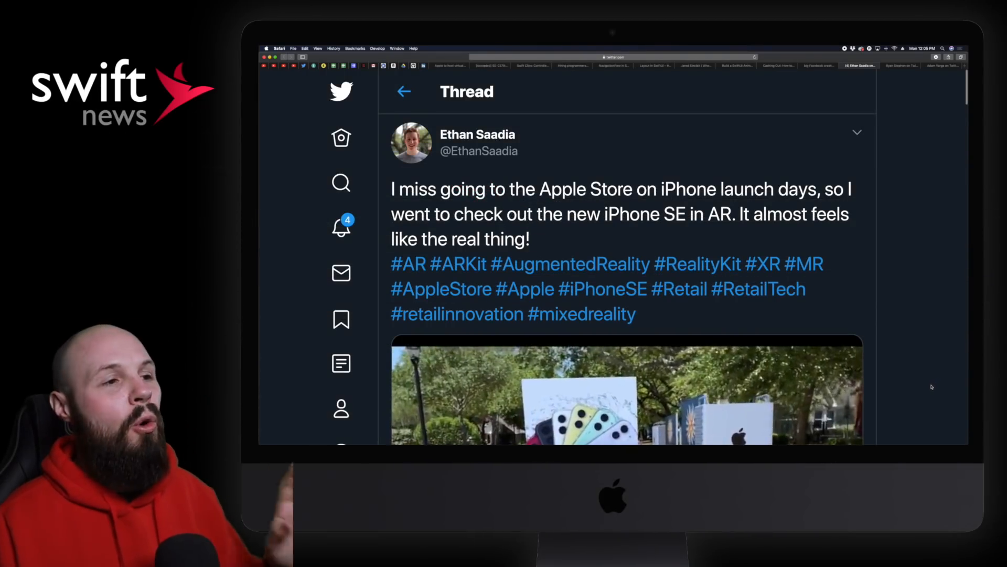
scroll("down", 3)
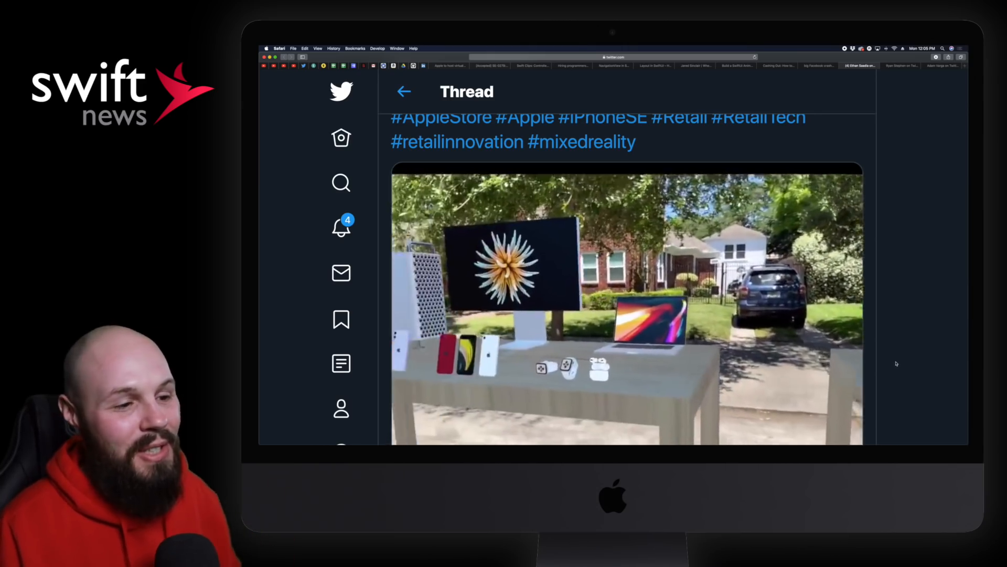
scroll("down", 3)
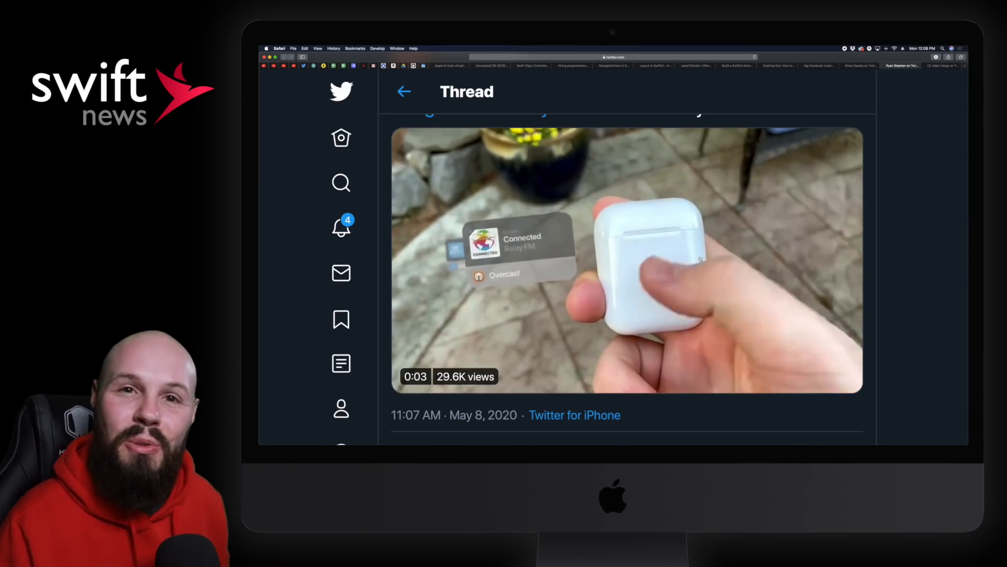
left_click(629, 257)
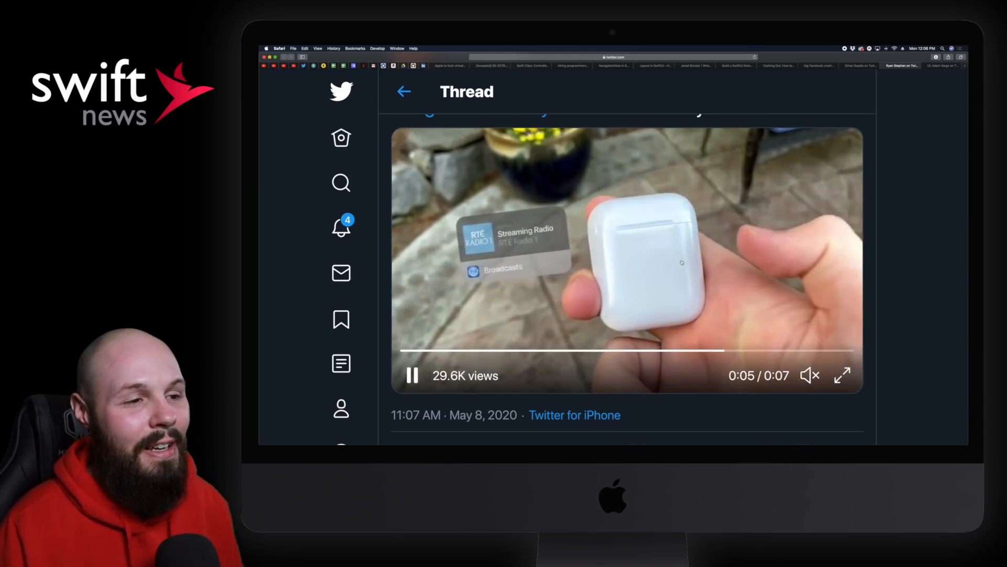